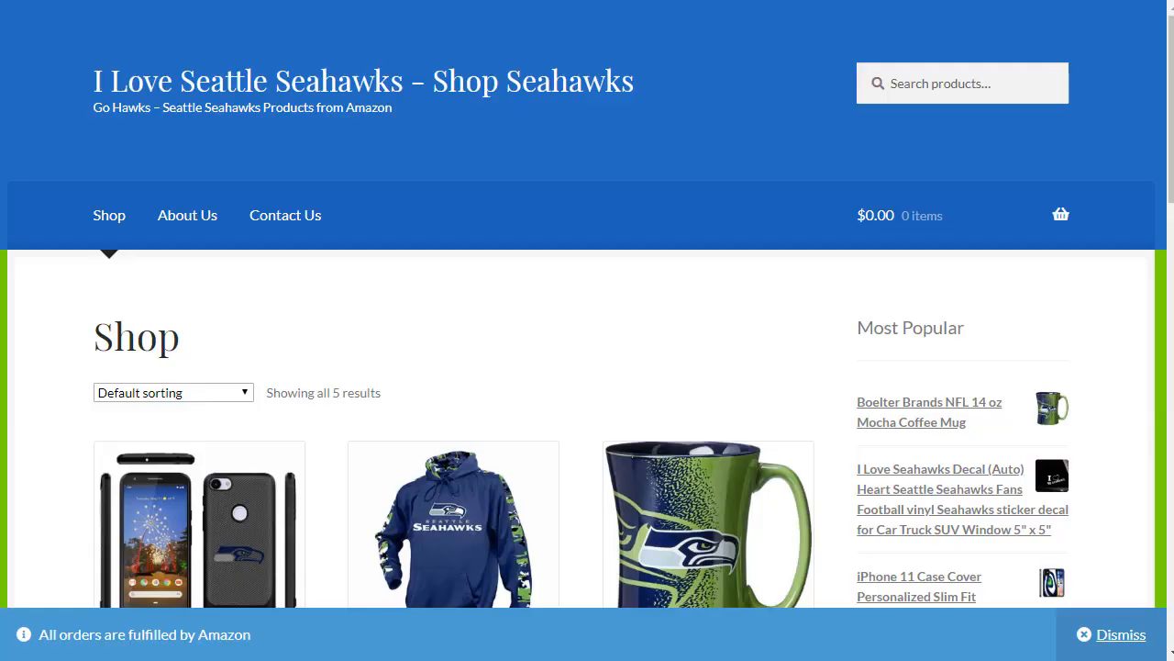
mouse_move(513, 206)
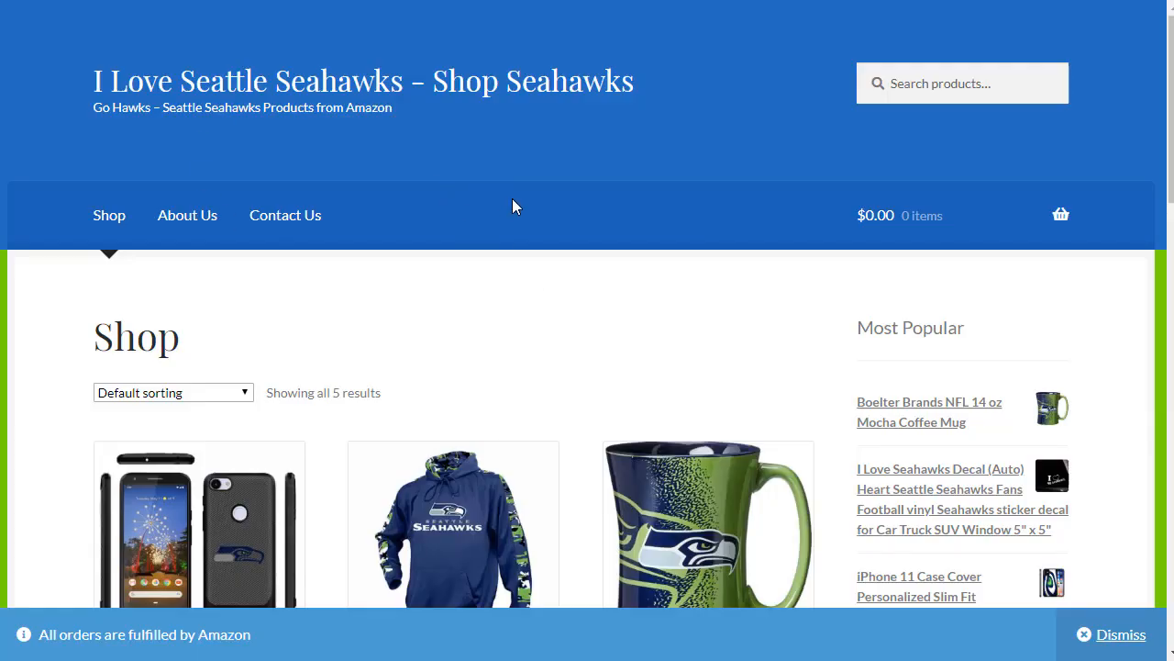
mouse_move(520, 163)
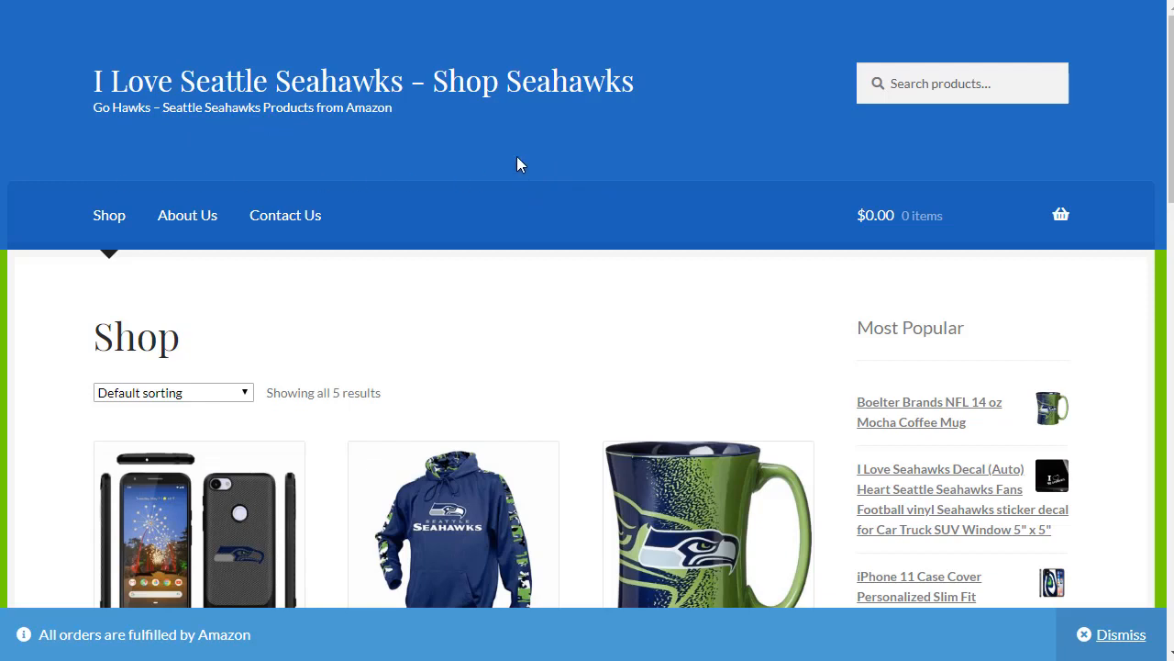
mouse_move(110, 145)
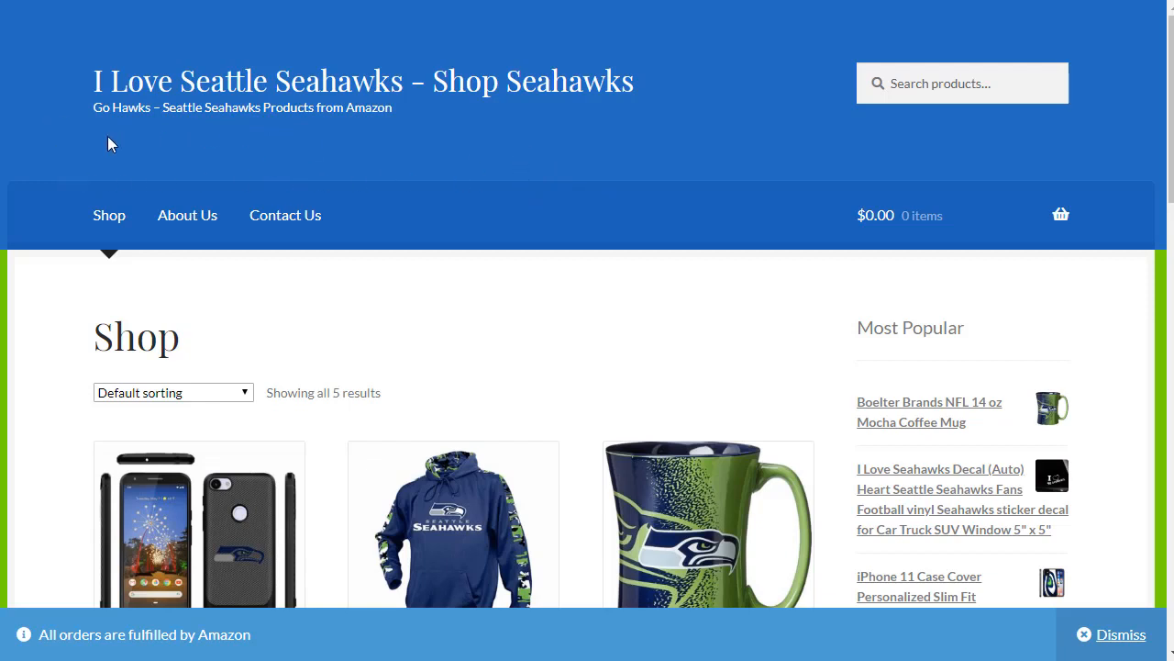
mouse_move(349, 153)
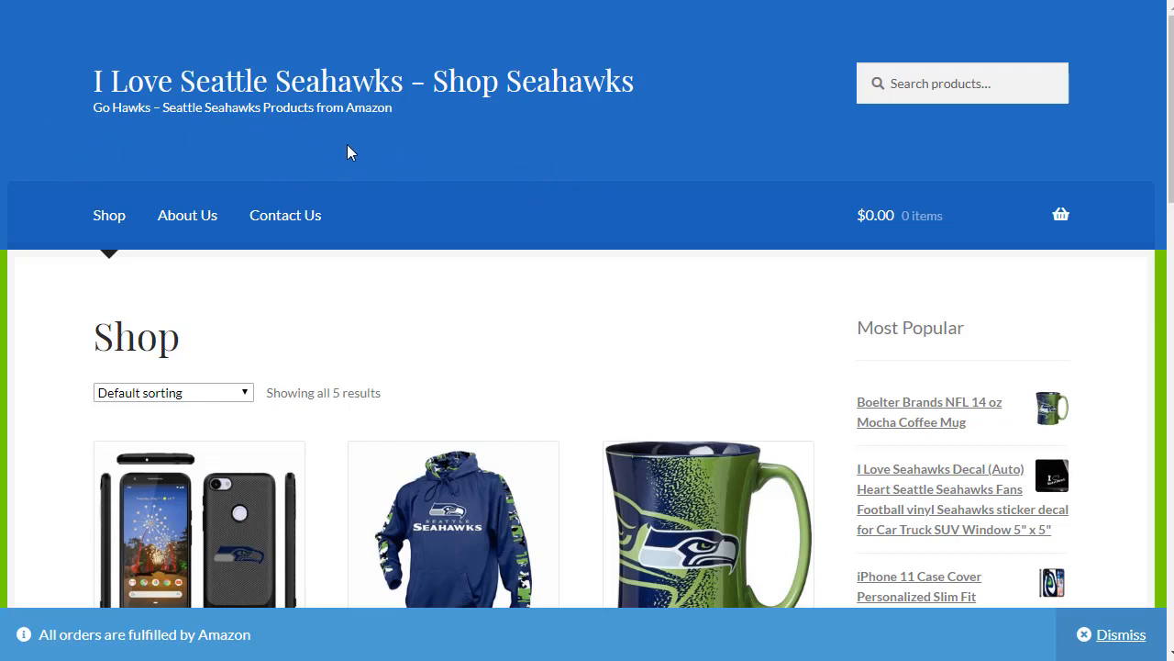
mouse_move(196, 163)
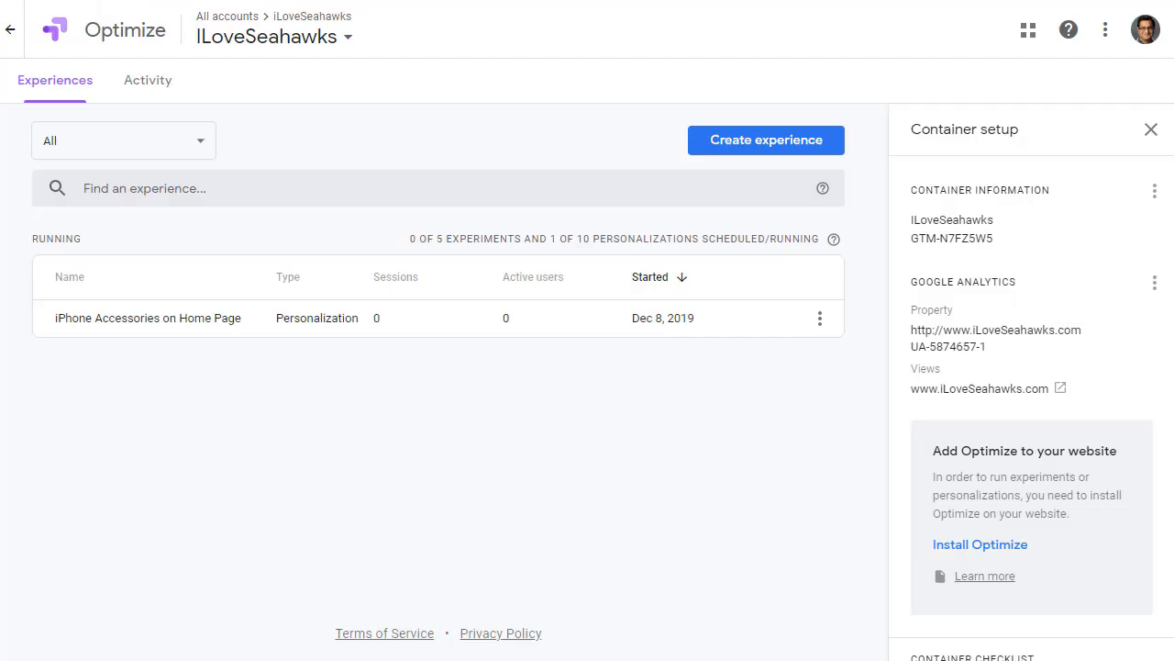
mouse_move(563, 477)
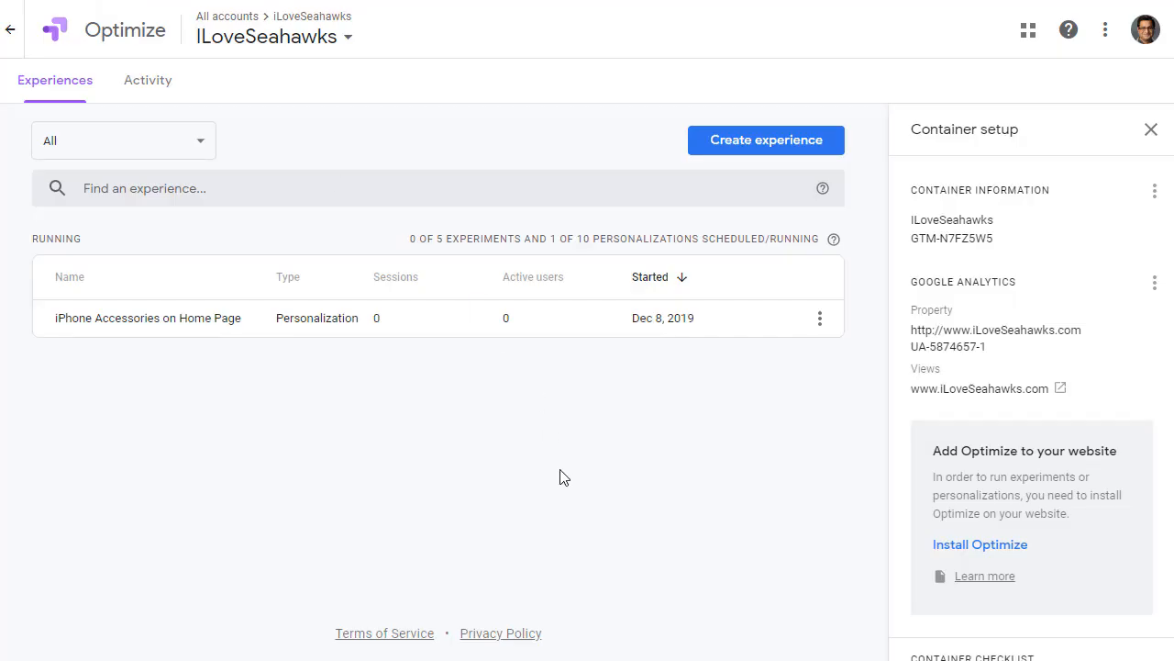
Create a new experience and name it 'New Visitor offer' from the suggestion
click(767, 139)
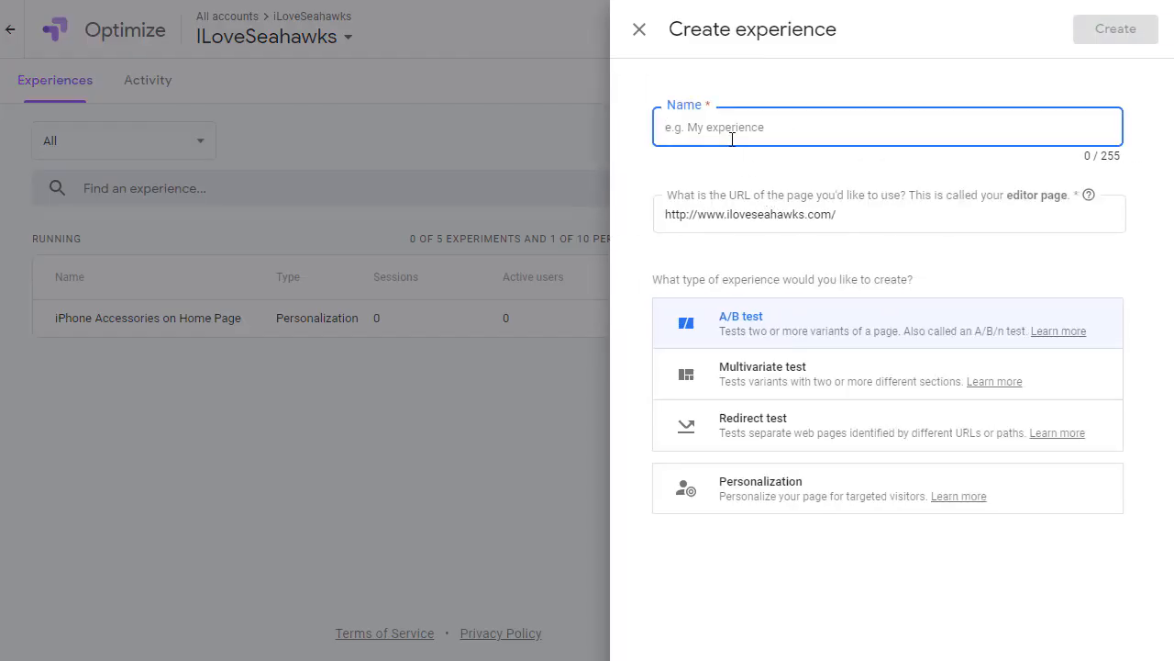
text(New)
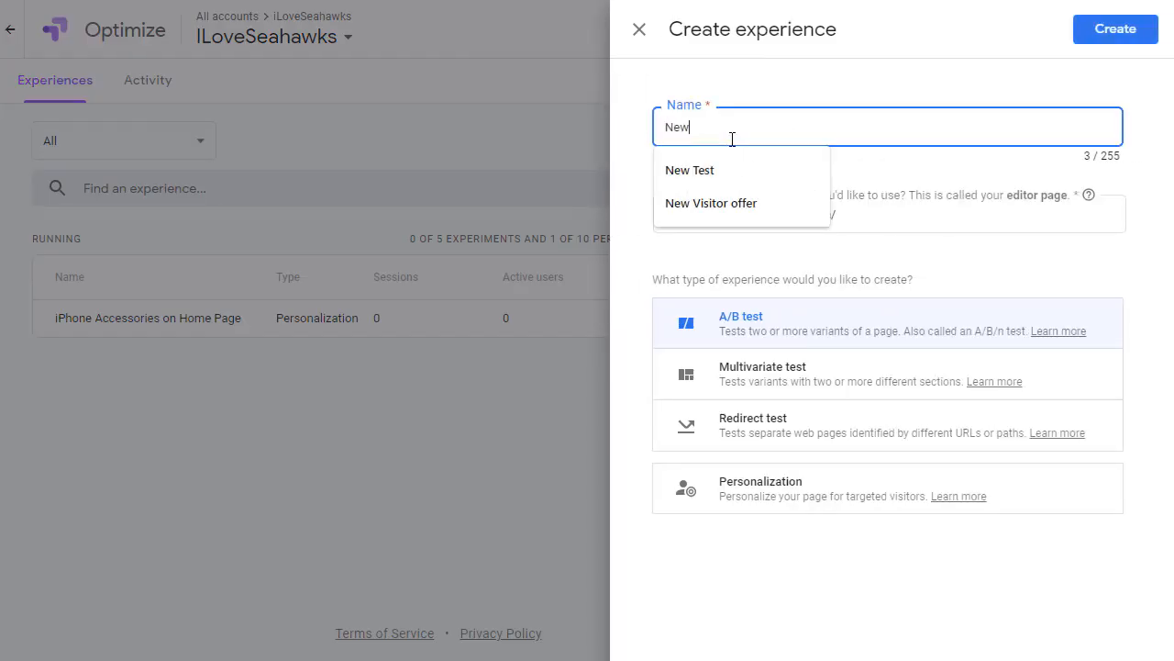
text(V)
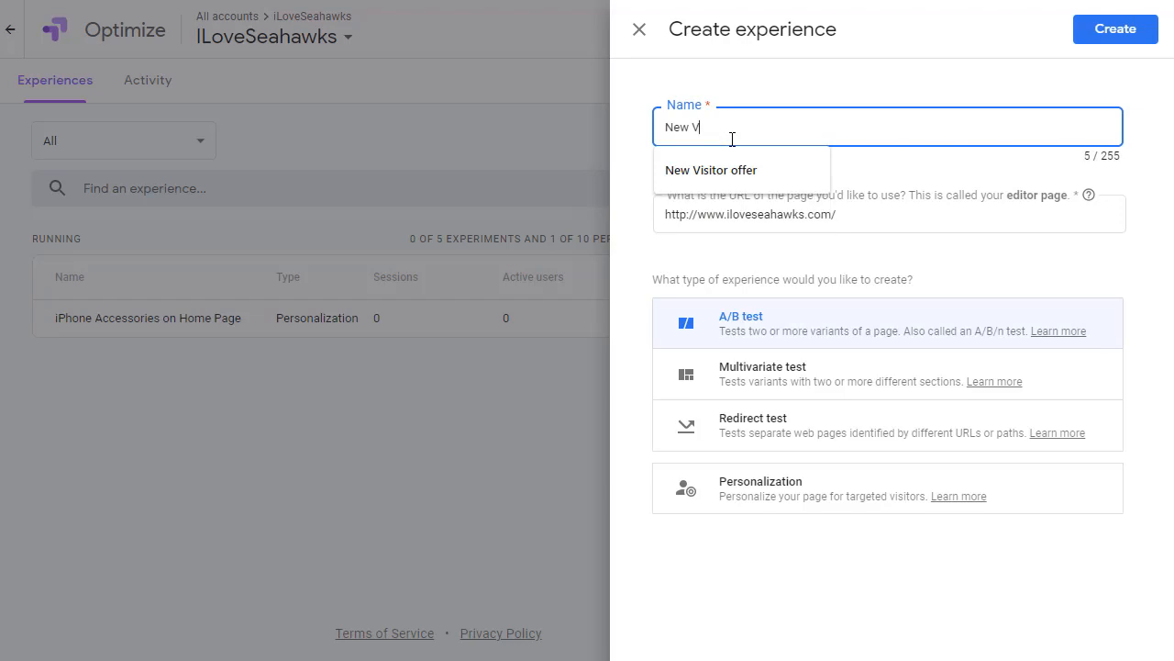
click(712, 169)
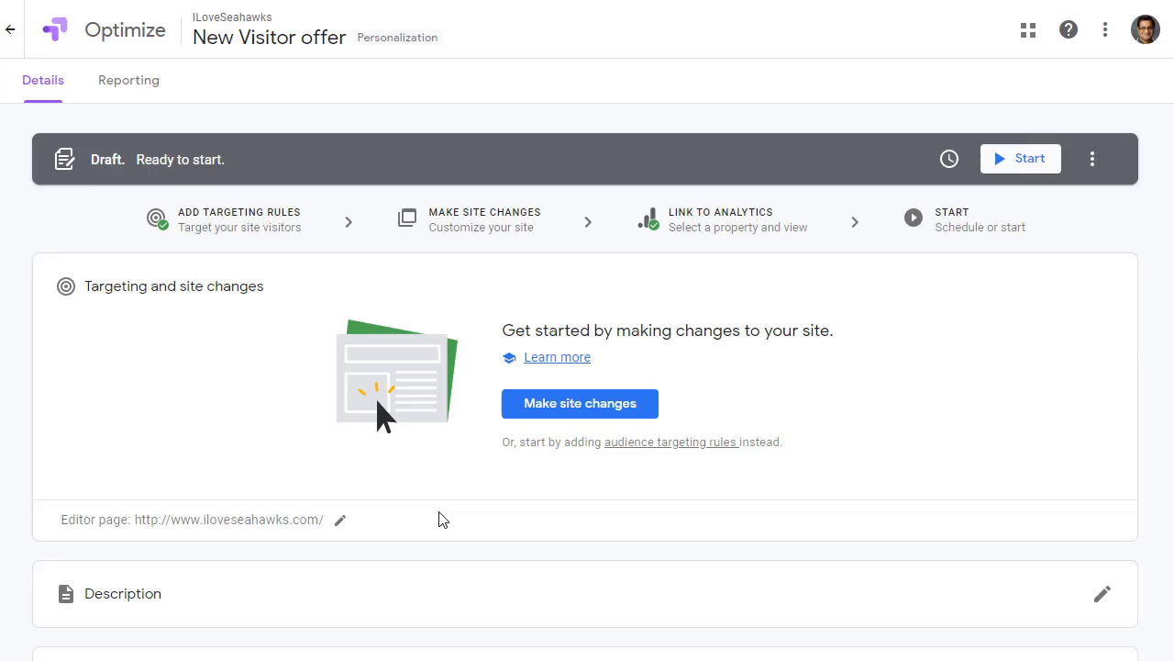
mouse_move(664, 455)
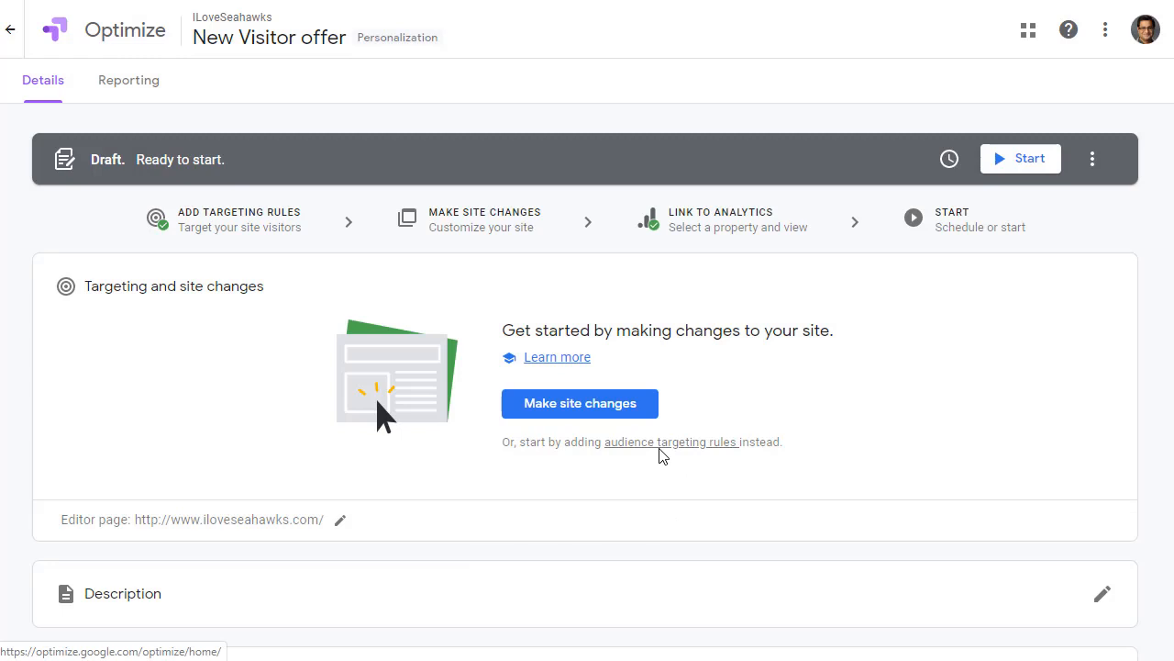
mouse_move(668, 473)
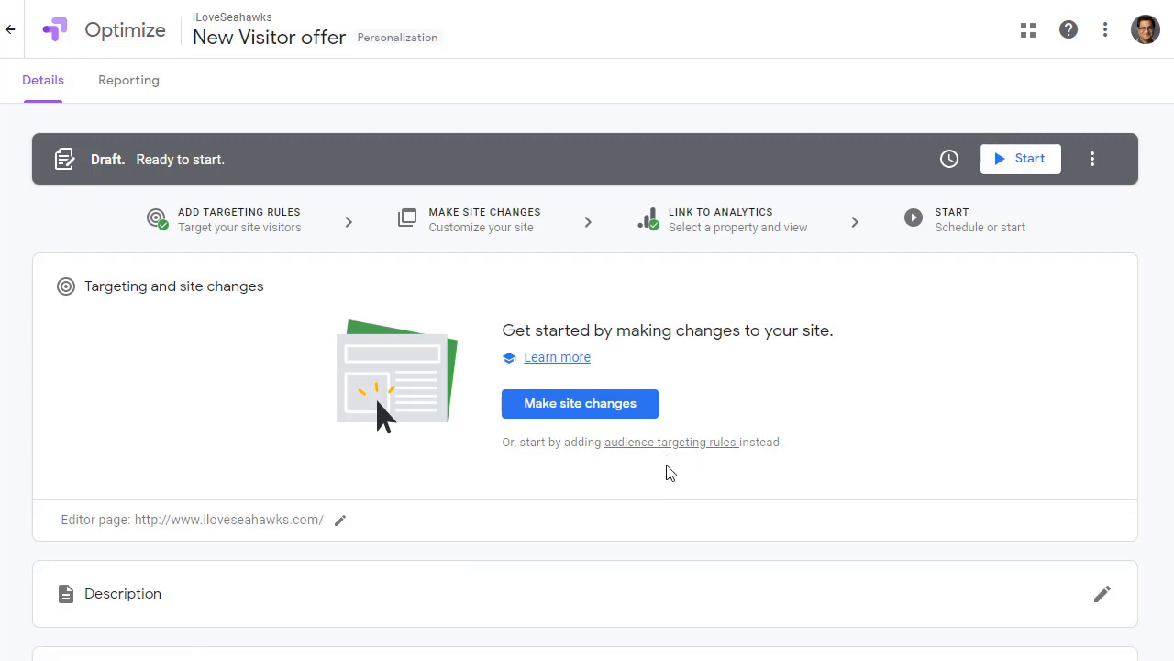
mouse_move(652, 455)
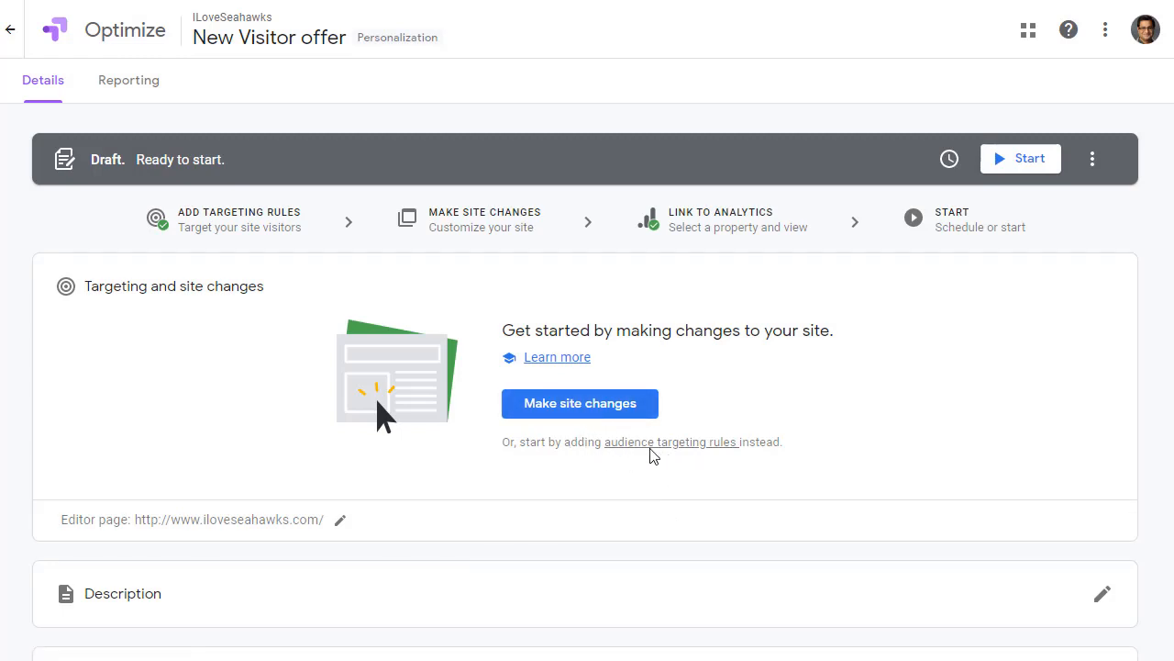
mouse_move(664, 458)
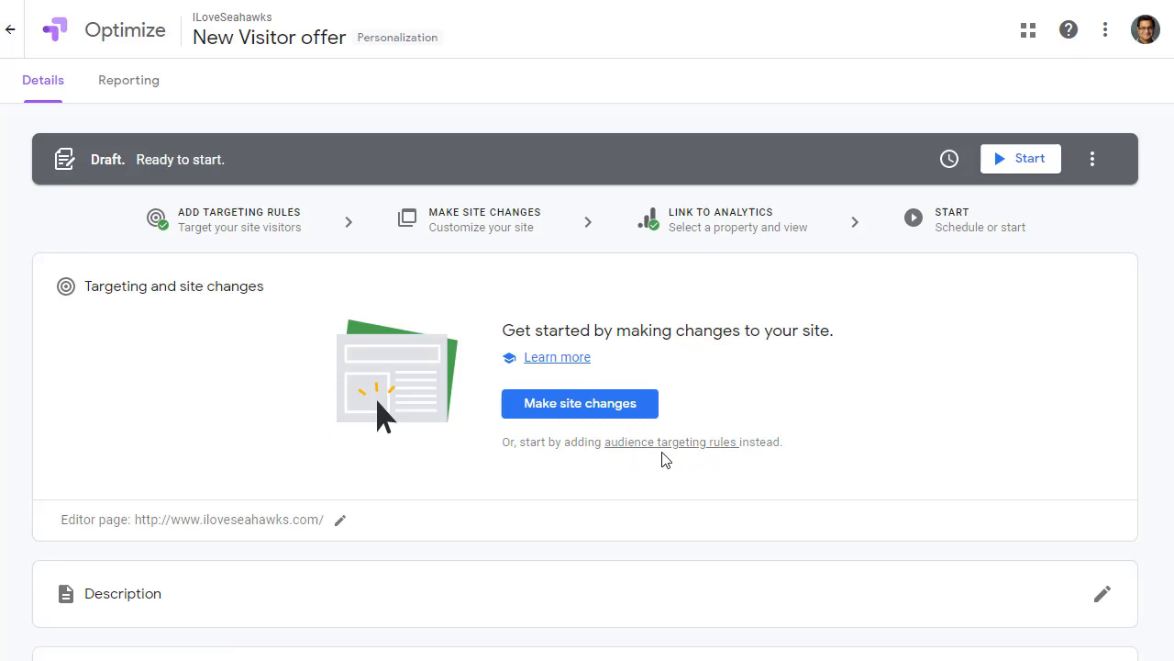
mouse_move(664, 453)
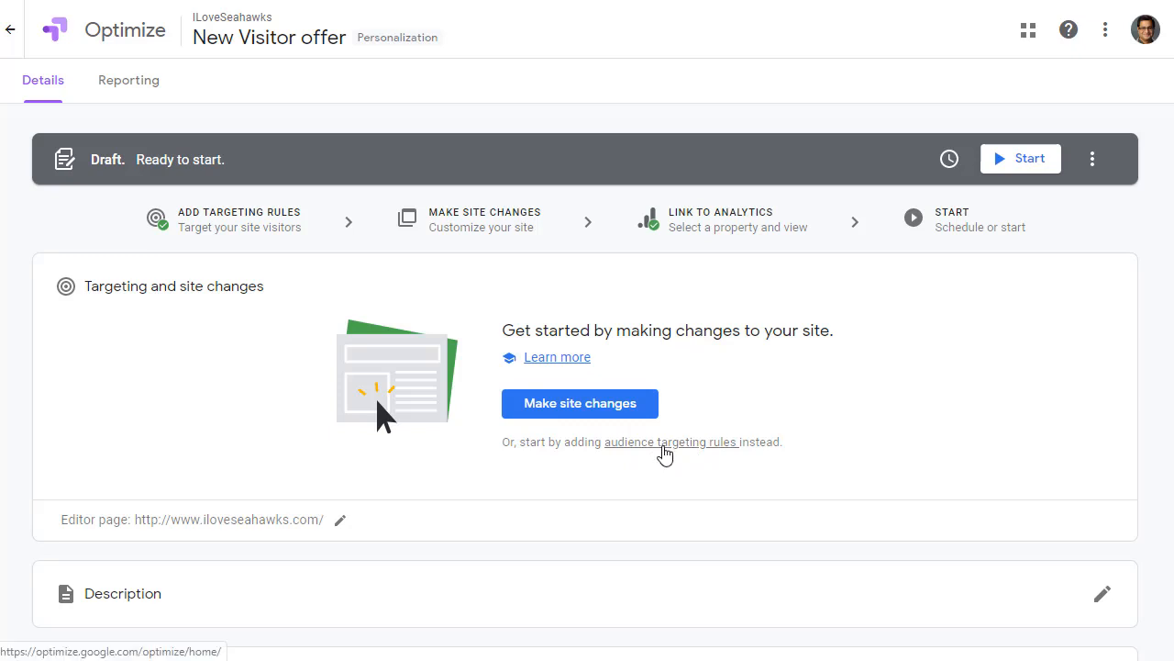
Add a Behavior audience rule: Time since first arrival less than 6 Days, then launch the homepage visual editor
click(671, 441)
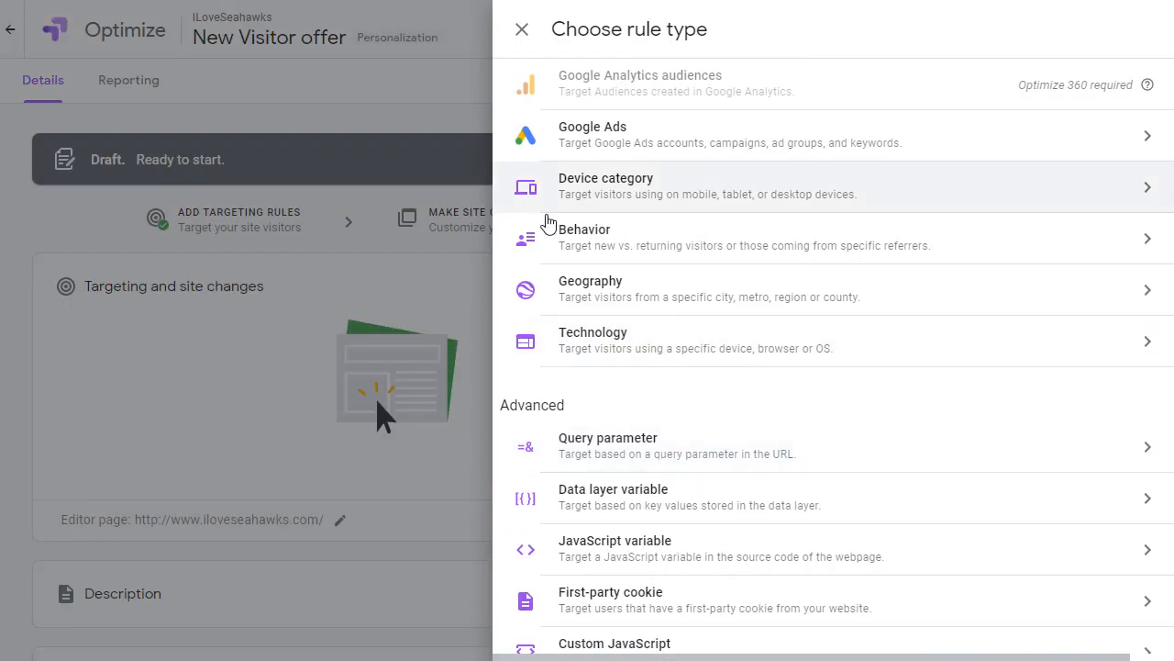
mouse_move(609, 213)
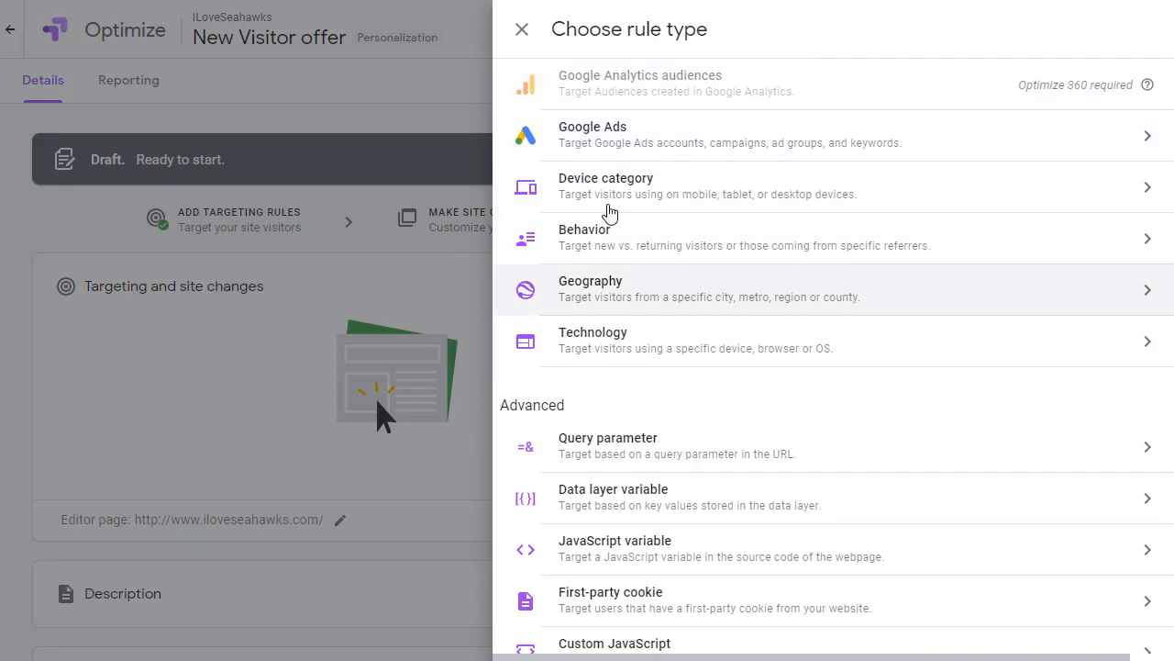
mouse_move(633, 248)
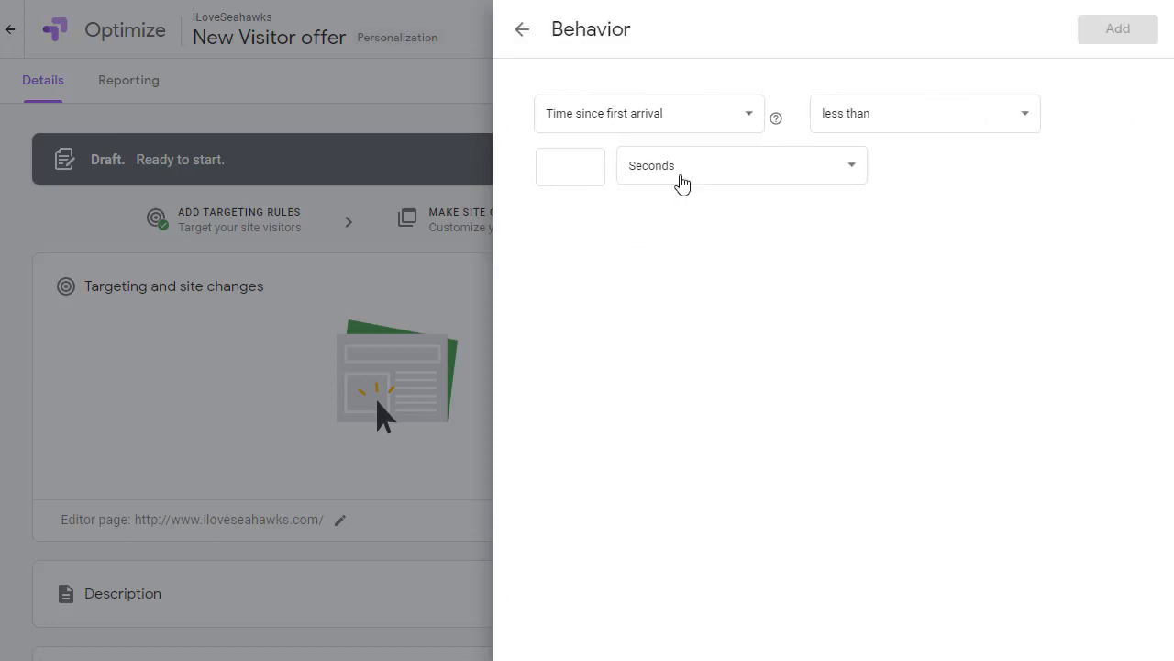
mouse_move(635, 125)
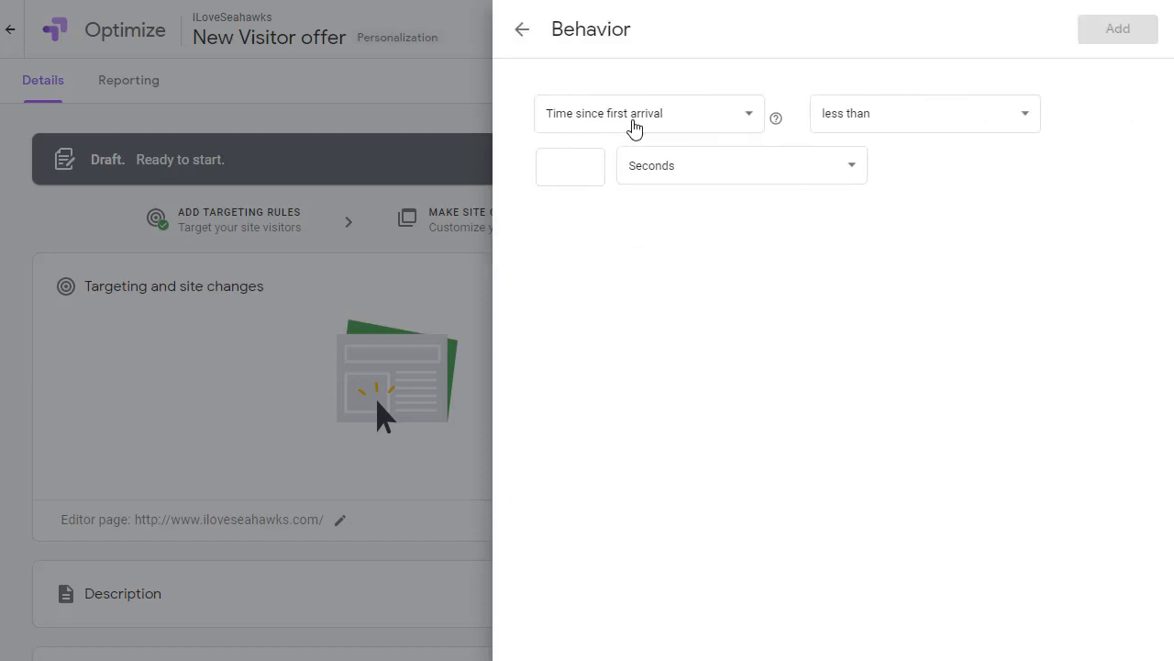
mouse_move(903, 123)
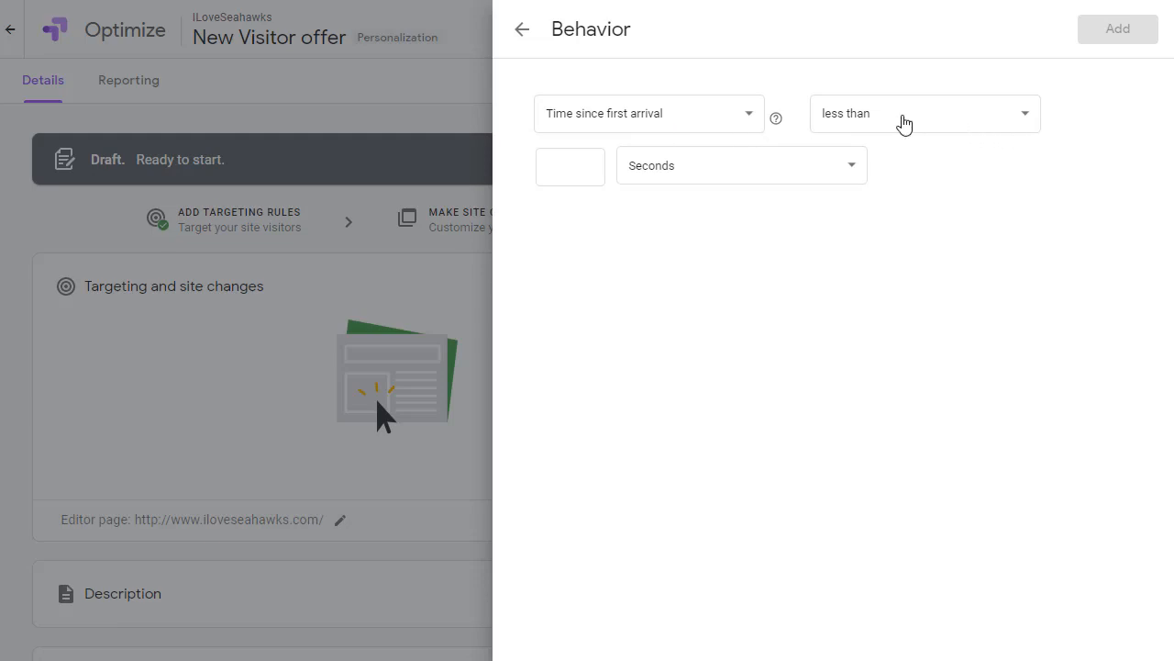
click(921, 113)
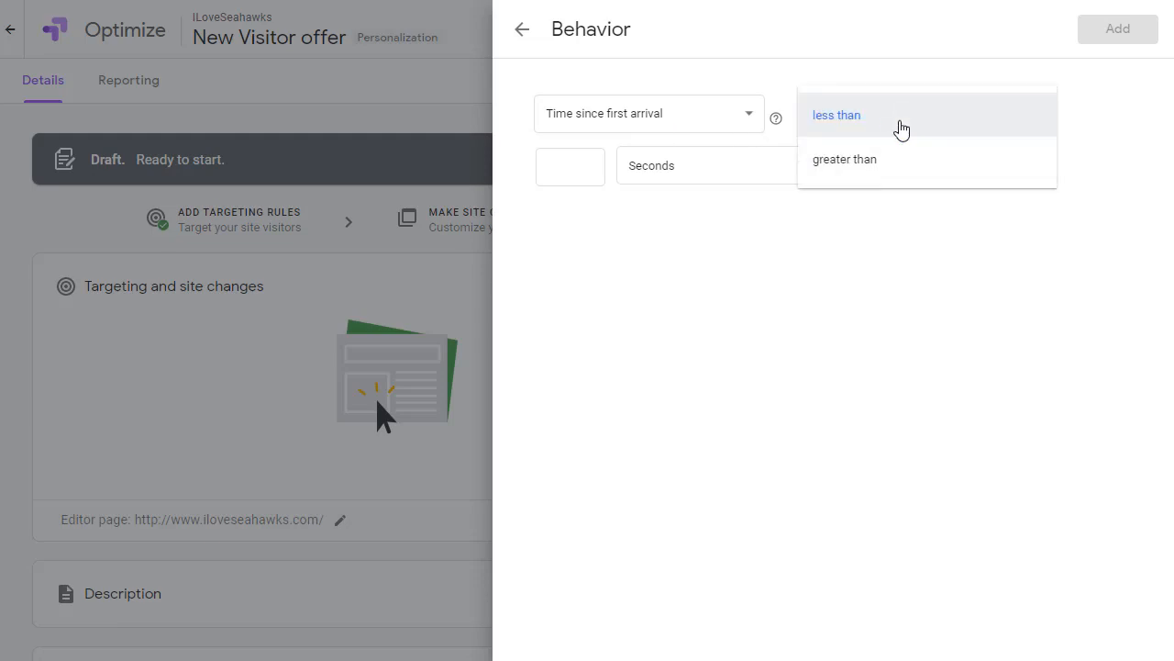
click(837, 113)
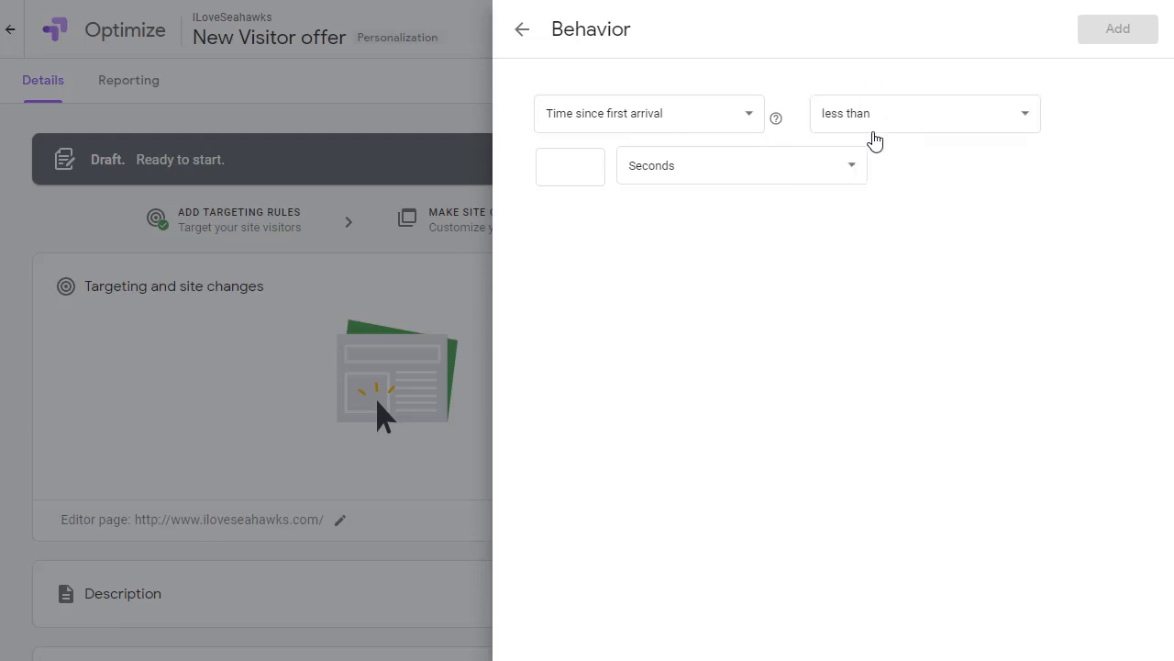
mouse_move(928, 125)
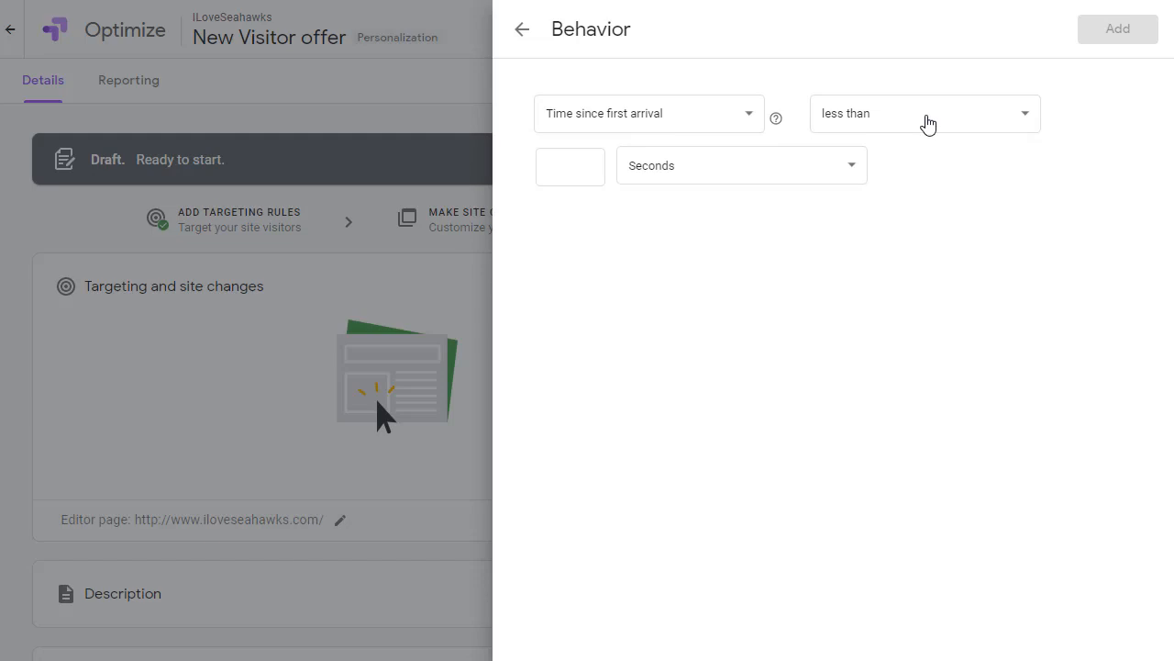
click(921, 113)
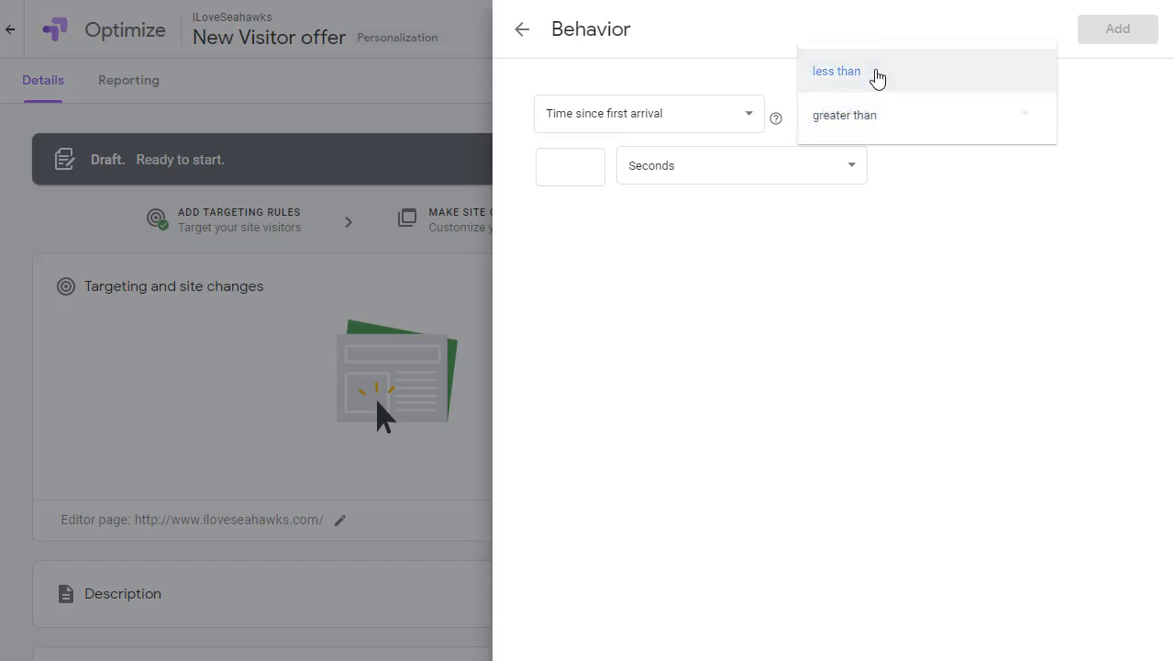
click(837, 70)
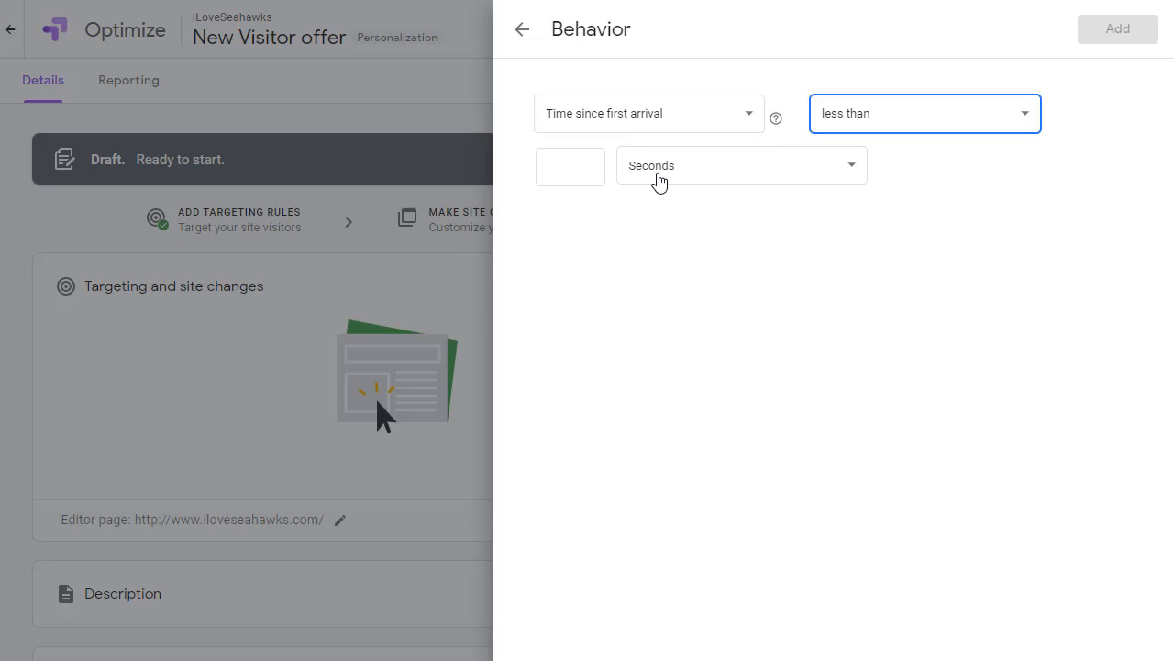
mouse_move(719, 176)
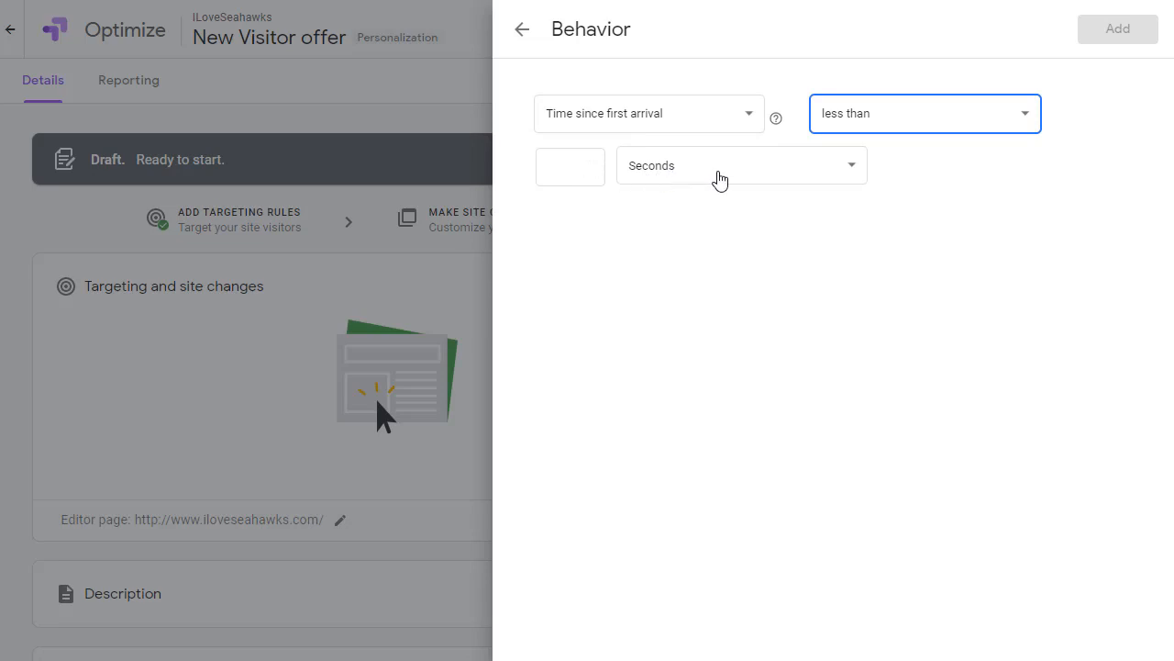
click(741, 165)
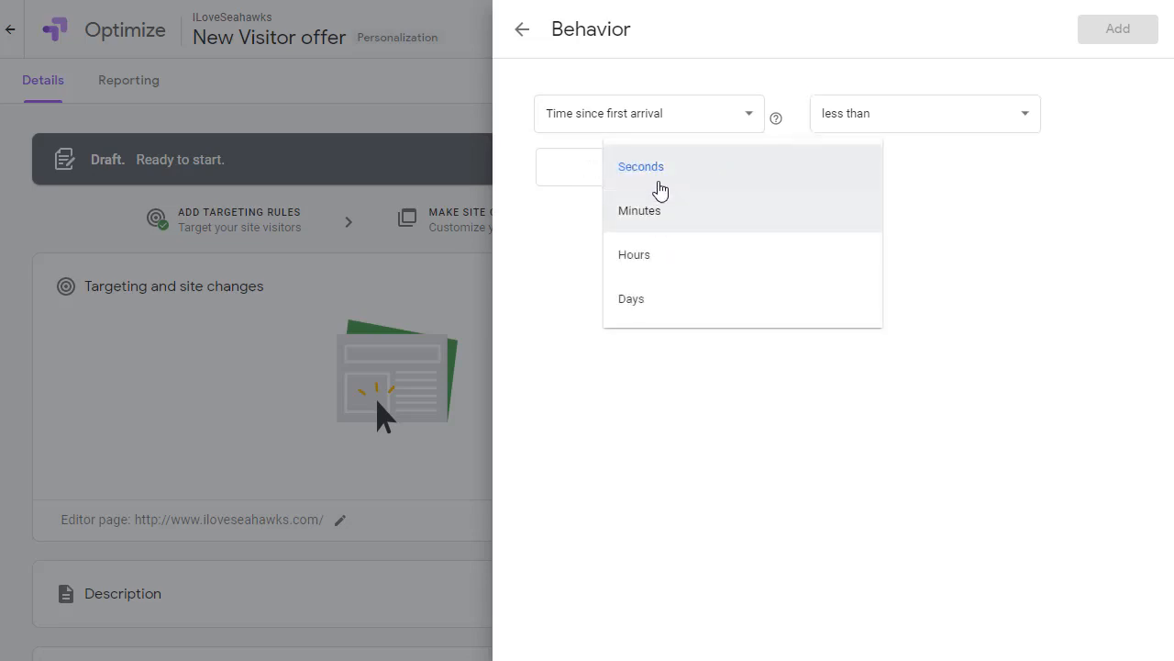
mouse_move(648, 315)
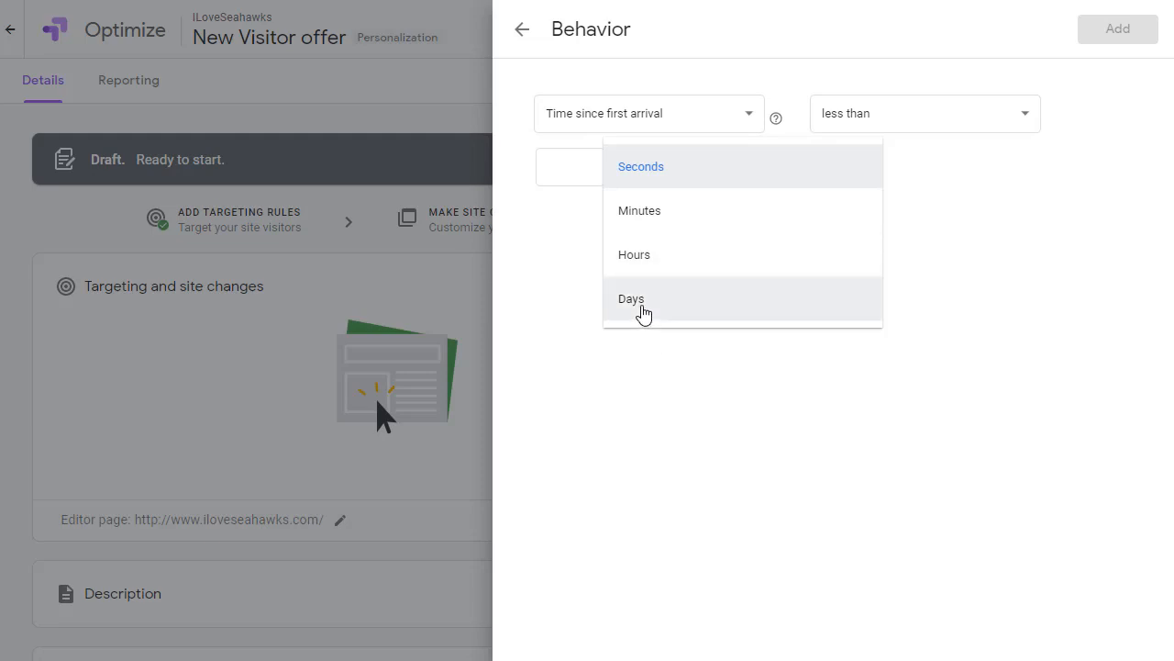
click(631, 297)
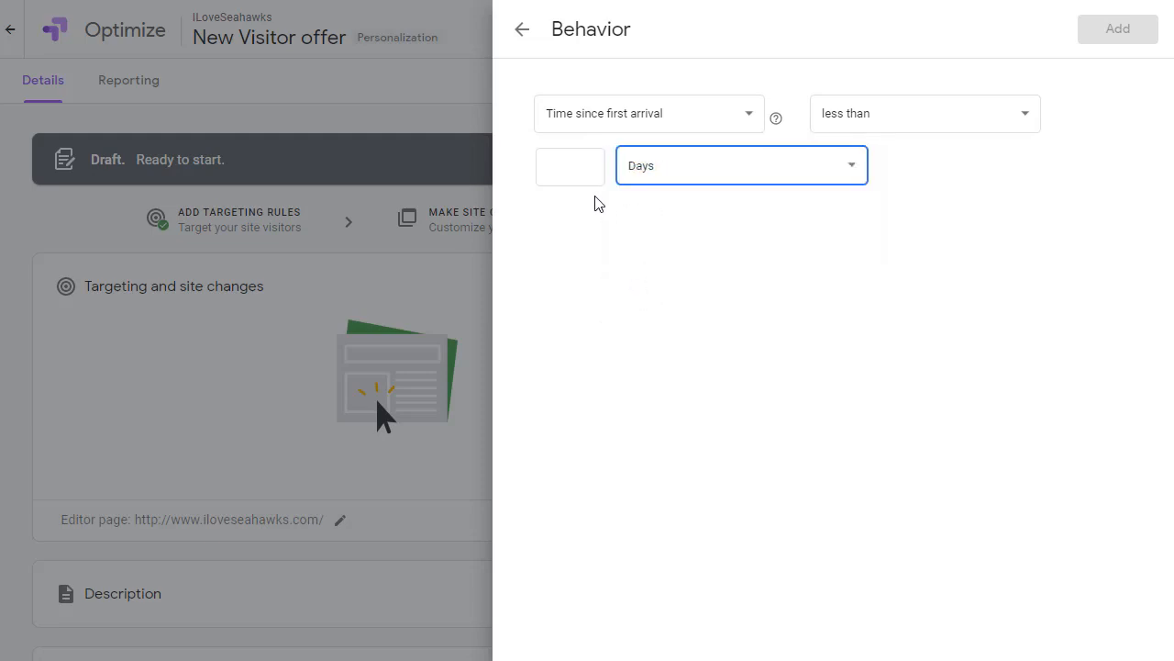
click(569, 166)
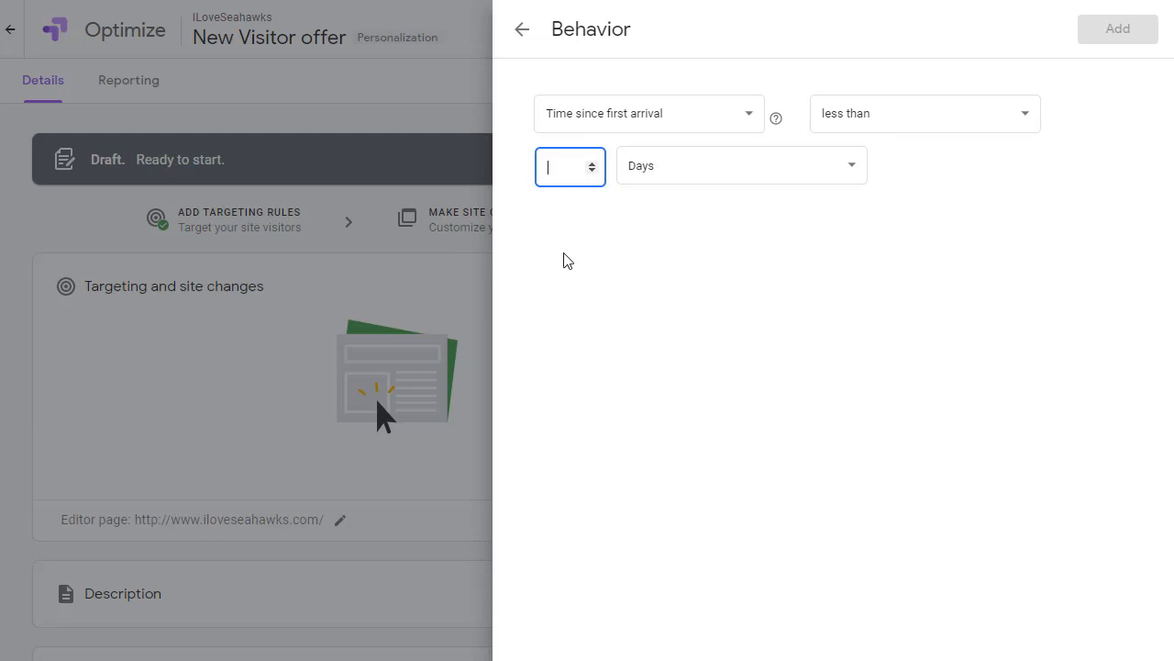
text(6)
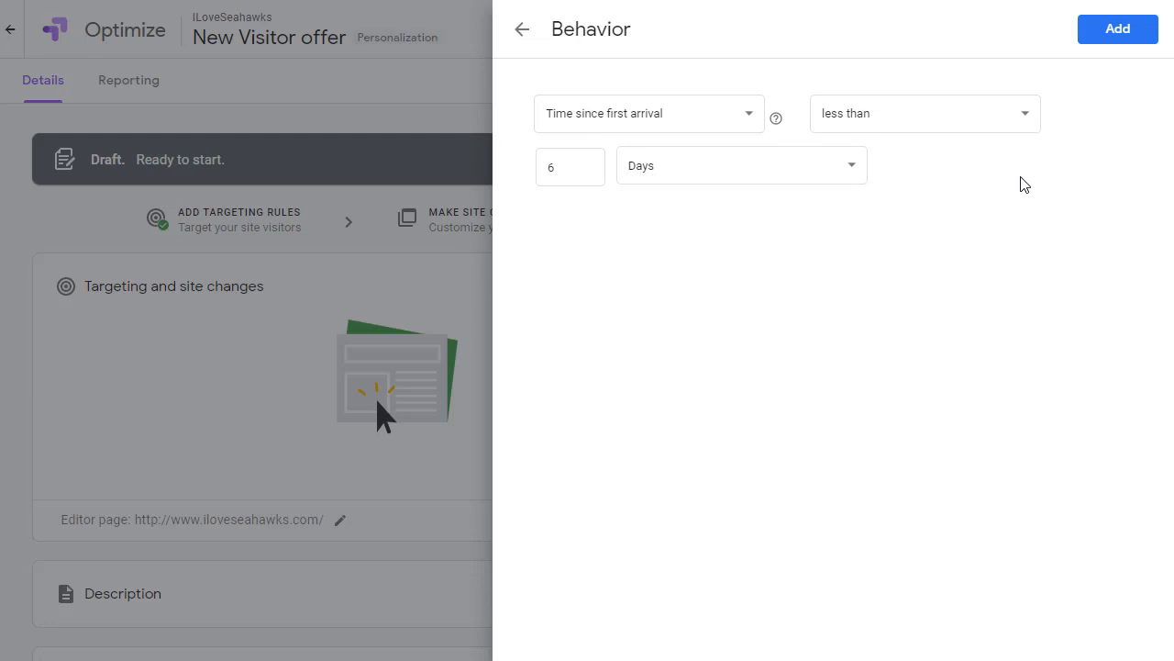
mouse_move(1105, 99)
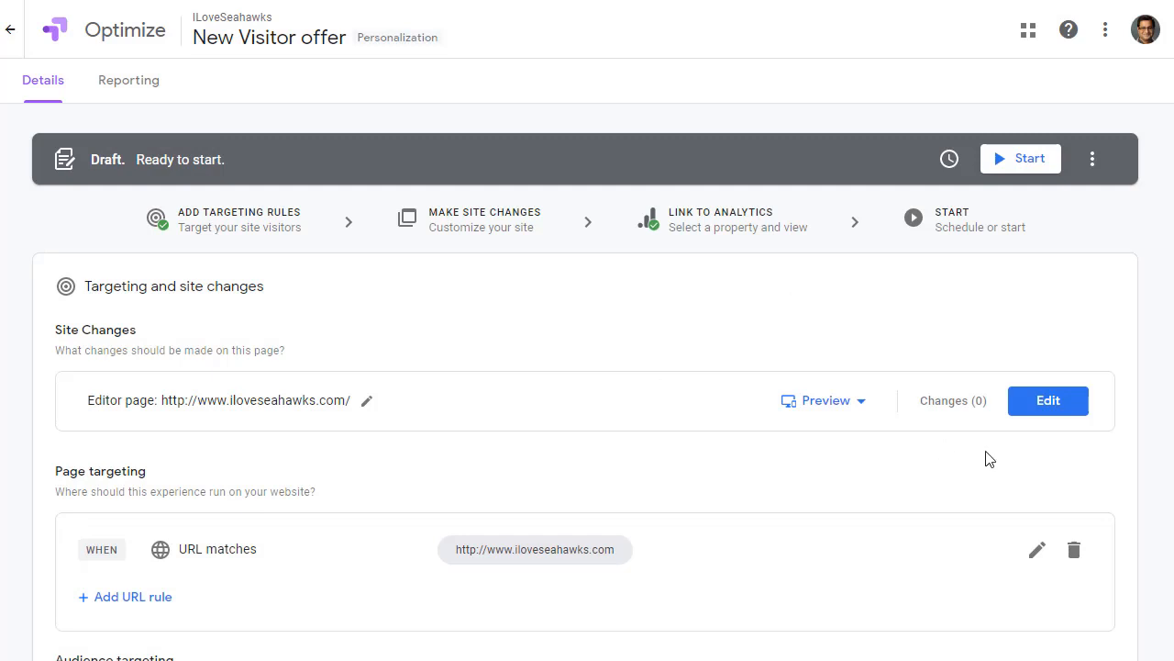
mouse_move(550, 430)
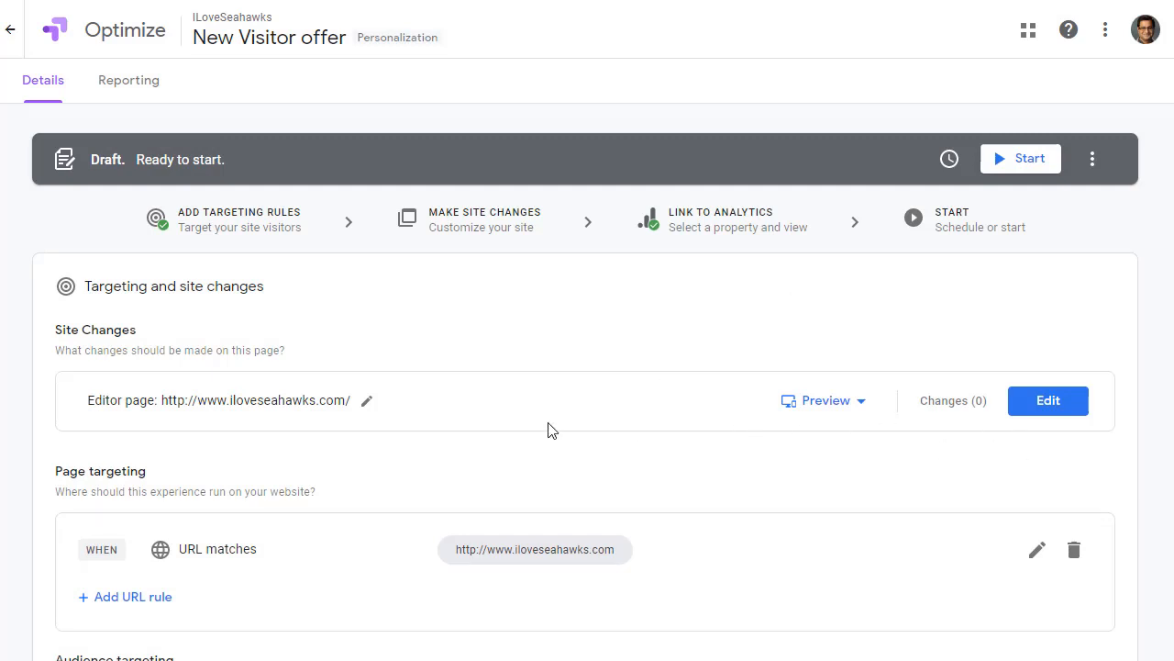
click(1047, 400)
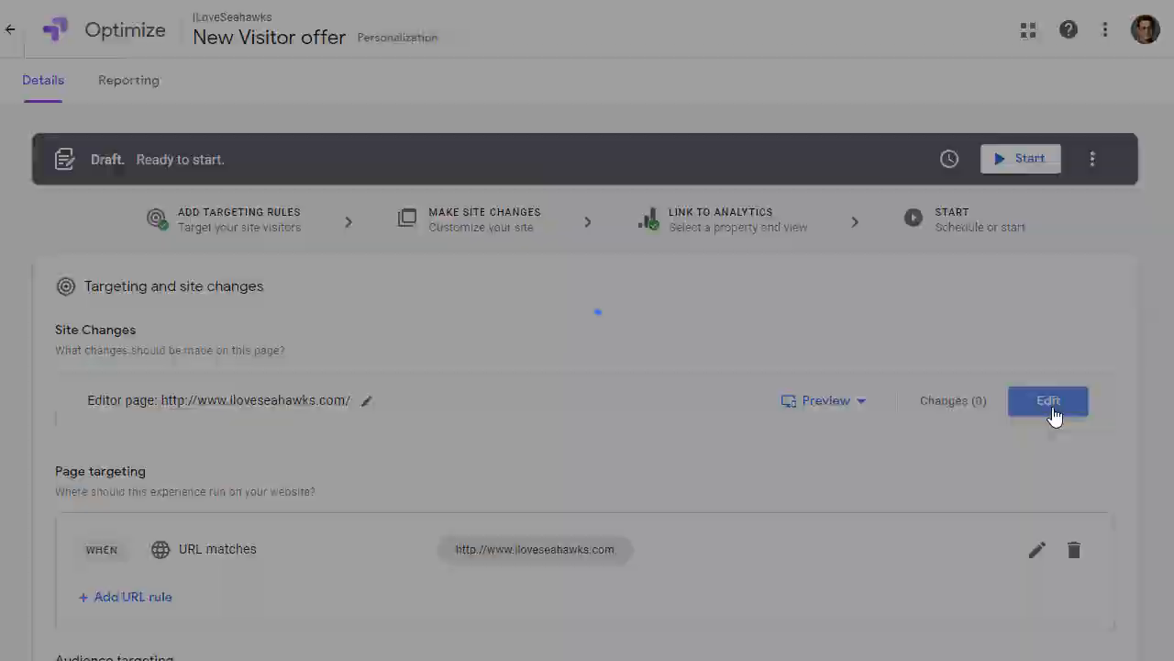
click(1047, 400)
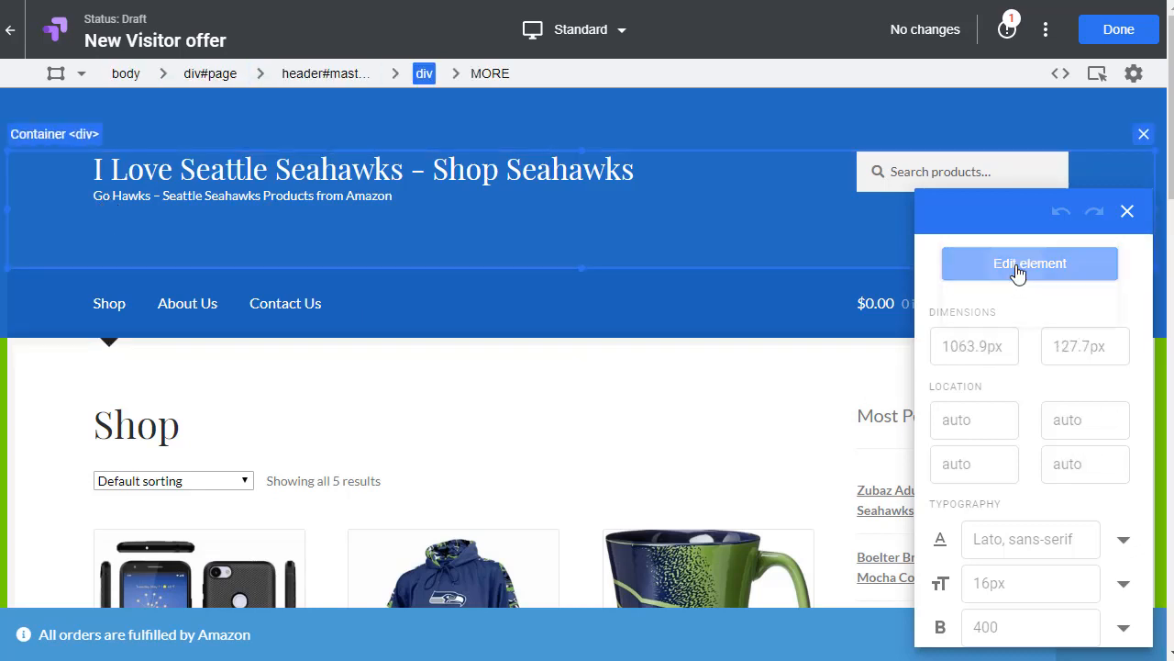
Bring up Edit HTML for the store header container div
click(1030, 265)
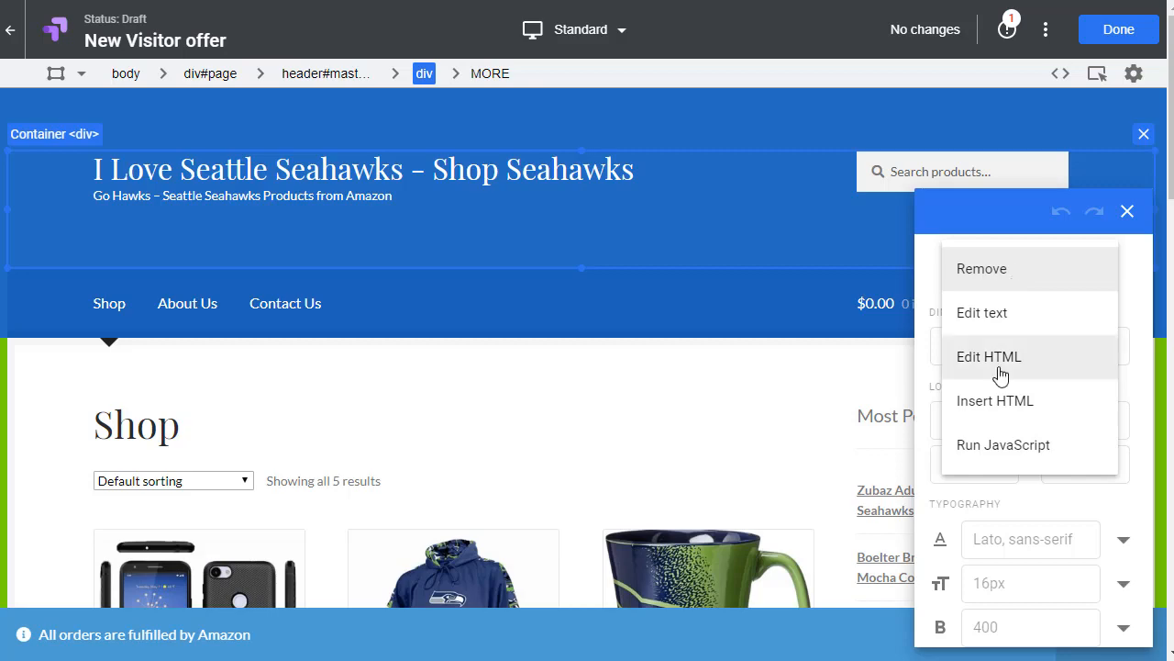
mouse_move(1002, 370)
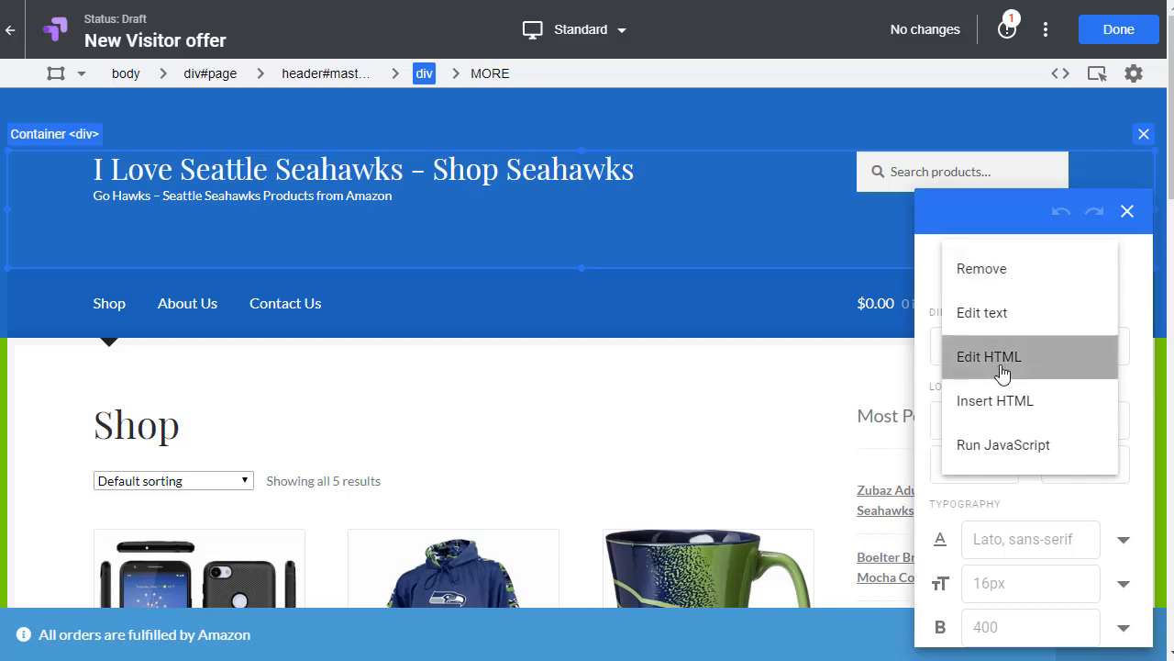
click(989, 356)
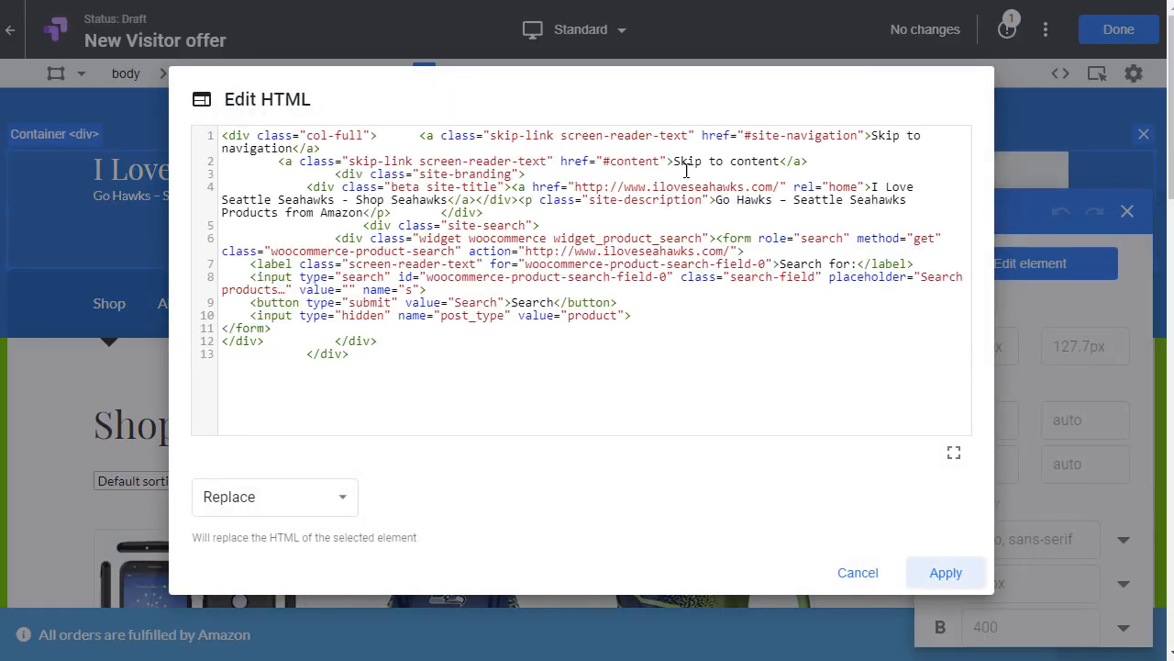
mouse_move(643, 90)
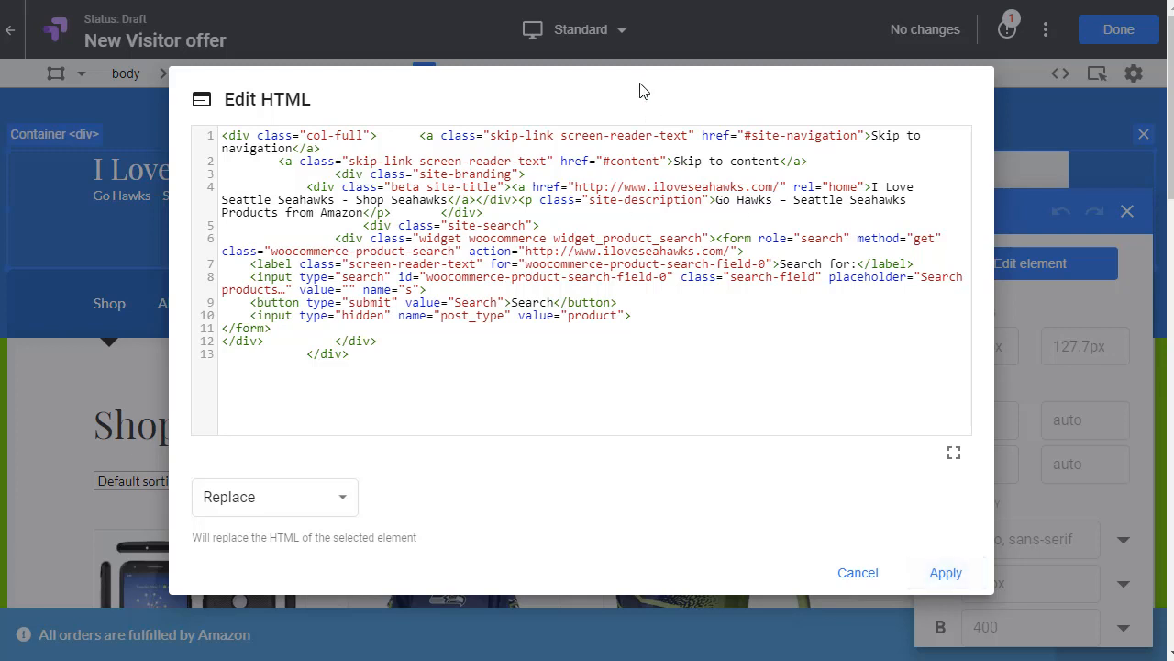
mouse_move(110, 203)
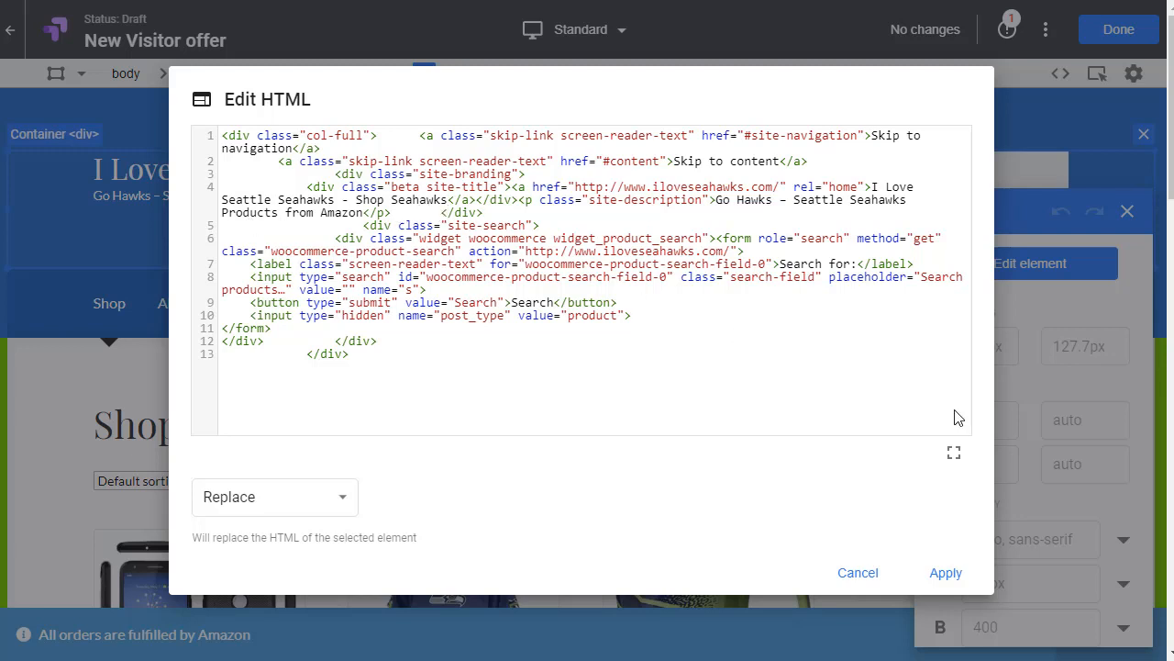
Insert a <b><font size="6"> line 'Get 25% off on your purchase today. Use code GOHAWKS' after the site description
click(419, 212)
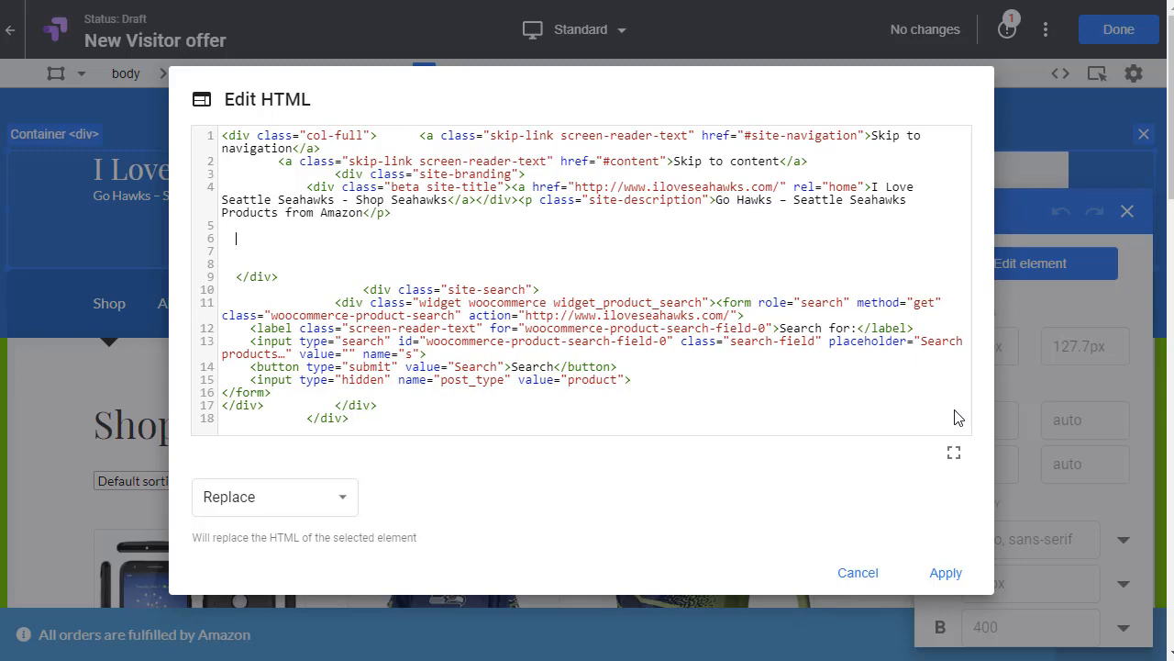
text(<)
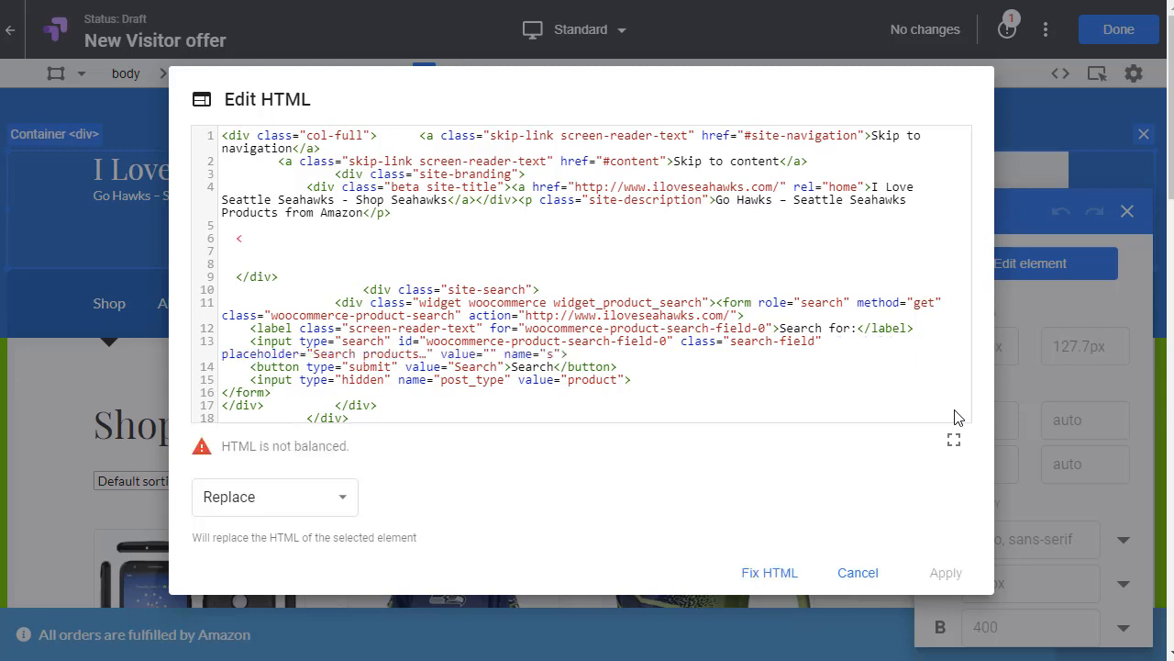
text(<b><f)
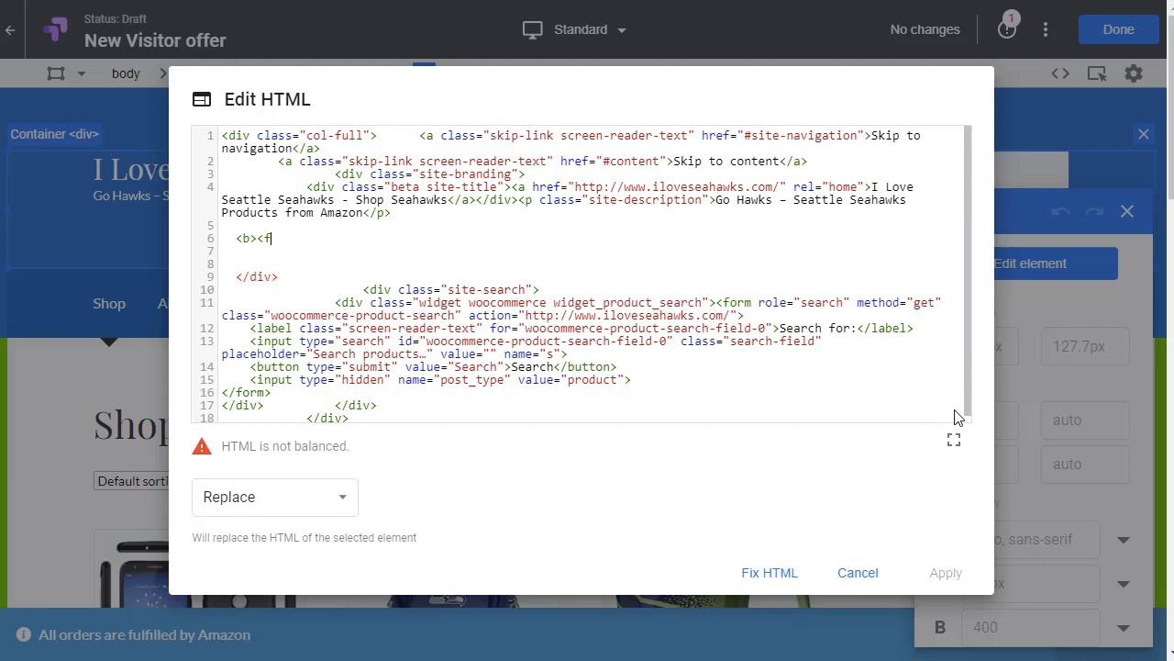
text(ont size=)
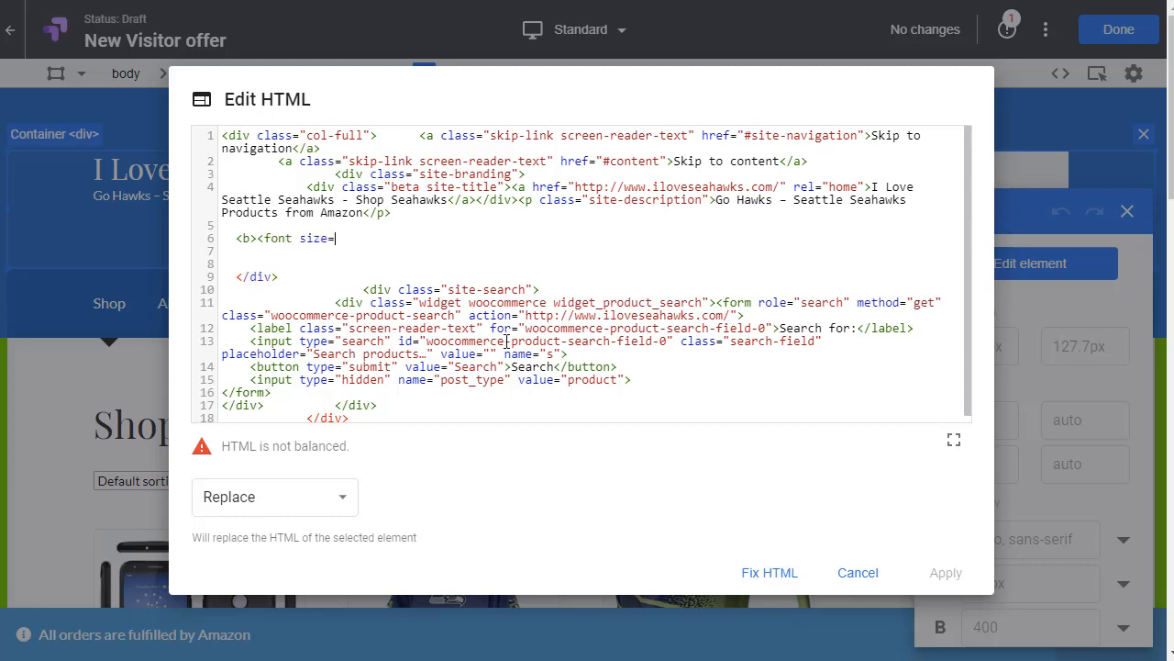
text(6")
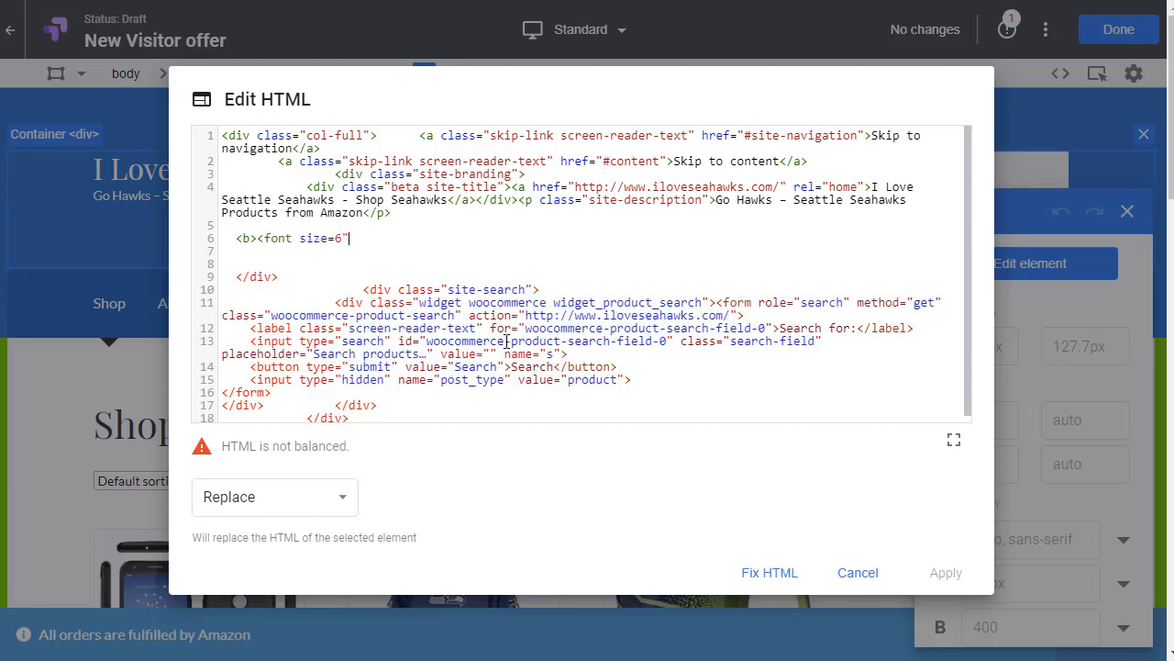
text(">)
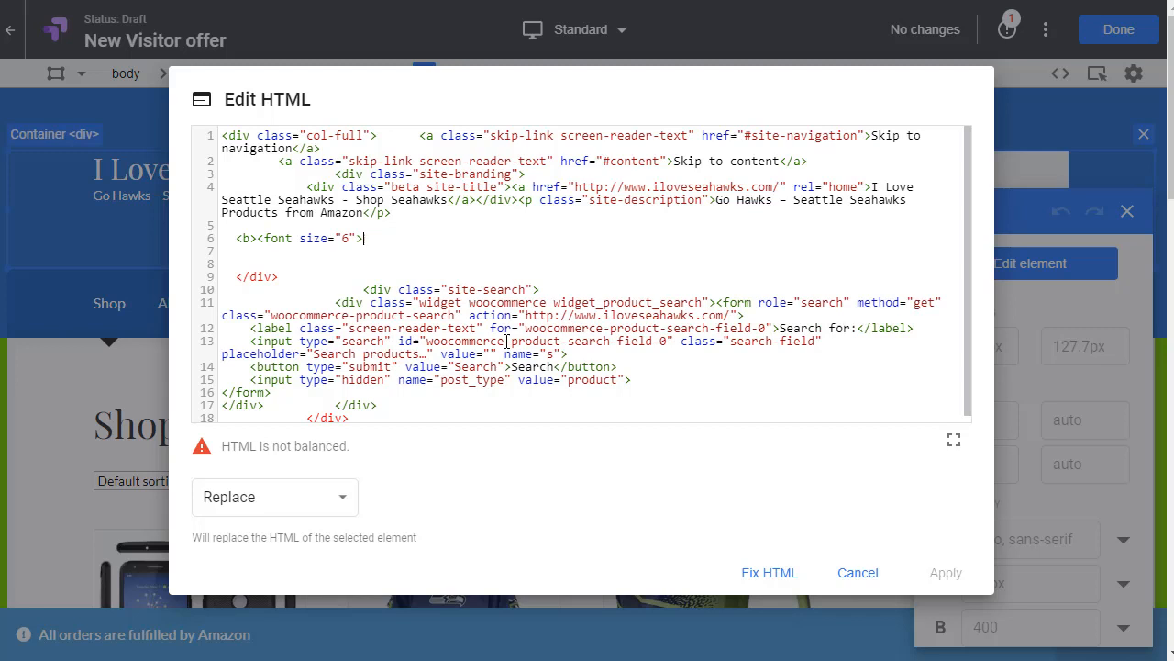
text(Get 25% off on your purchase today. Use code GOHAWKS</font></b>)
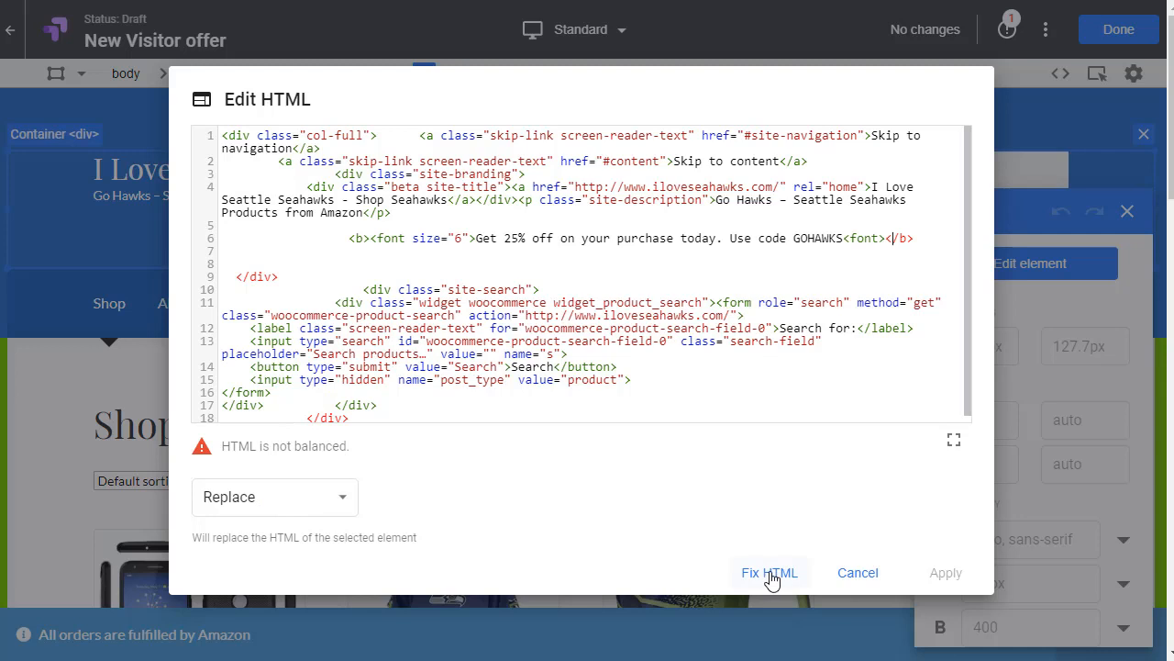
Fix the HTML tags, amend the text to 'Use coupon code GOHAWKS.' and apply the change
click(769, 572)
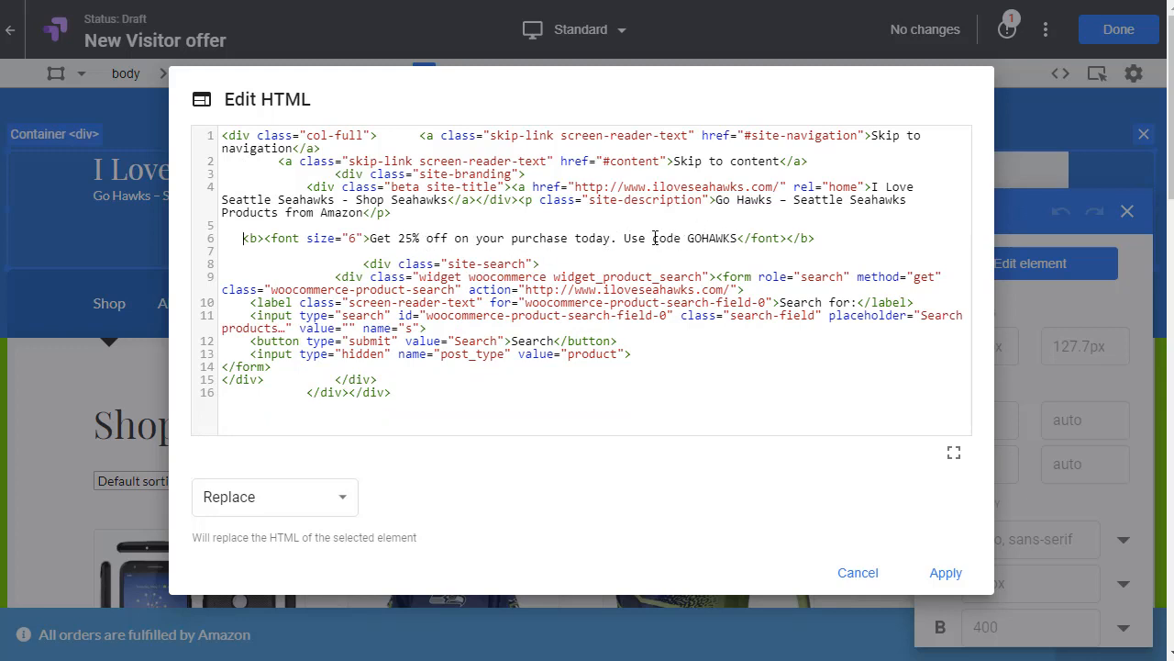
text(coupon co)
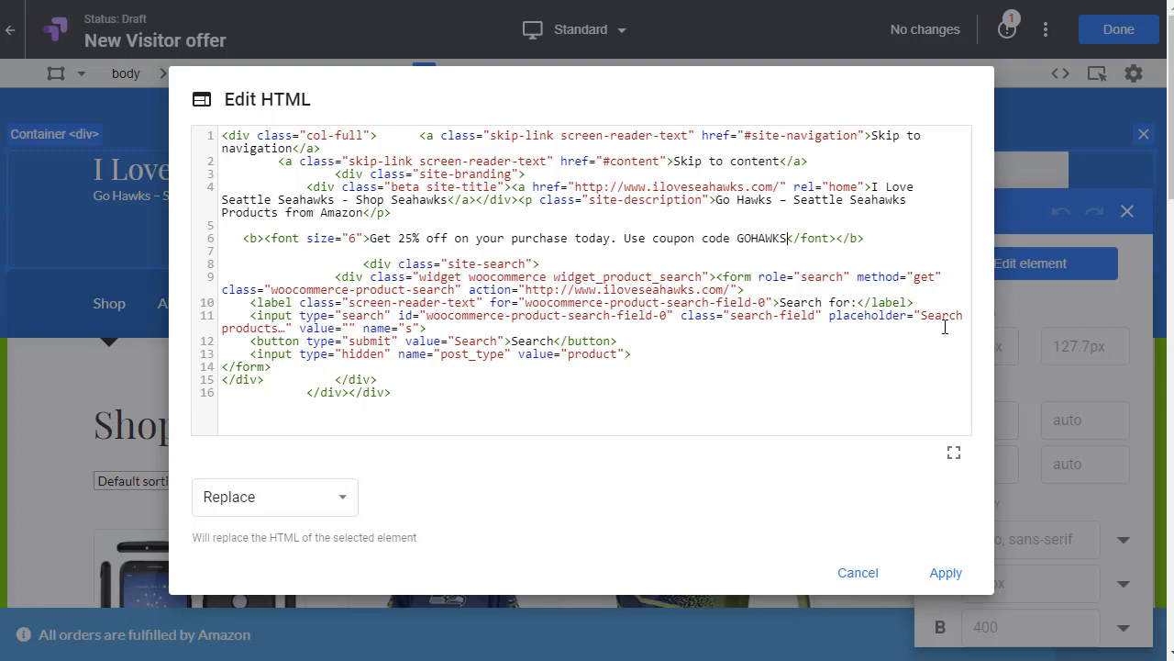
text(.)
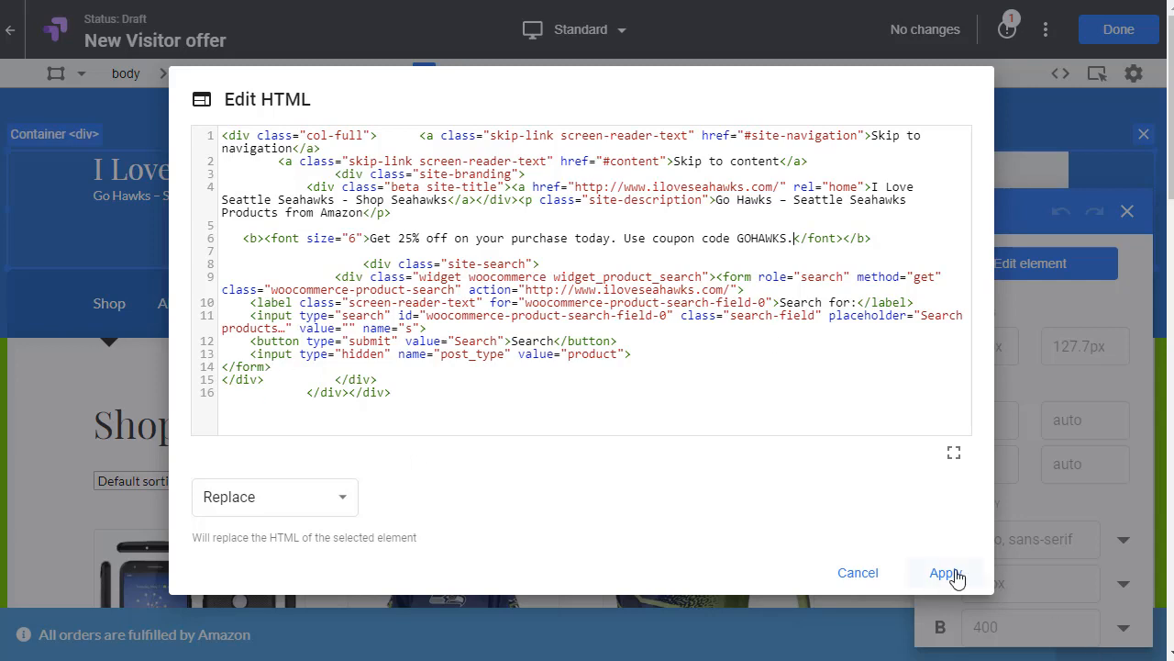
click(943, 573)
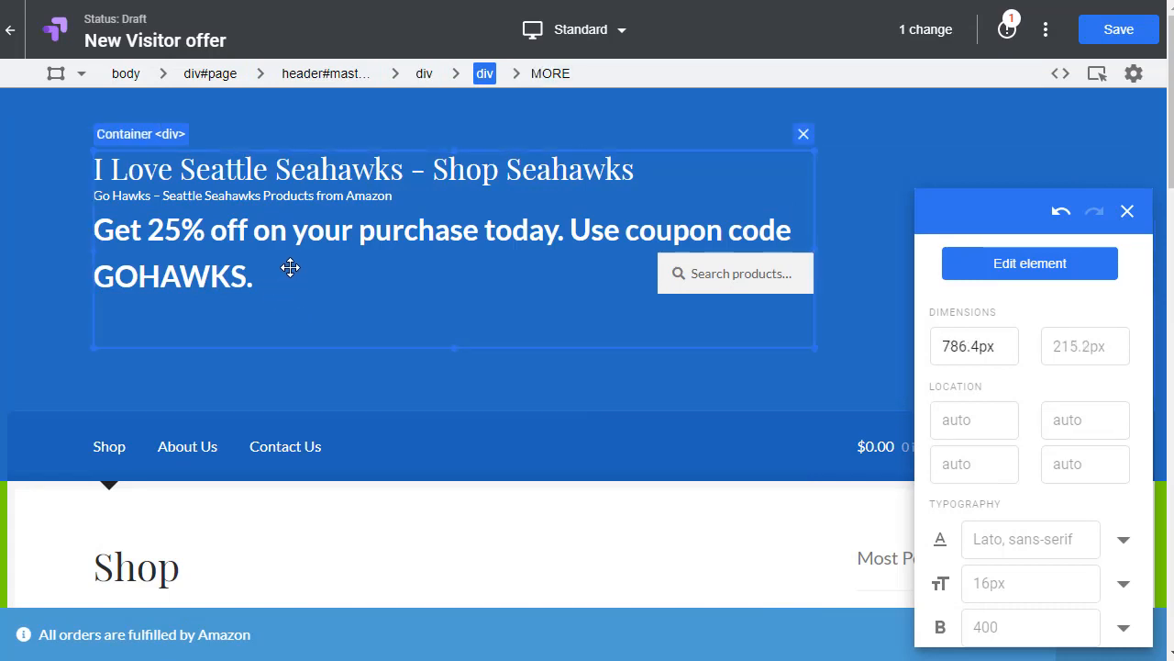
Edit the coupon message's HTML to use font size 4 instead of 6 and apply it
click(162, 235)
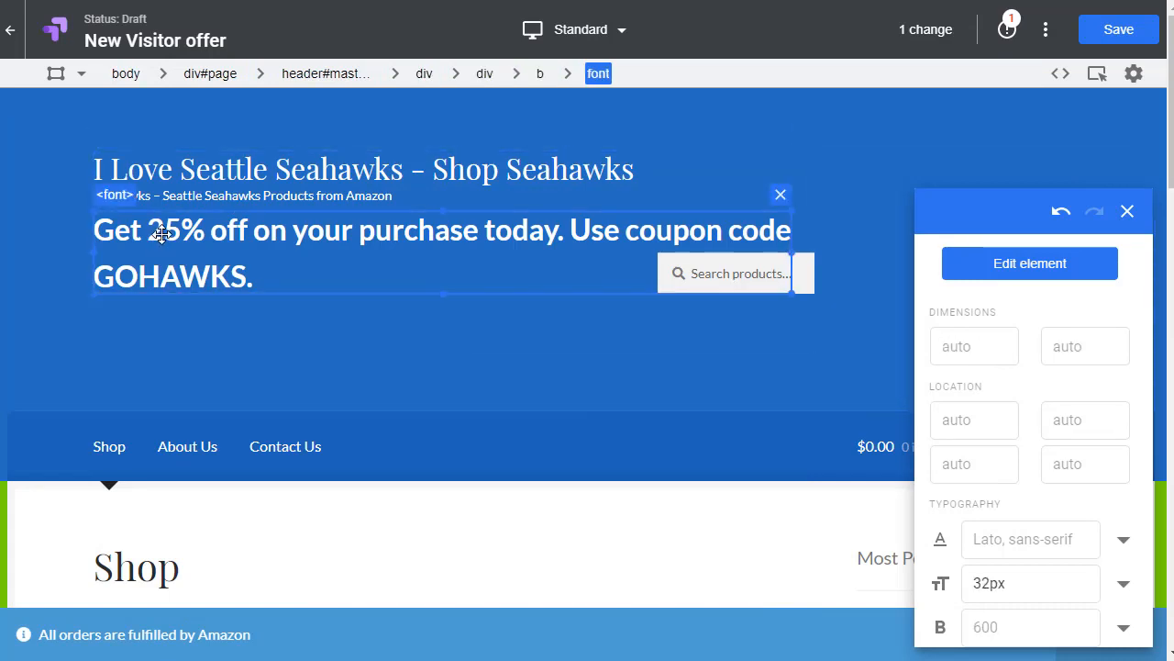
mouse_move(1083, 269)
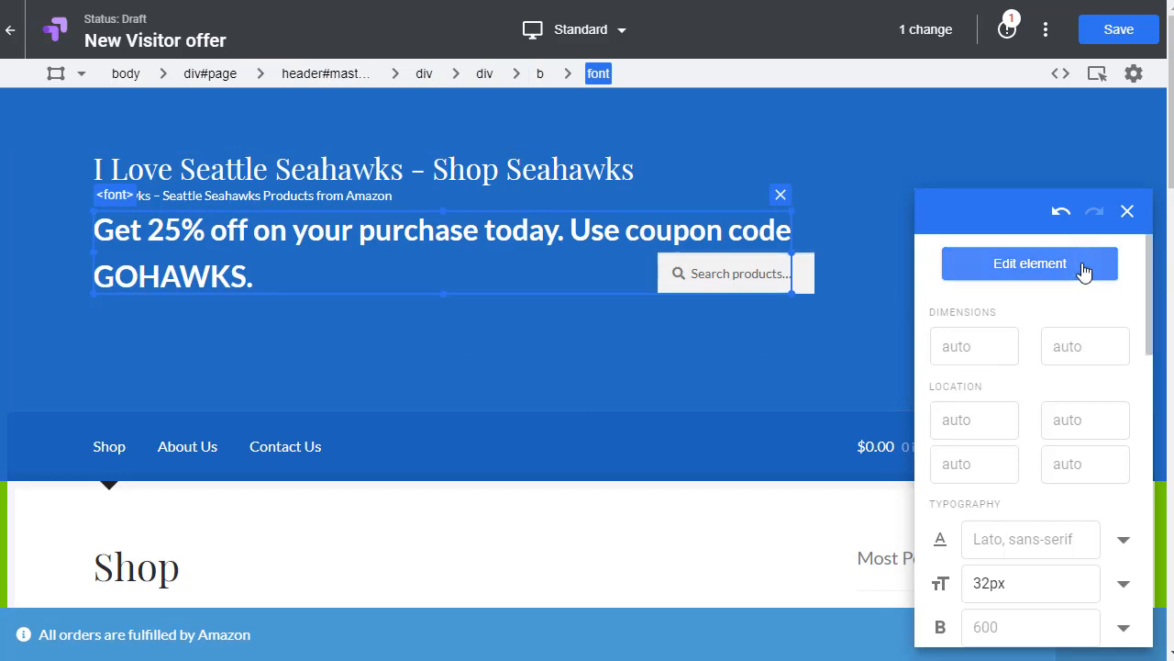
click(1029, 265)
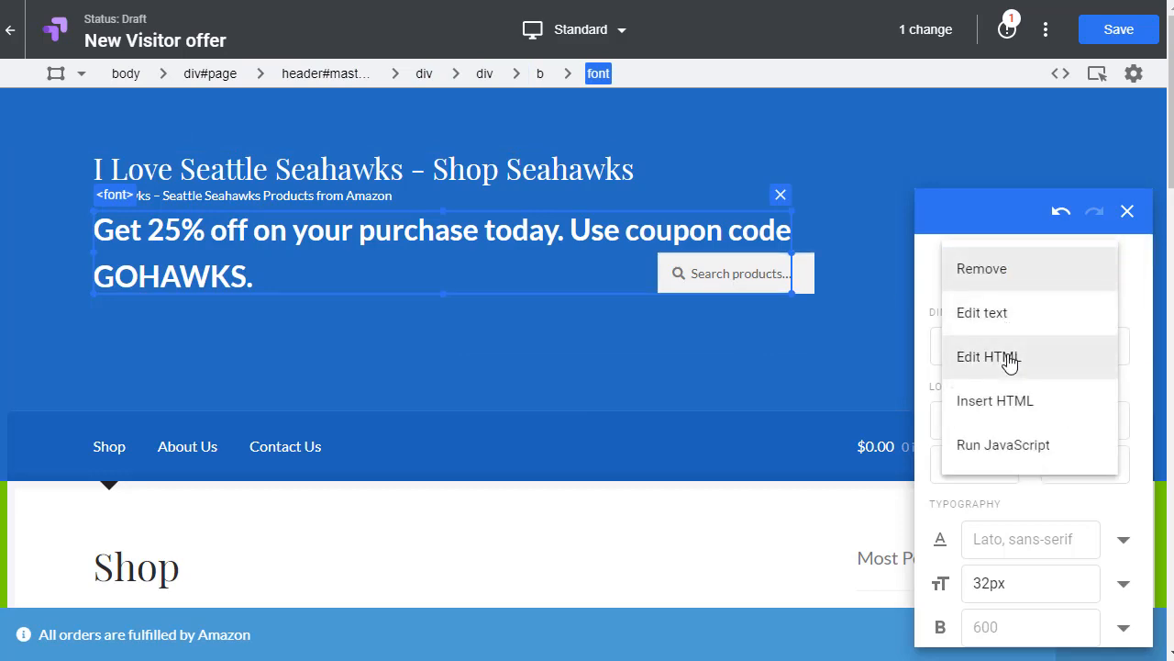
click(987, 356)
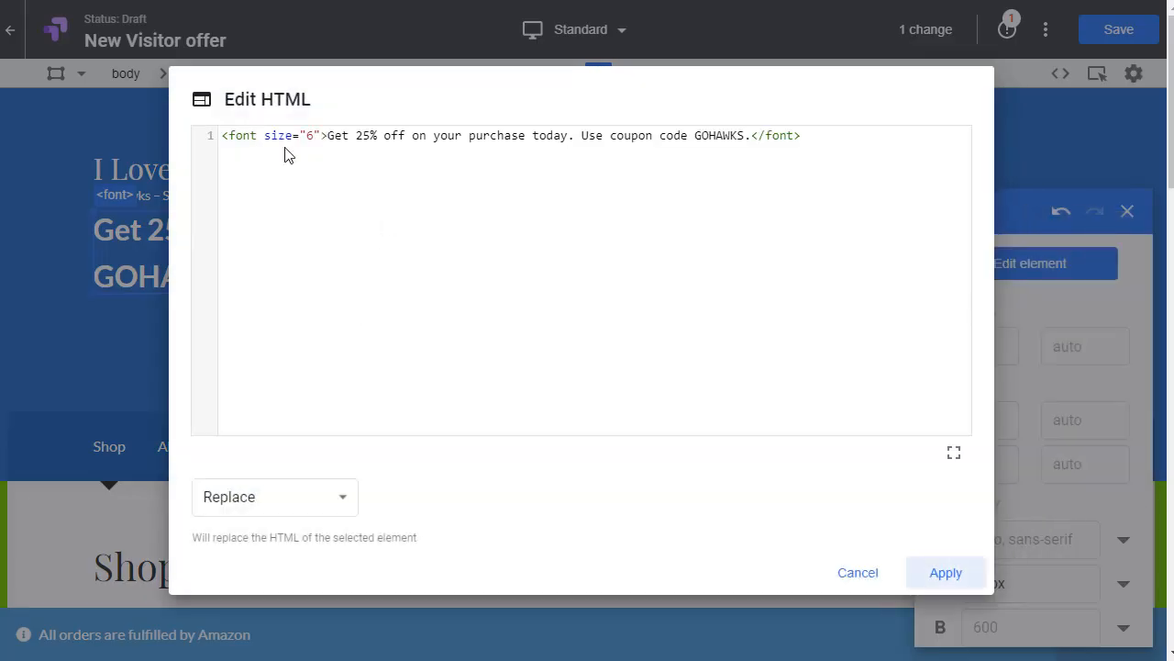
mouse_move(389, 326)
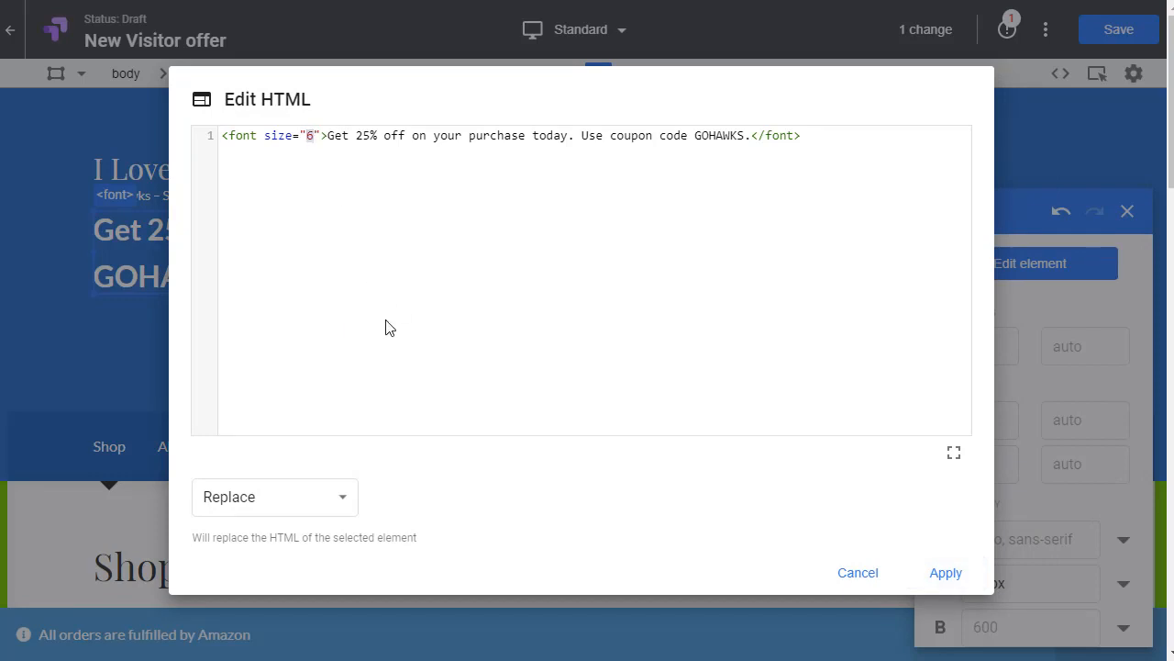
text(4)
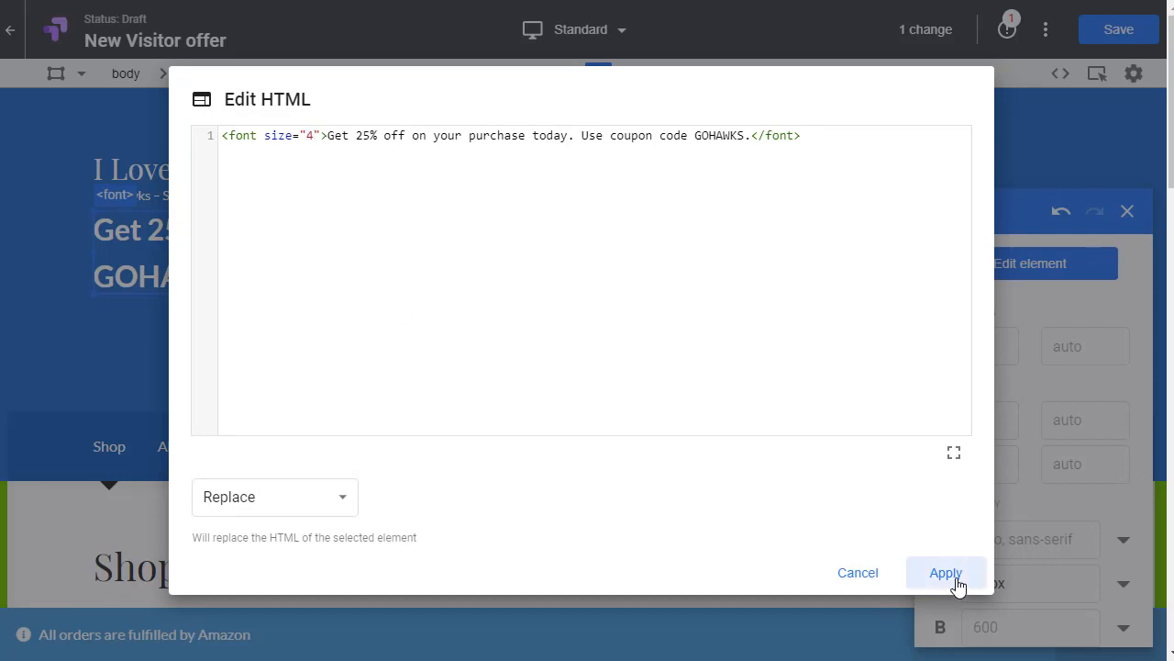
click(944, 572)
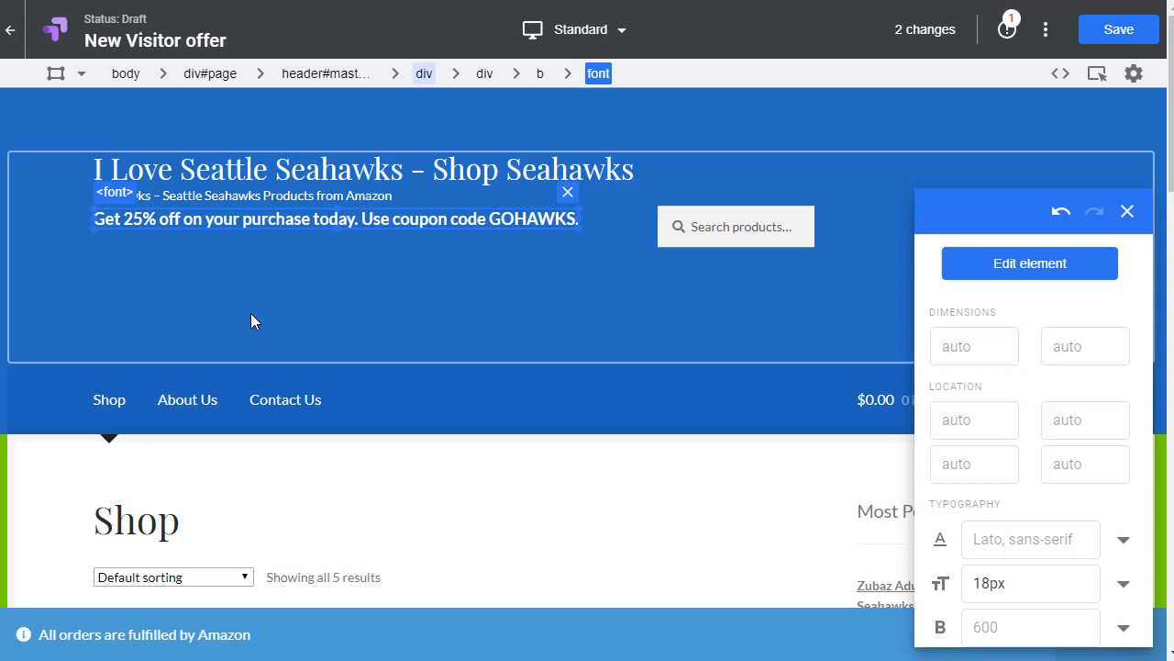
mouse_move(536, 217)
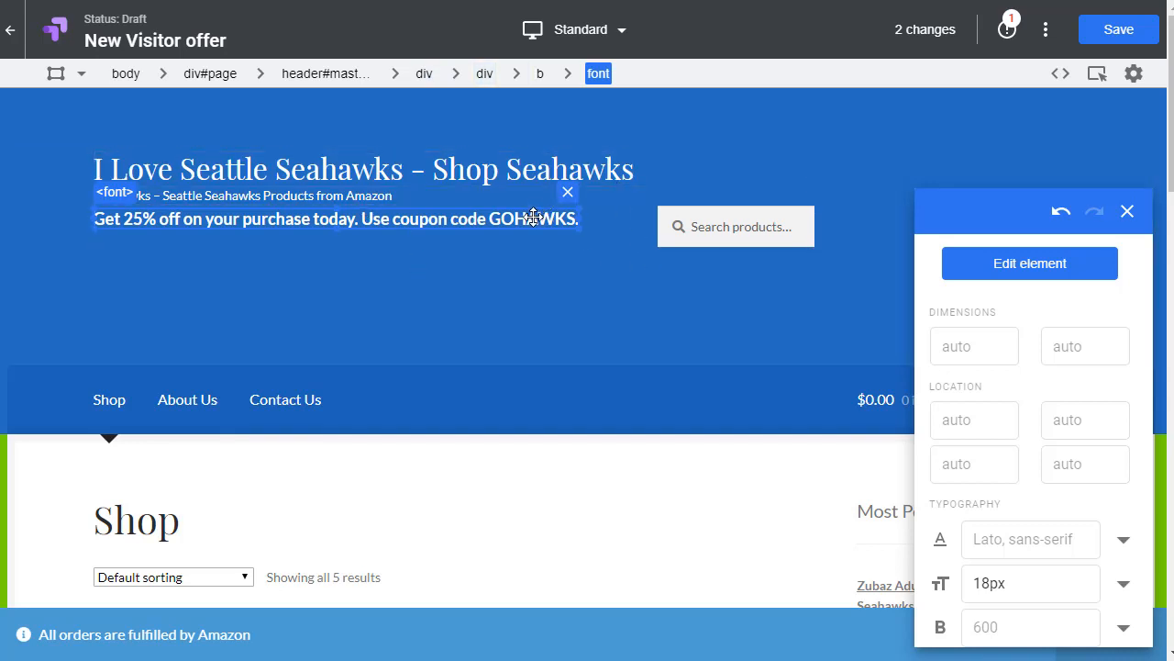
Leave the visual editor with Done, returning to the draft details listing two site changes
click(540, 74)
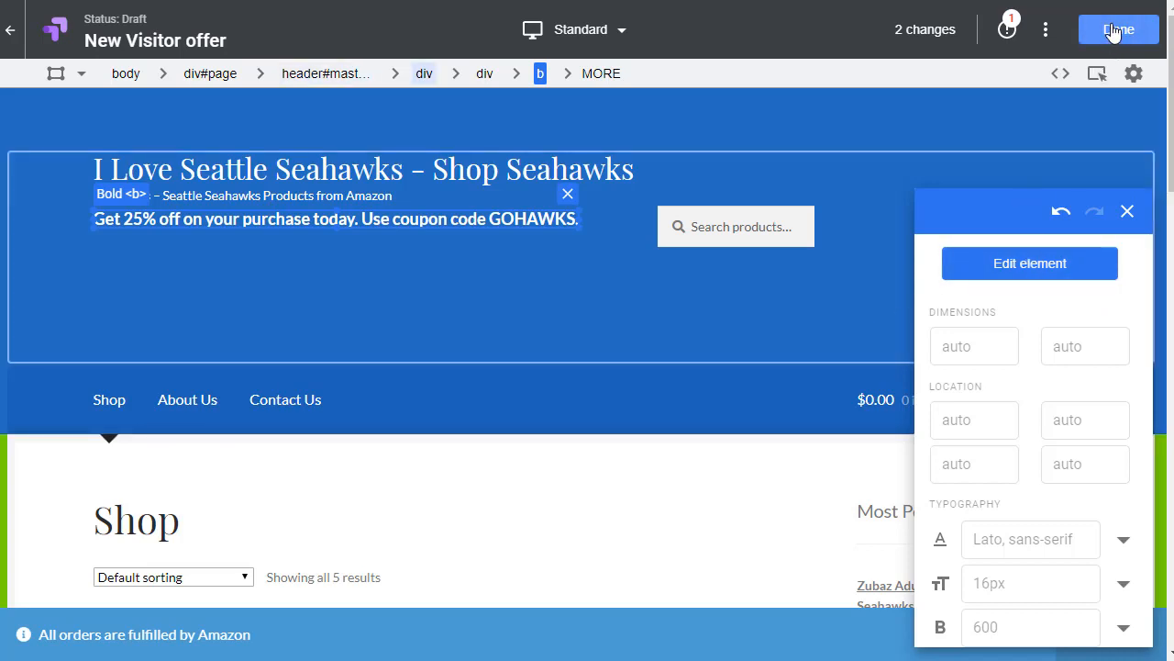
click(1120, 29)
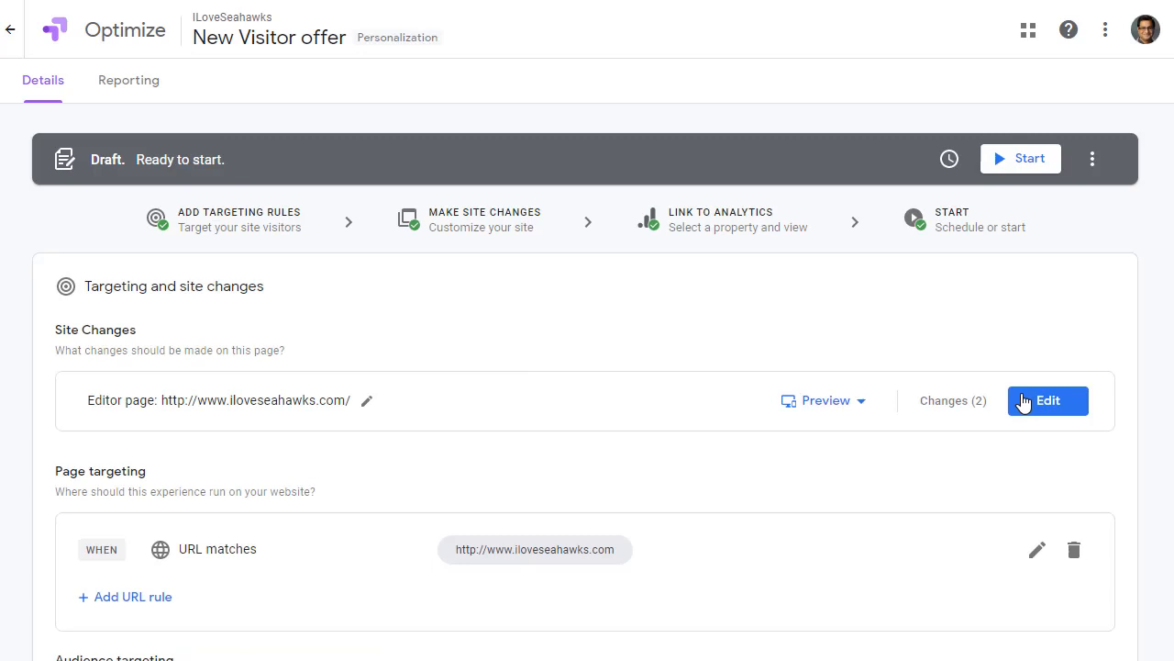
Review the audience targeting, then start editing the iloveseahawks.com page-targeting URL rule
scroll(down, 3)
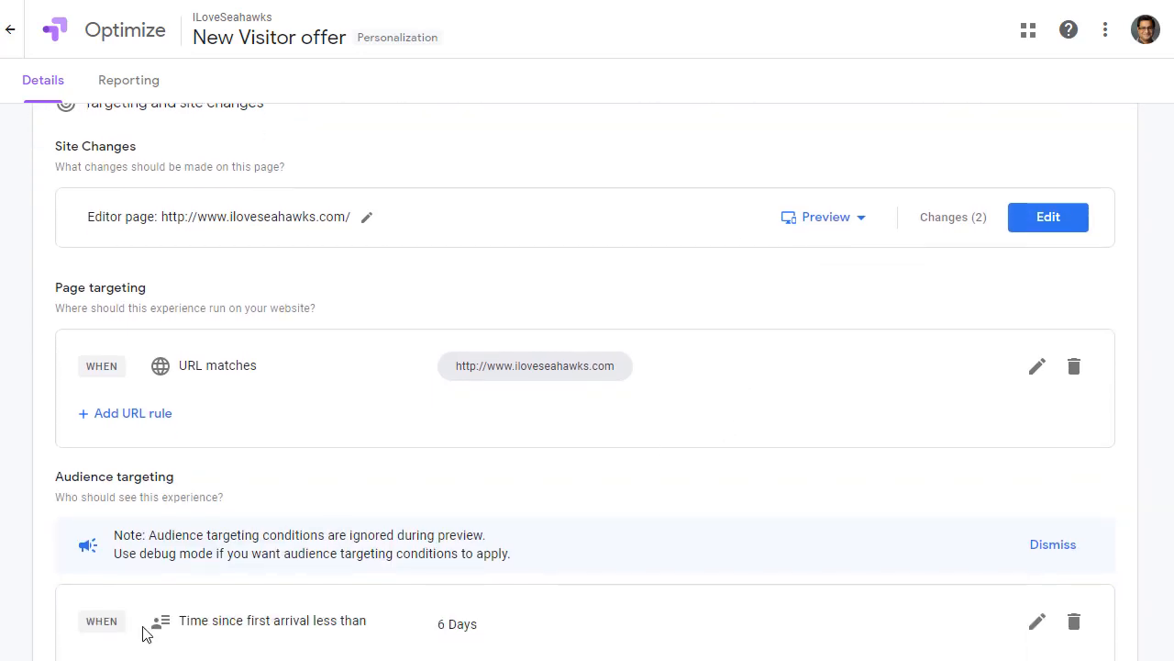
scroll(down, 3)
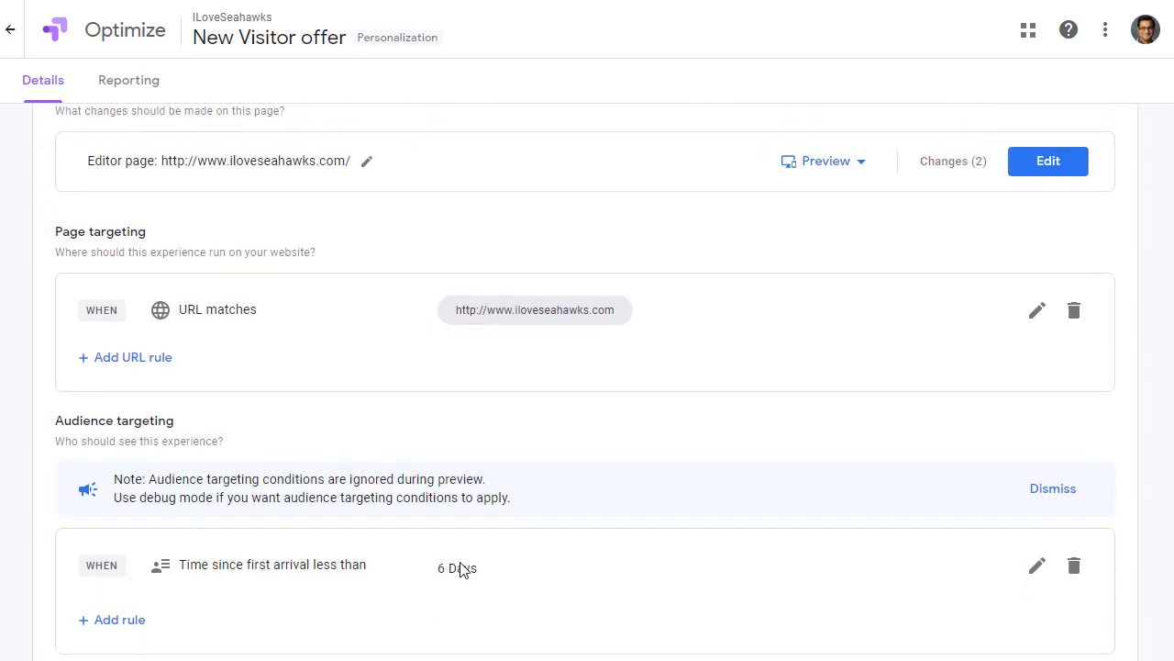
scroll(up, 3)
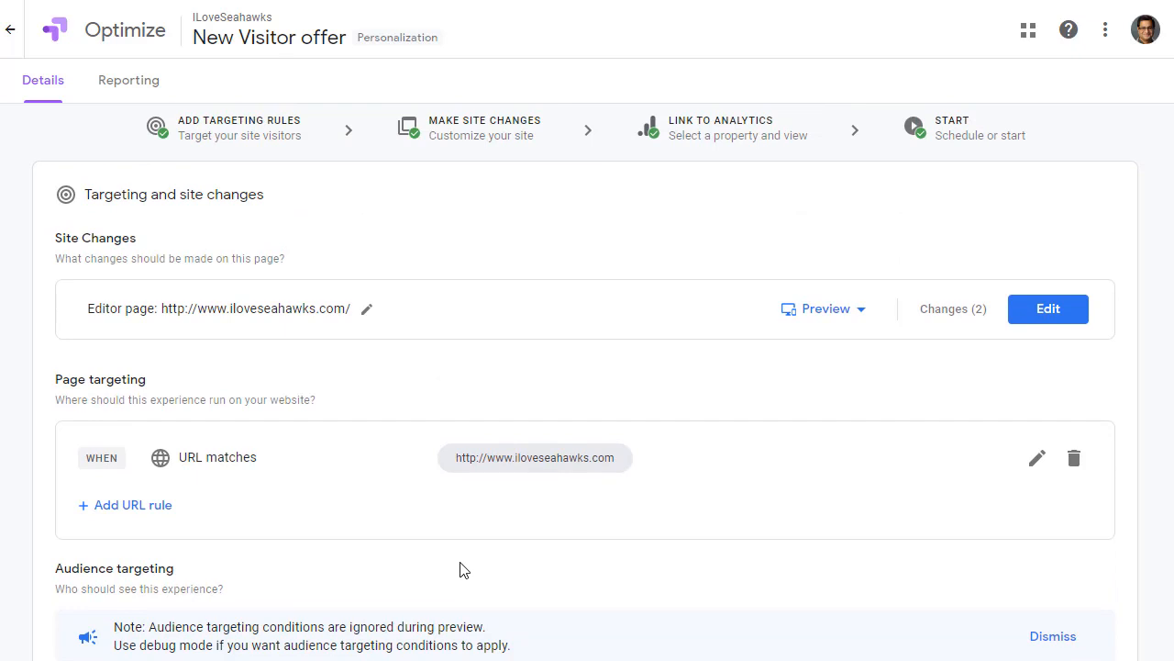
mouse_move(187, 432)
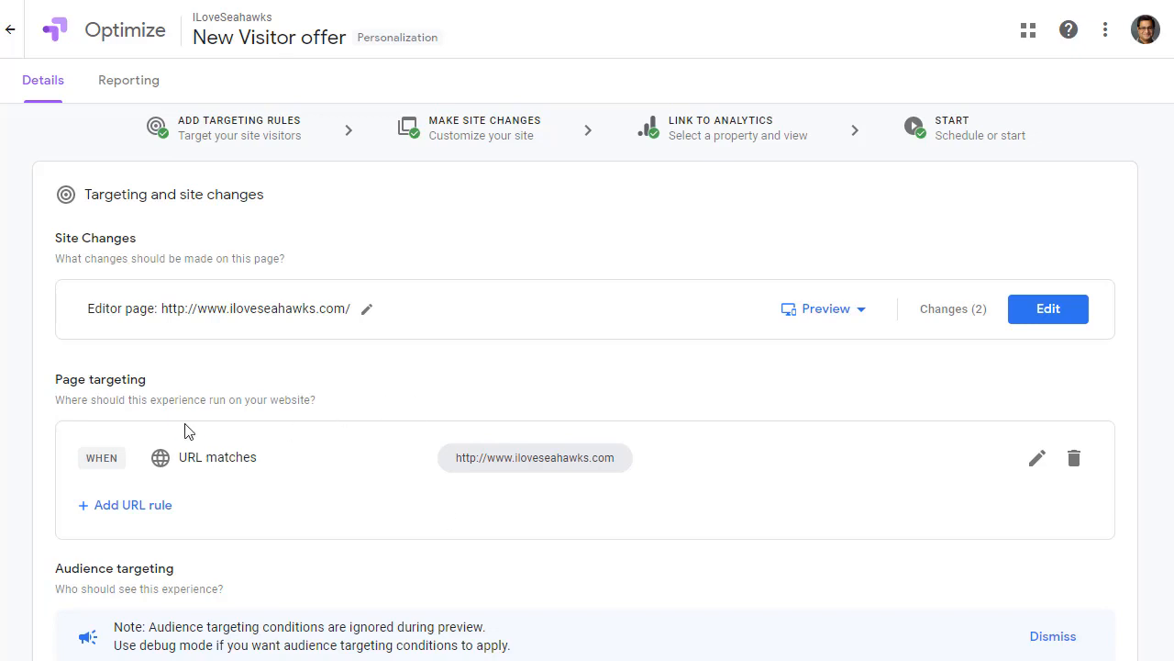
mouse_move(1037, 458)
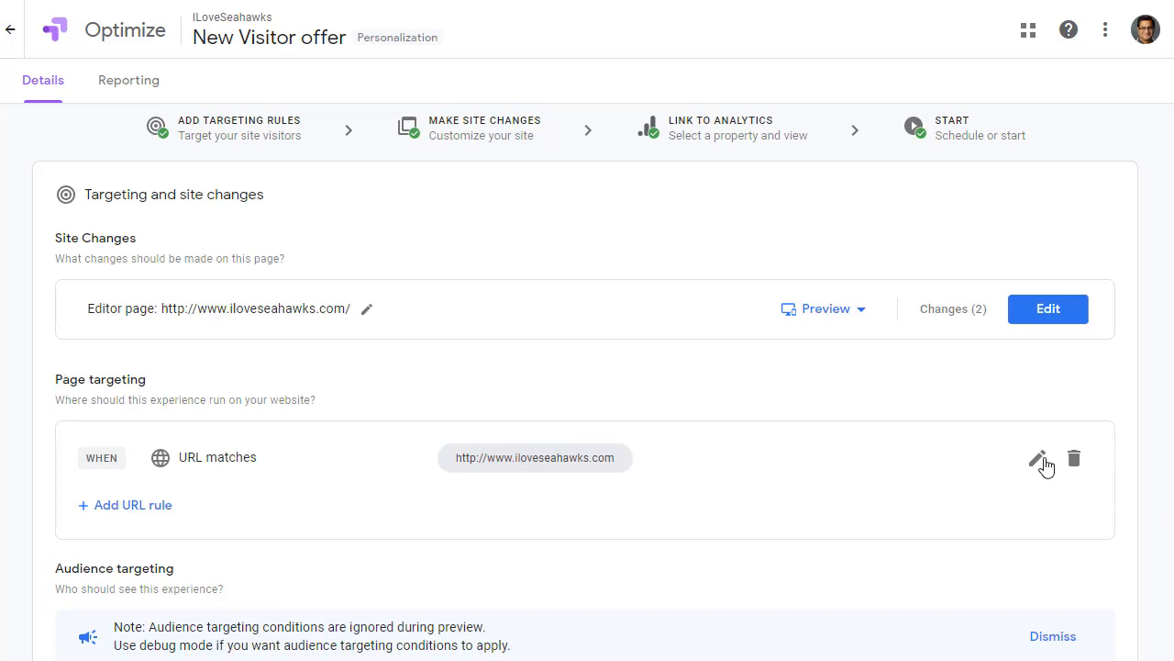
click(1038, 459)
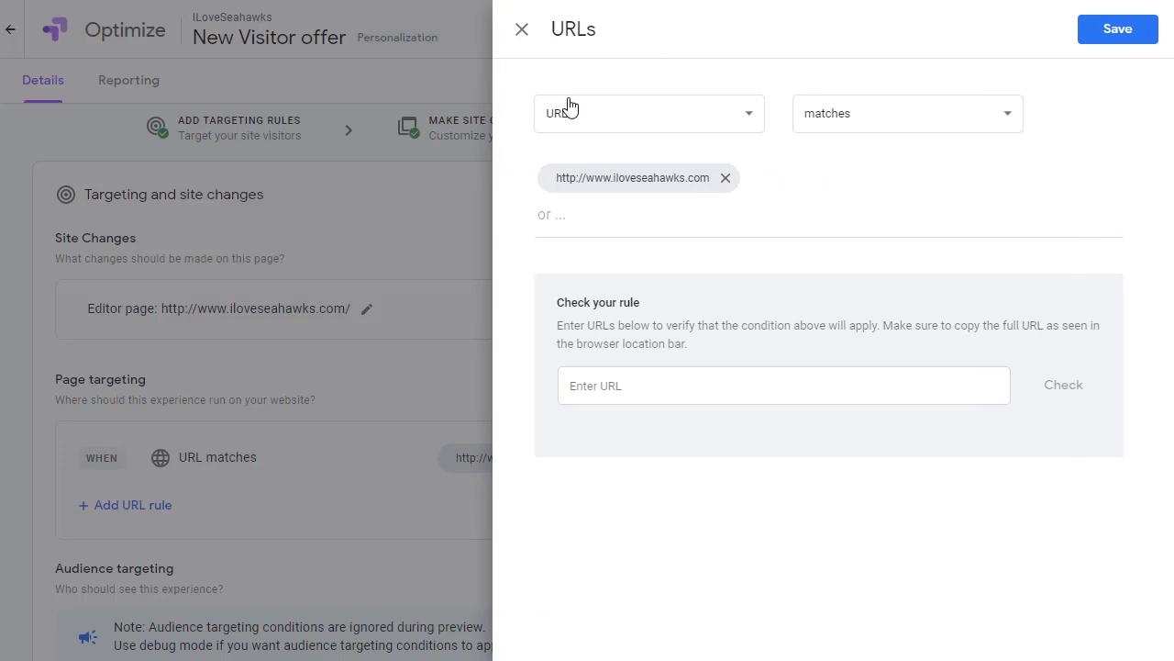
mouse_move(712, 187)
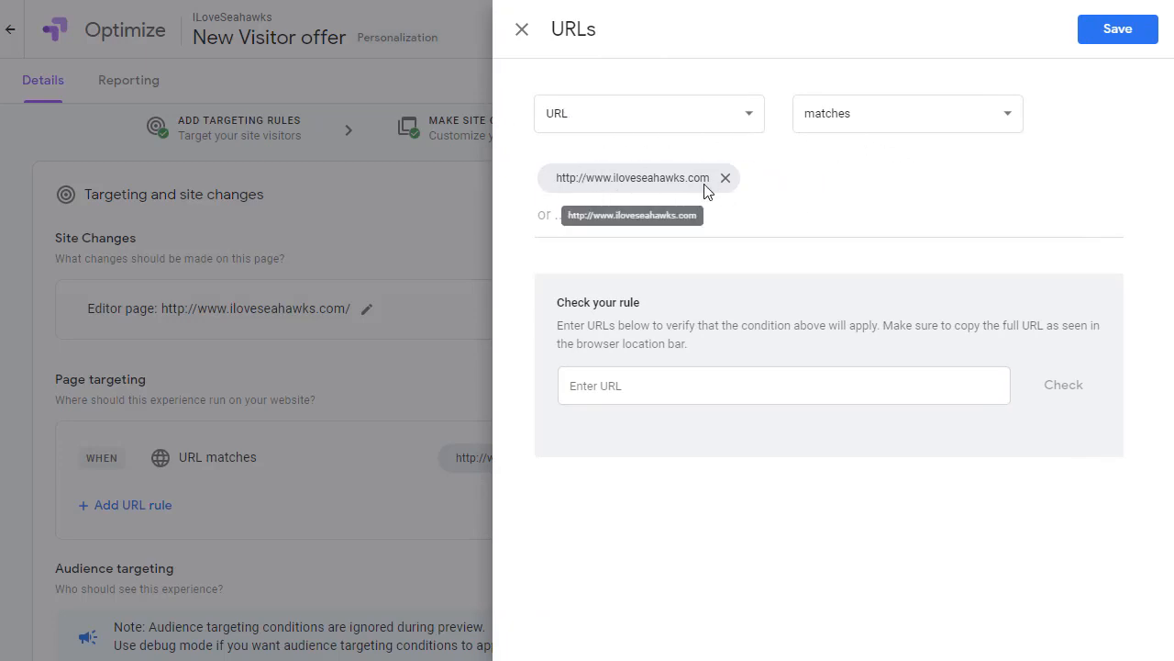
mouse_move(934, 165)
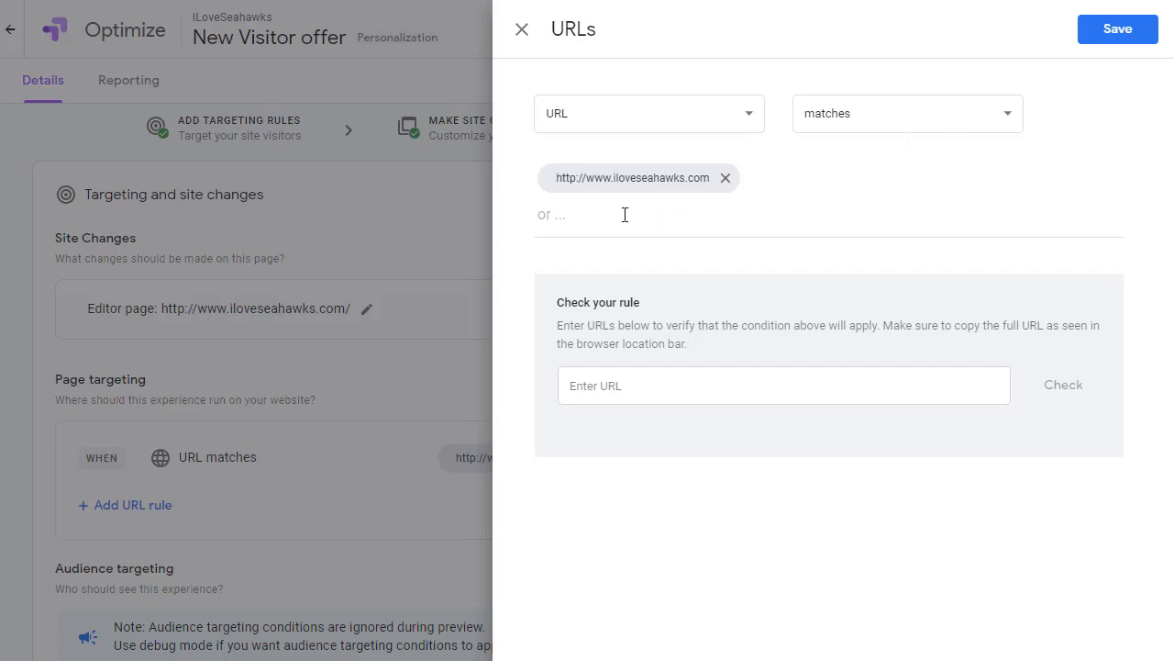
mouse_move(642, 211)
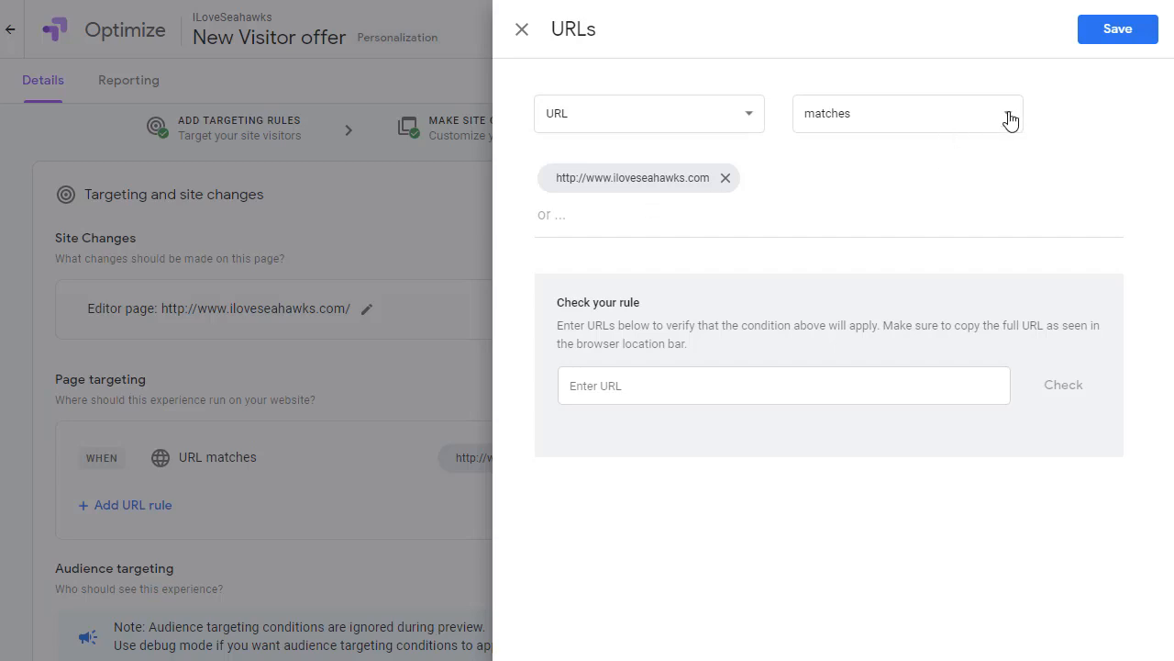
click(907, 113)
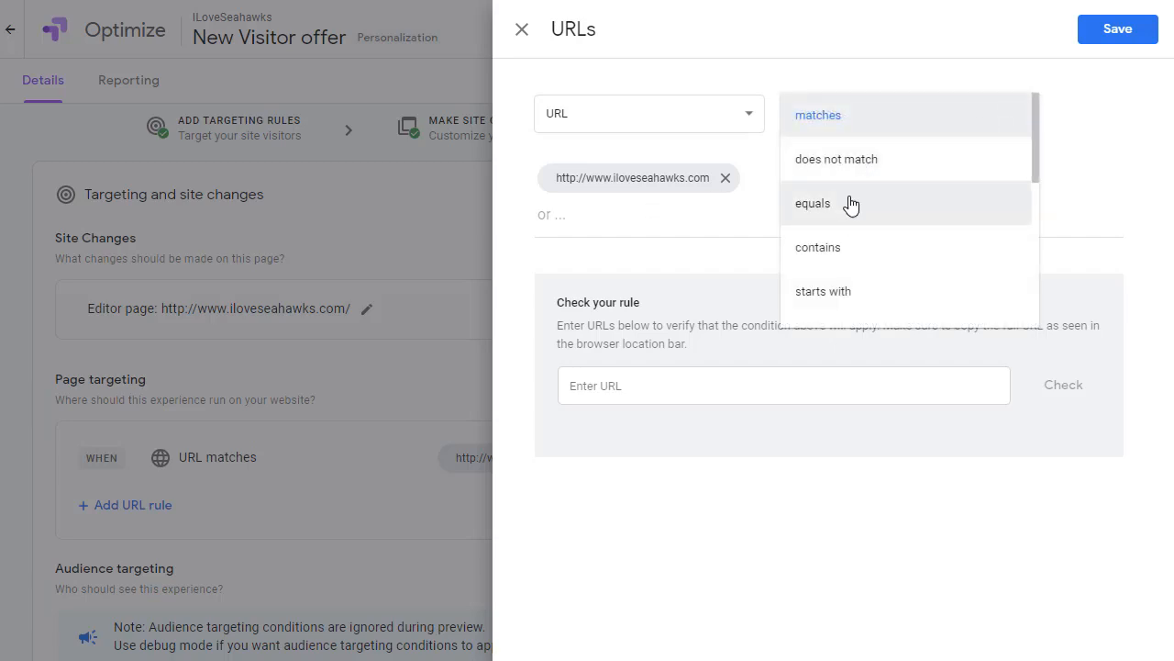
mouse_move(615, 129)
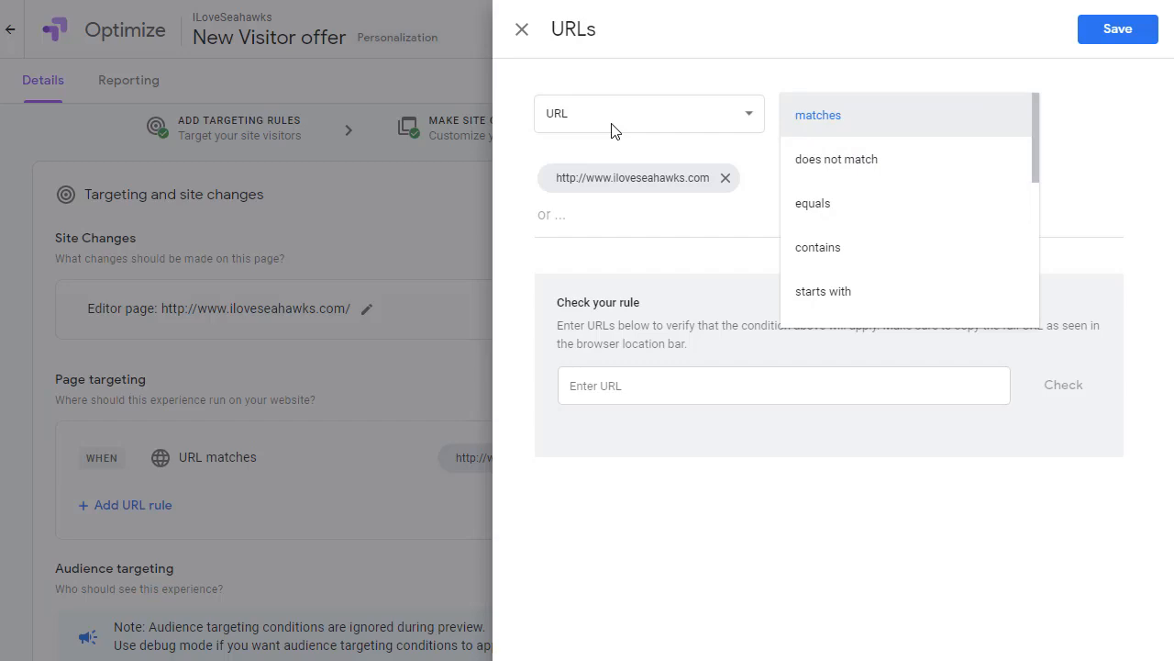
mouse_move(657, 285)
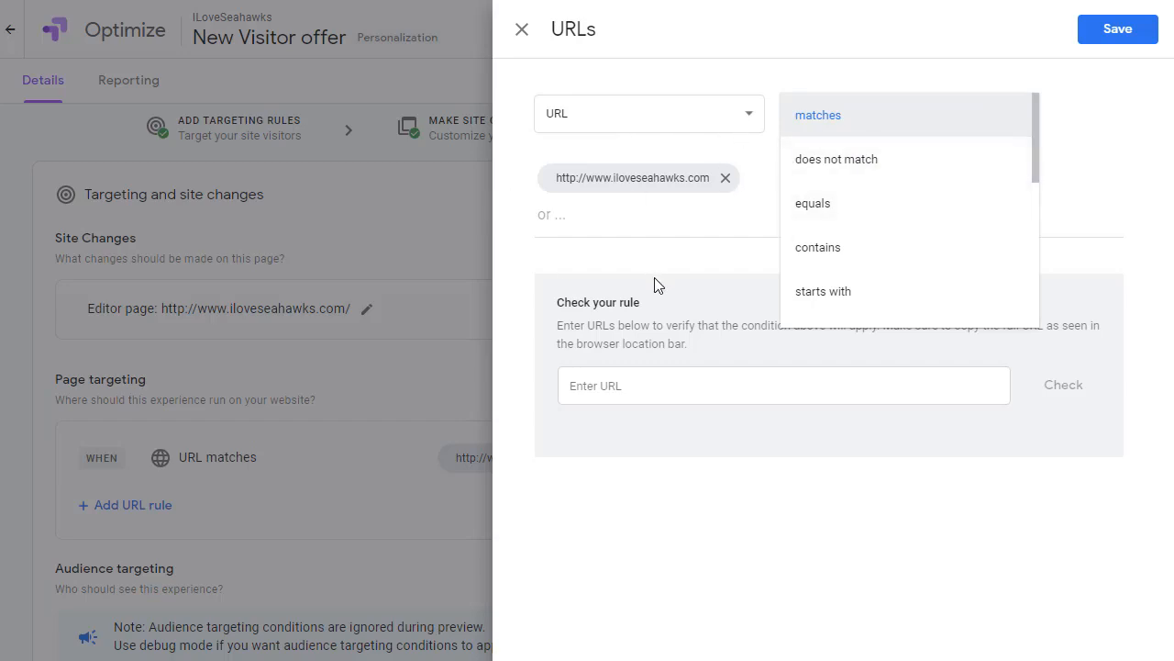
mouse_move(640, 226)
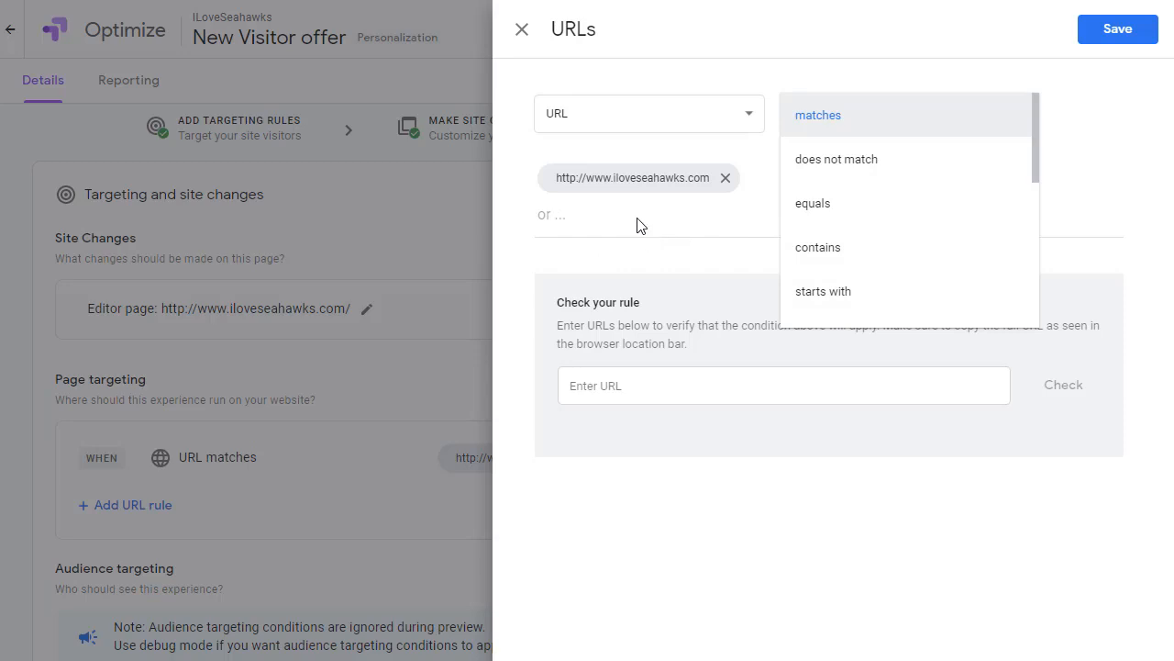
mouse_move(822, 290)
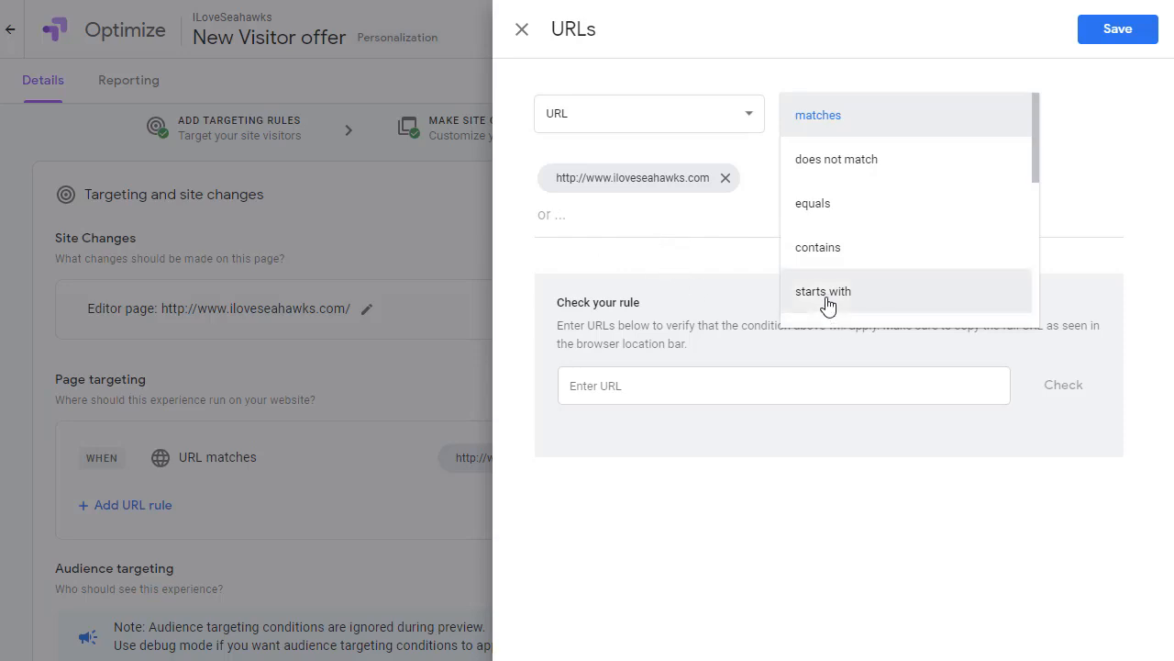
click(822, 290)
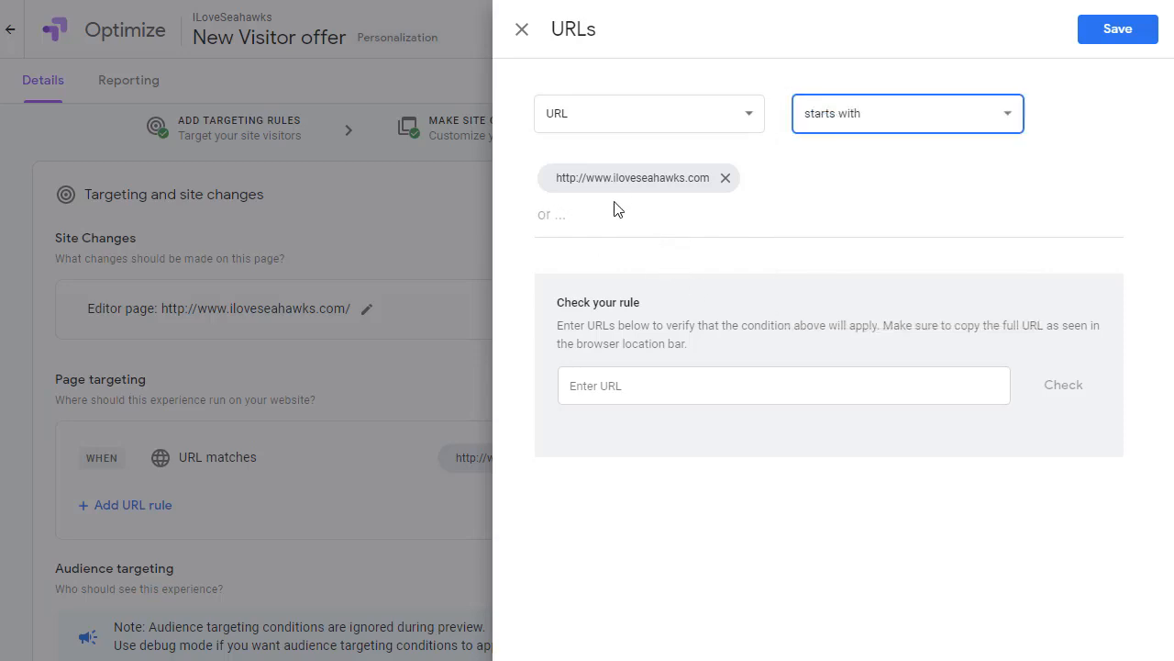
mouse_move(646, 212)
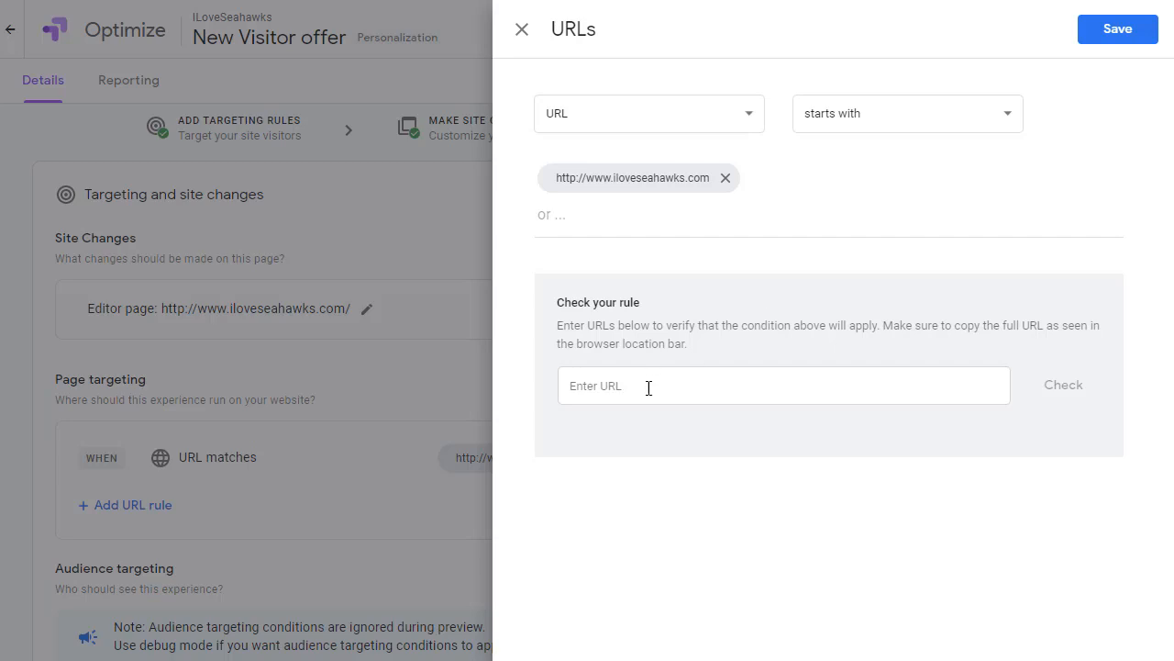
text(http://www.iloveseahawks.com/about/)
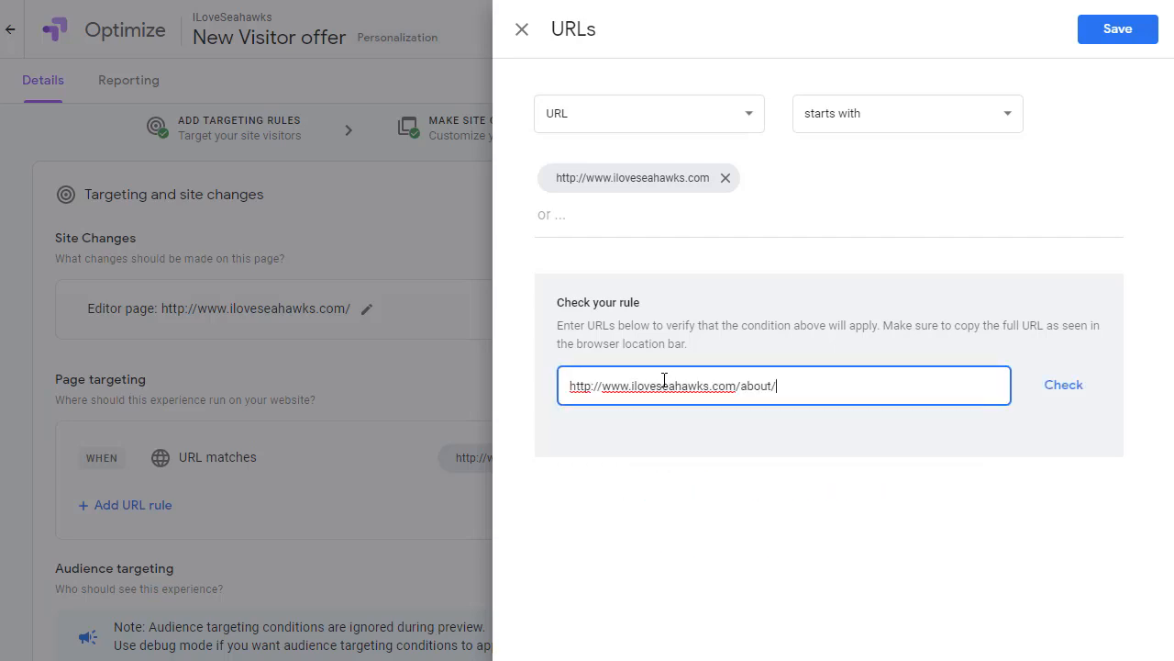
mouse_move(829, 451)
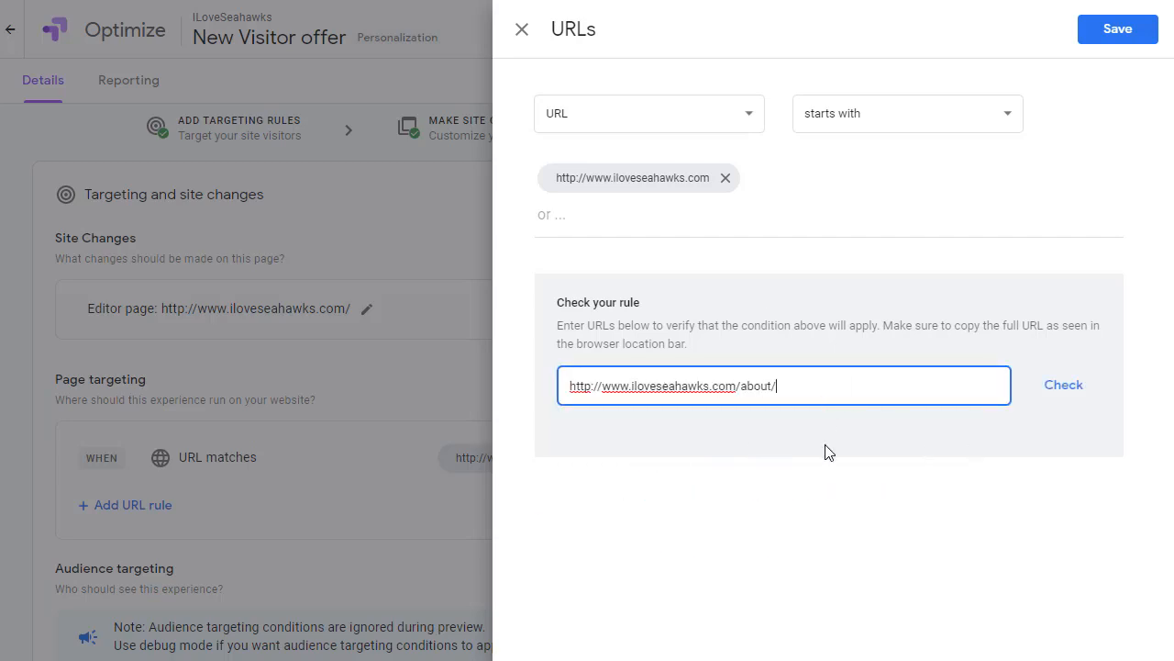
mouse_move(382, 136)
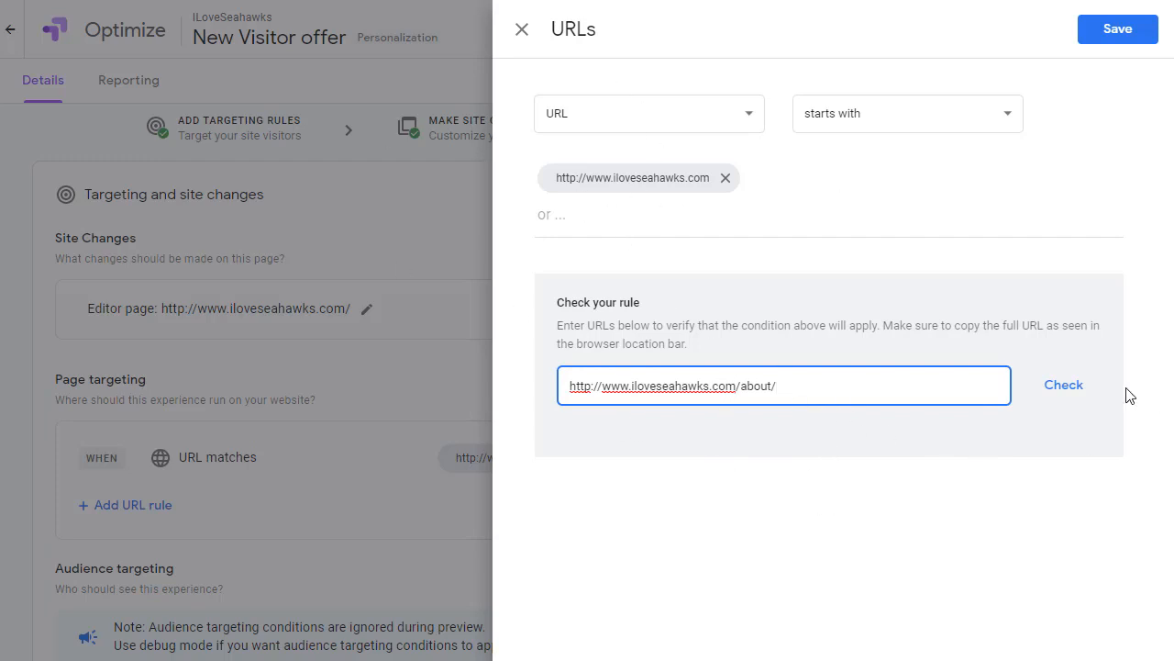
click(1064, 385)
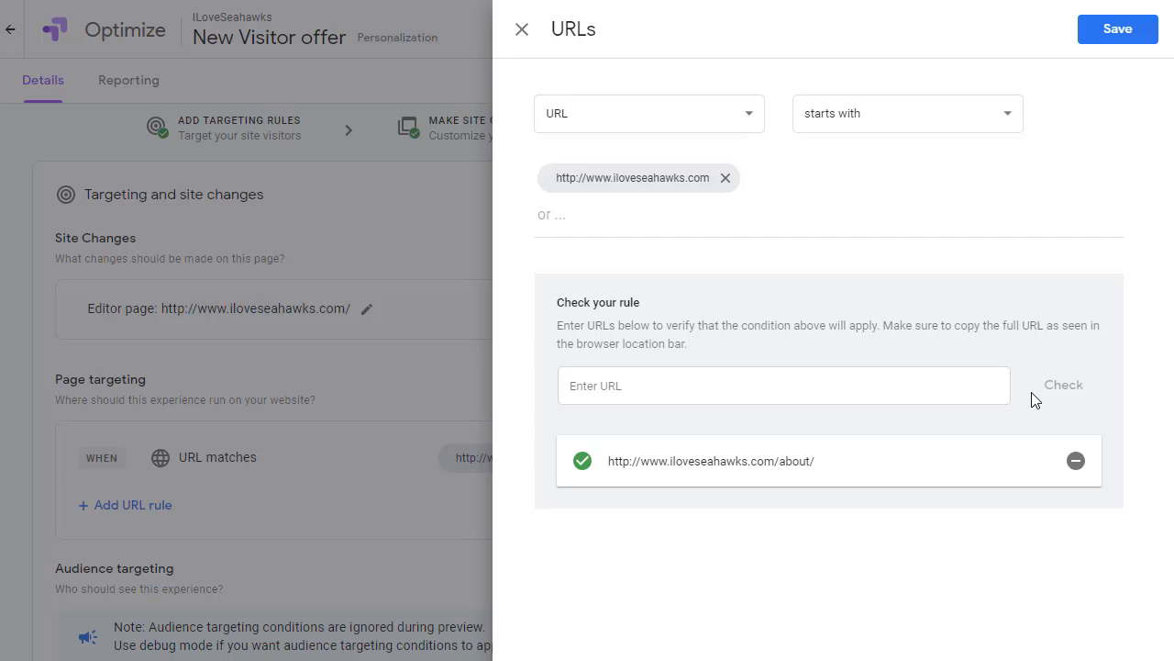
mouse_move(636, 484)
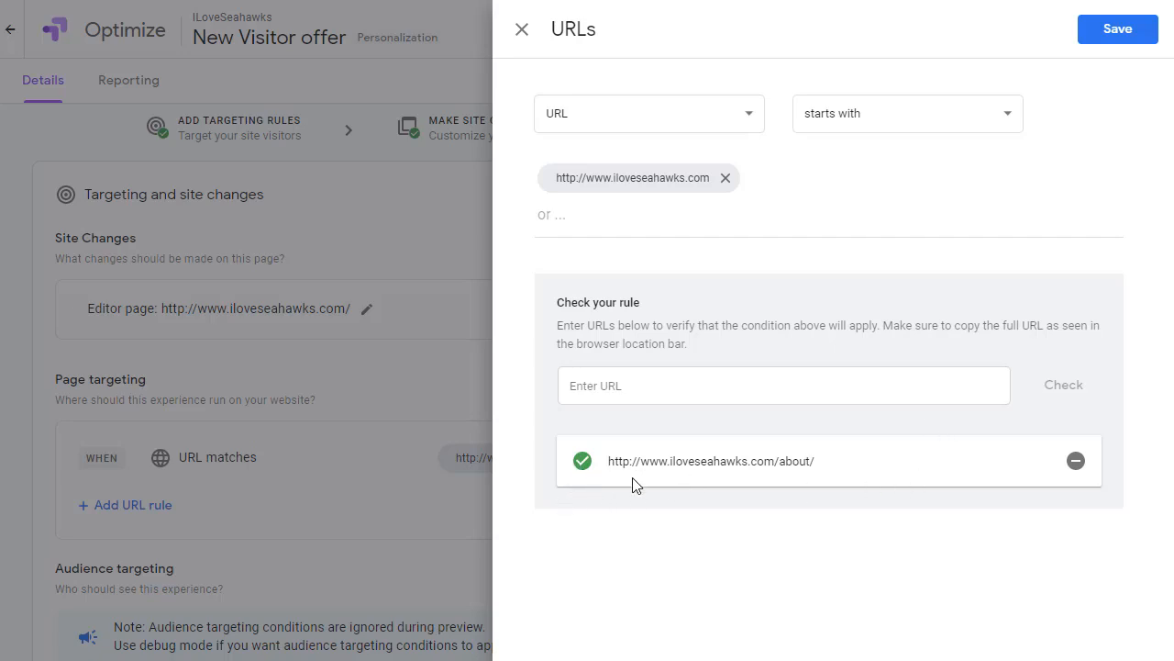
mouse_move(686, 462)
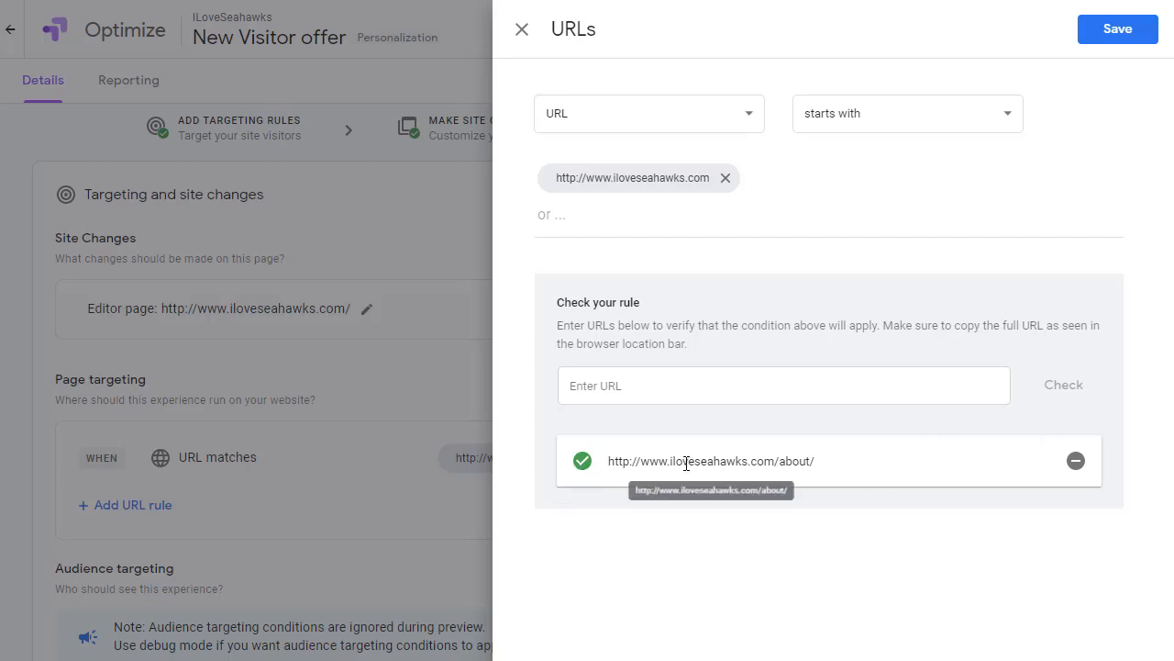
click(785, 385)
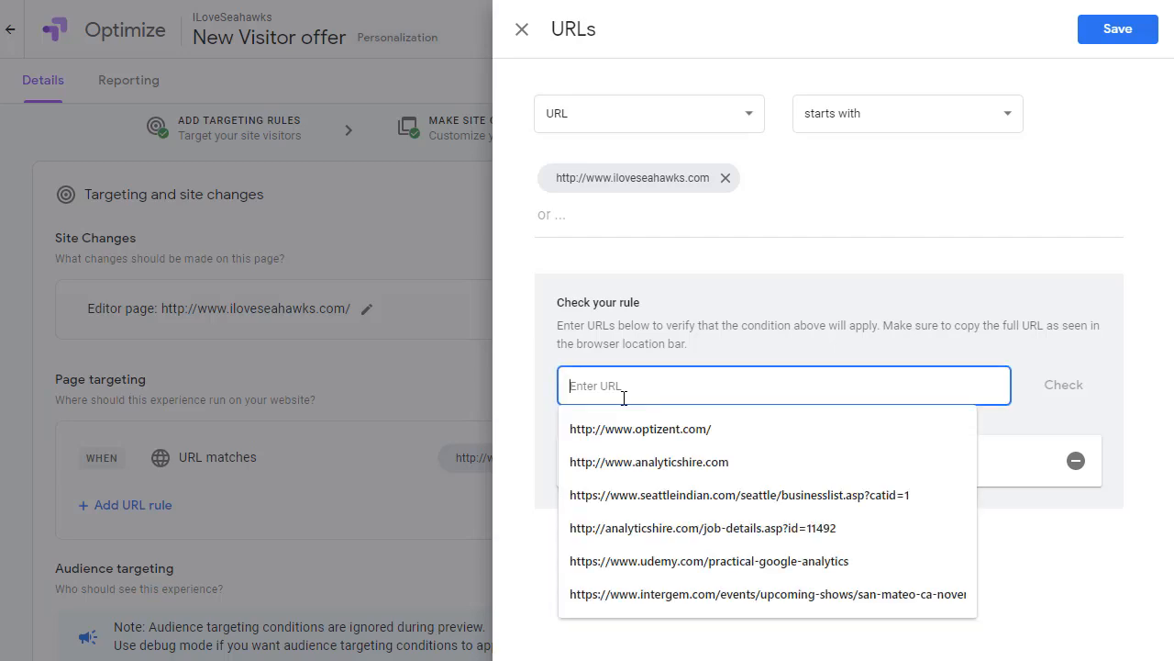
text(http://www.iloveseahawks.com/about/)
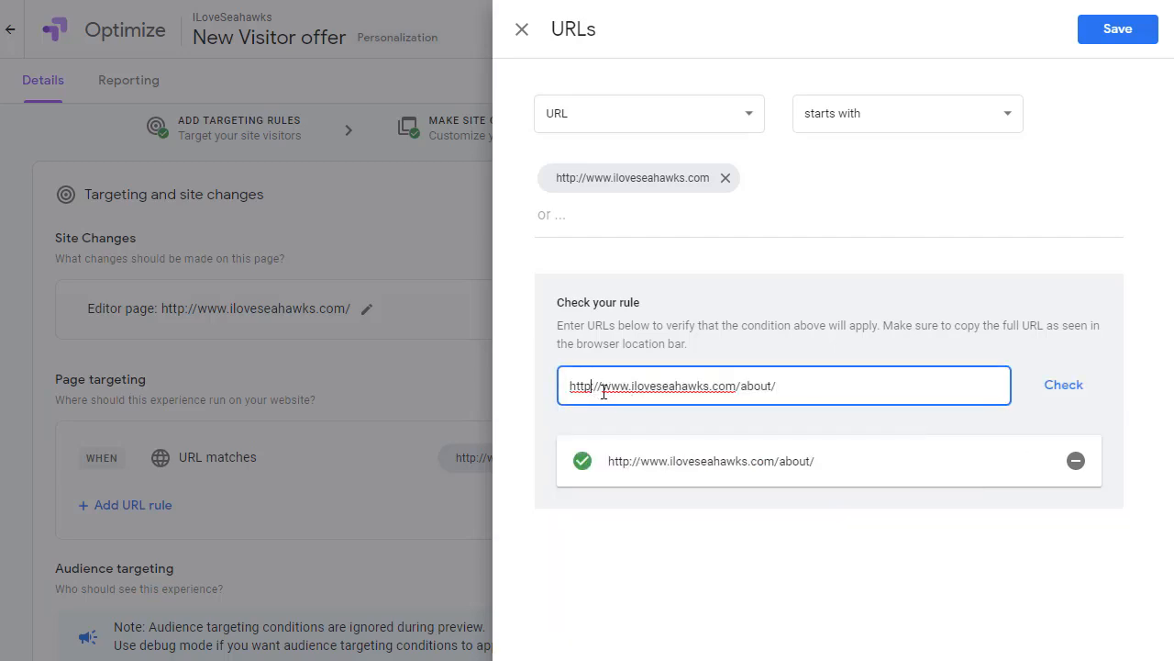
click(1064, 385)
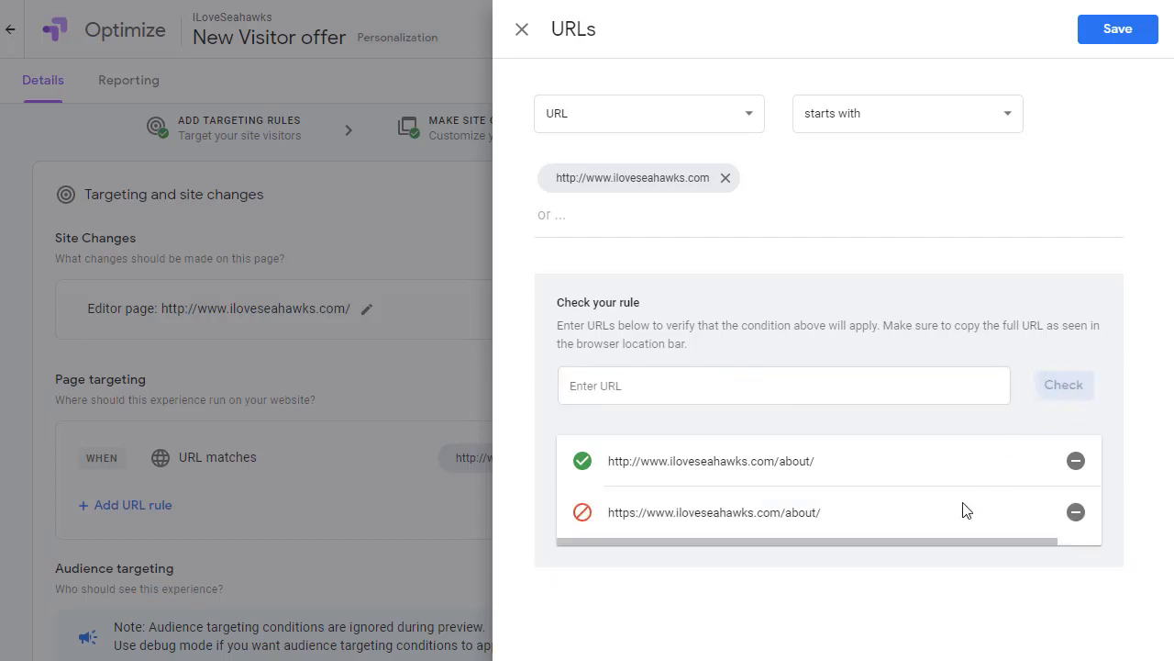
mouse_move(671, 536)
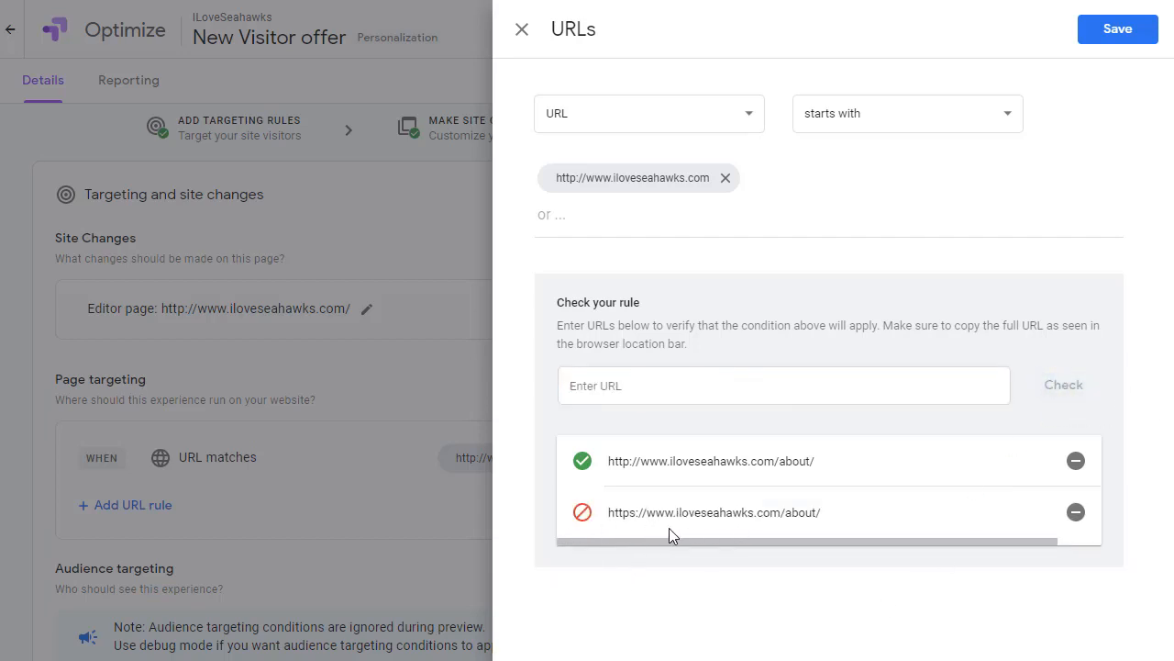
mouse_move(591, 184)
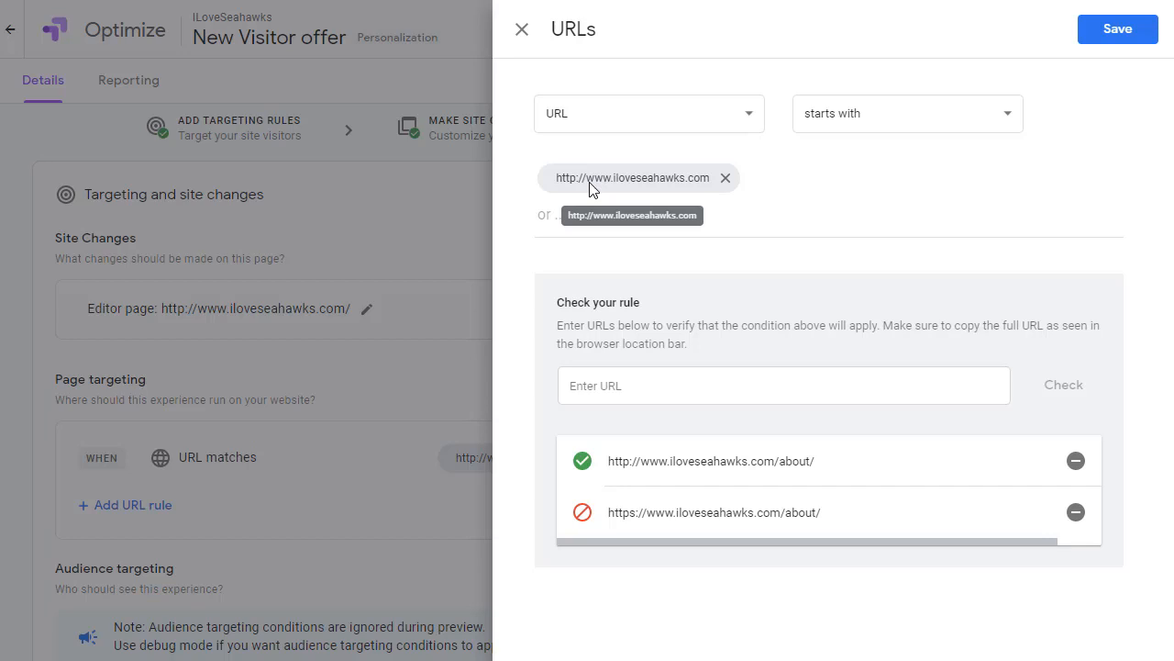
mouse_move(598, 196)
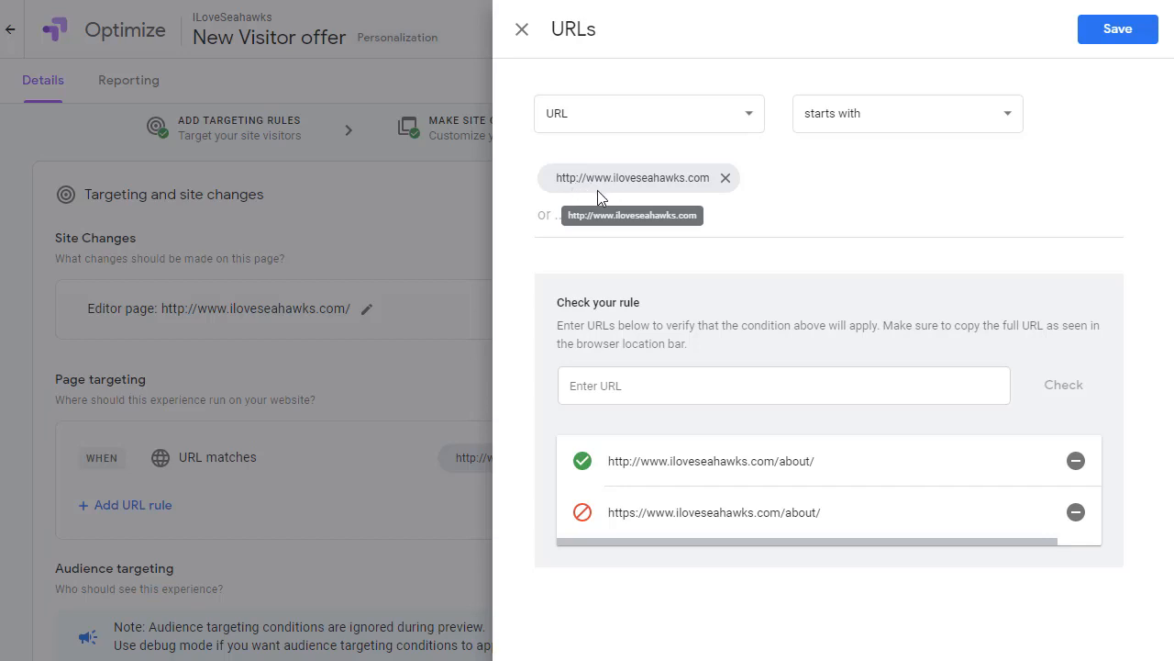
mouse_move(632, 213)
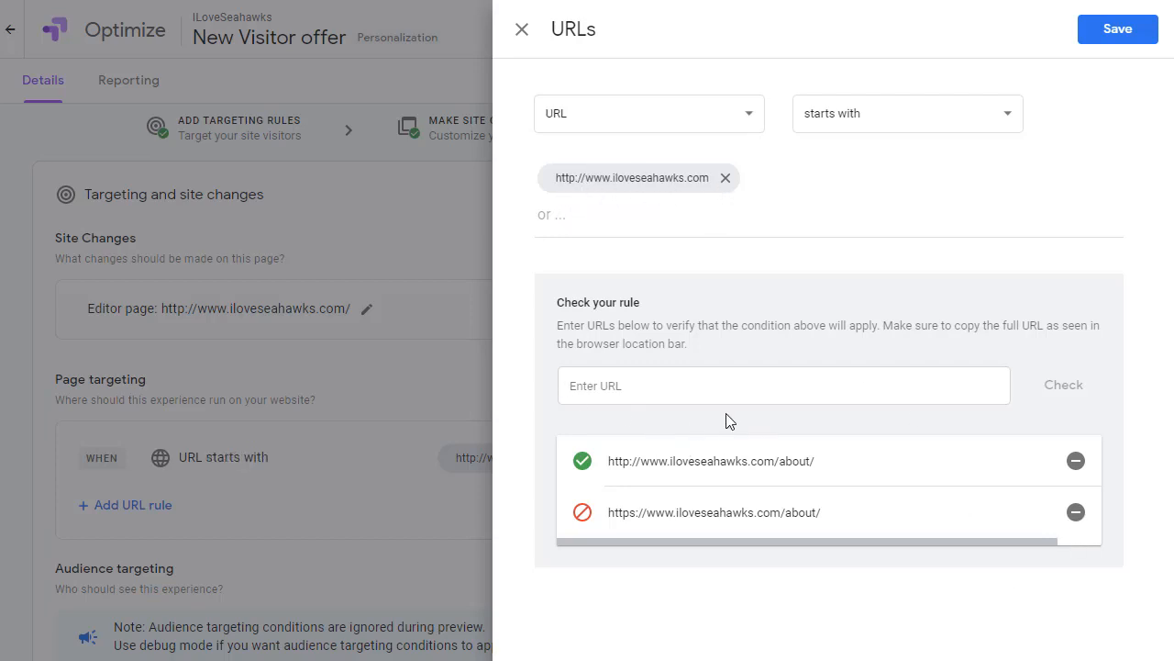
mouse_move(652, 420)
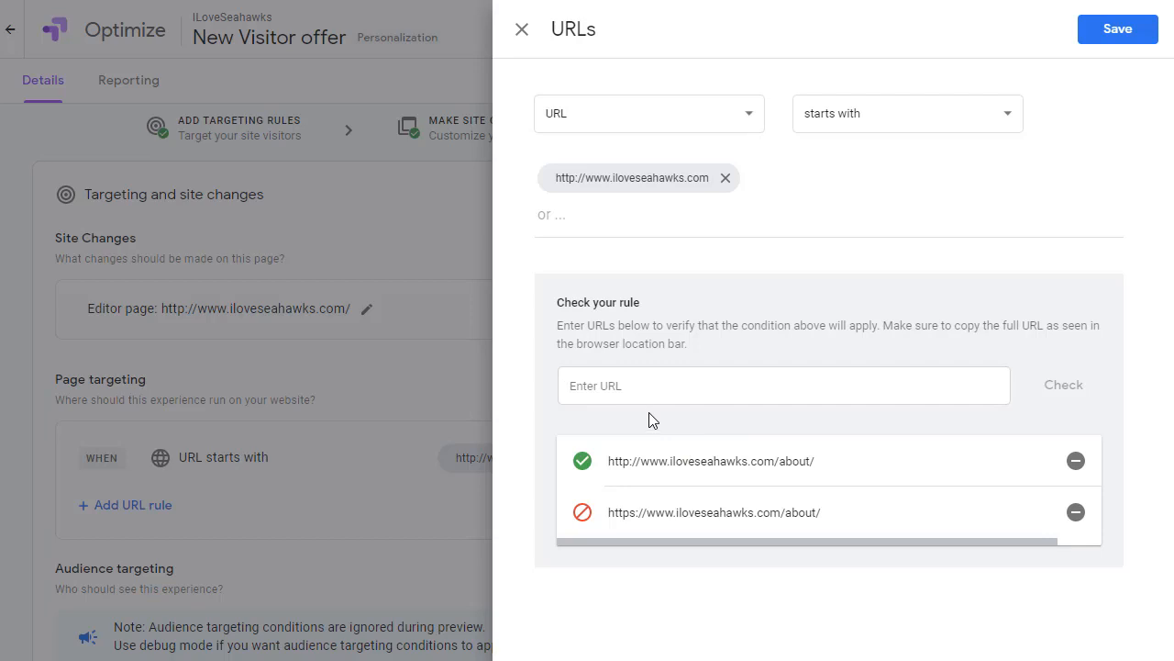
mouse_move(649, 446)
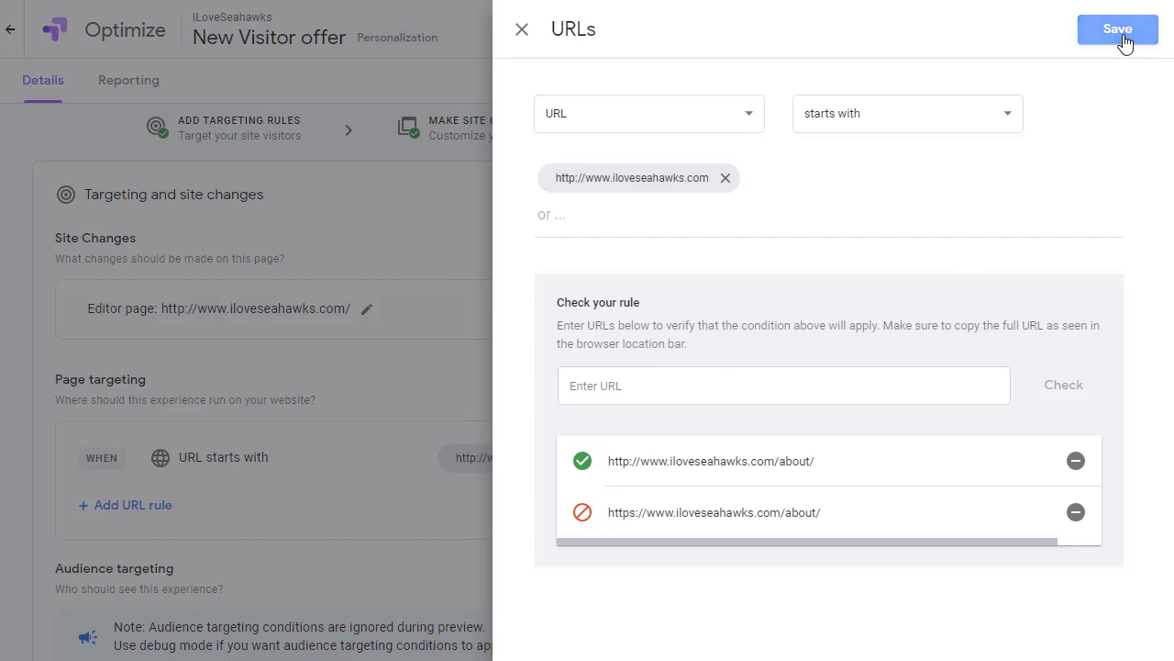
click(1117, 29)
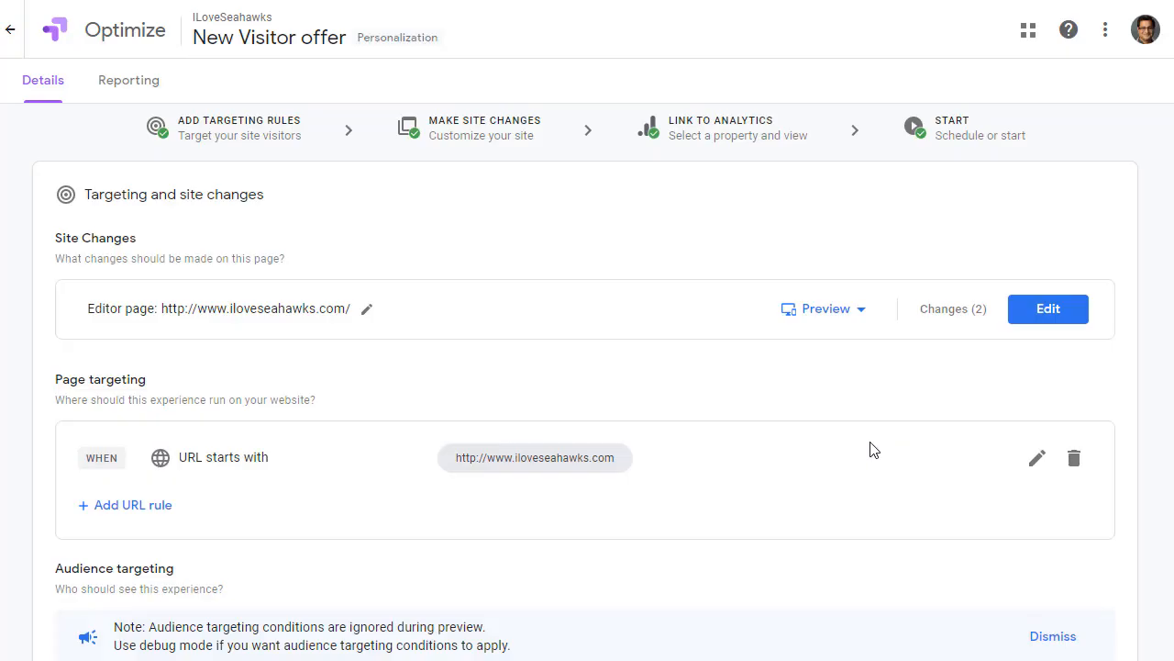
mouse_move(264, 334)
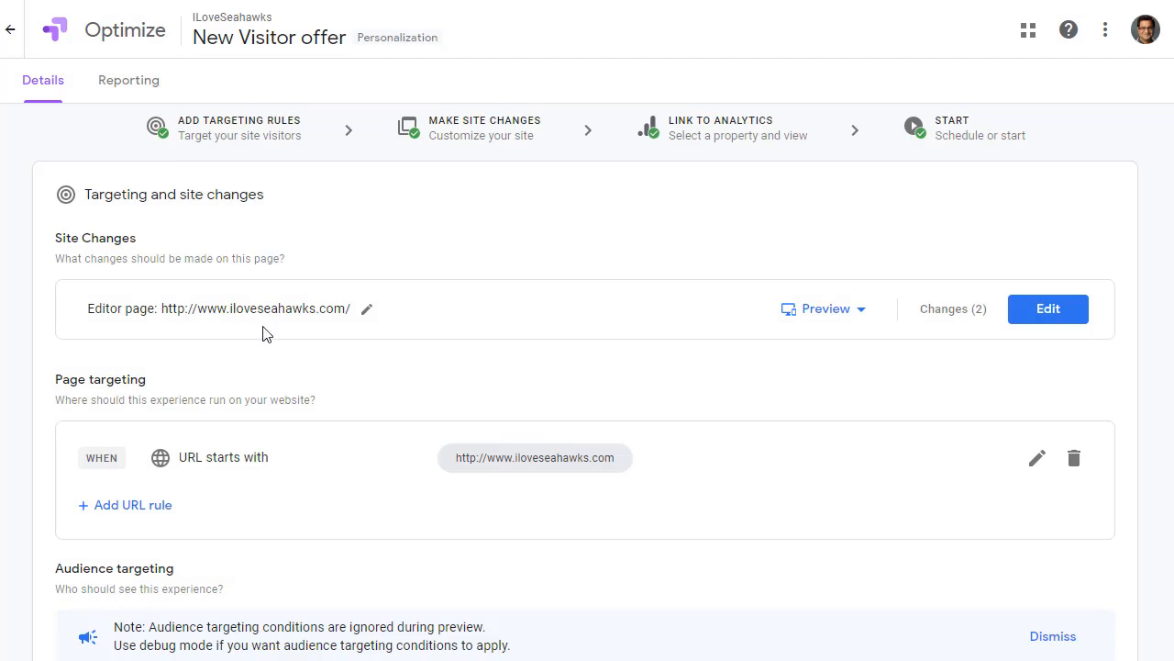
Bring up the Link experience to Analytics panel under Measurement
scroll(down, 3)
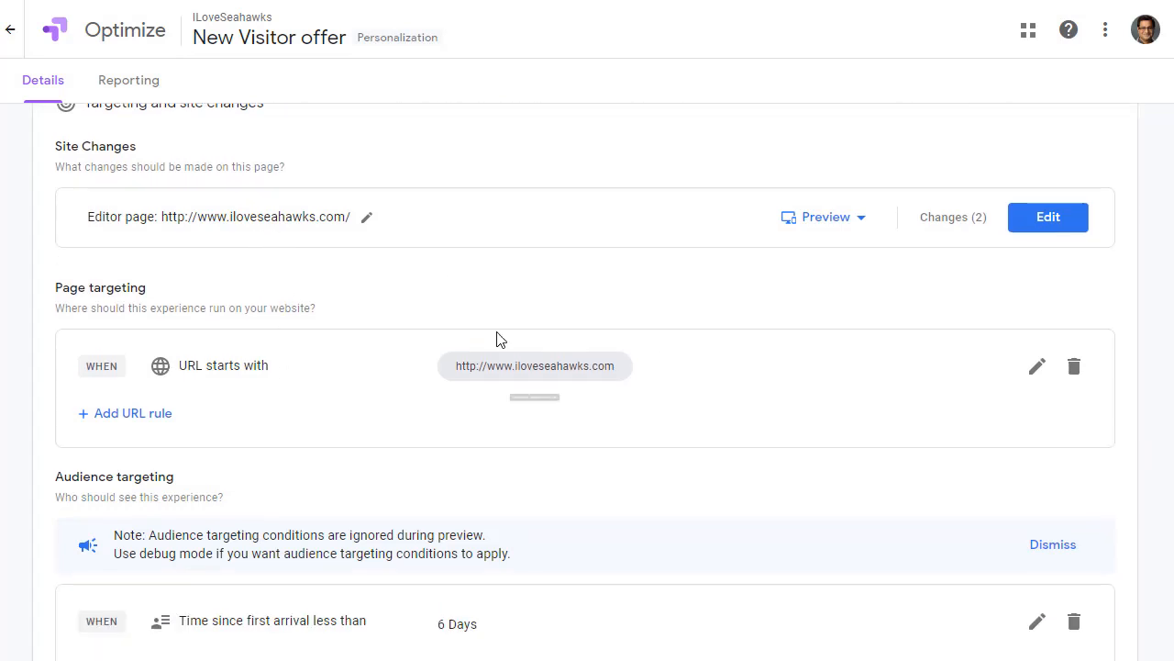
mouse_move(426, 383)
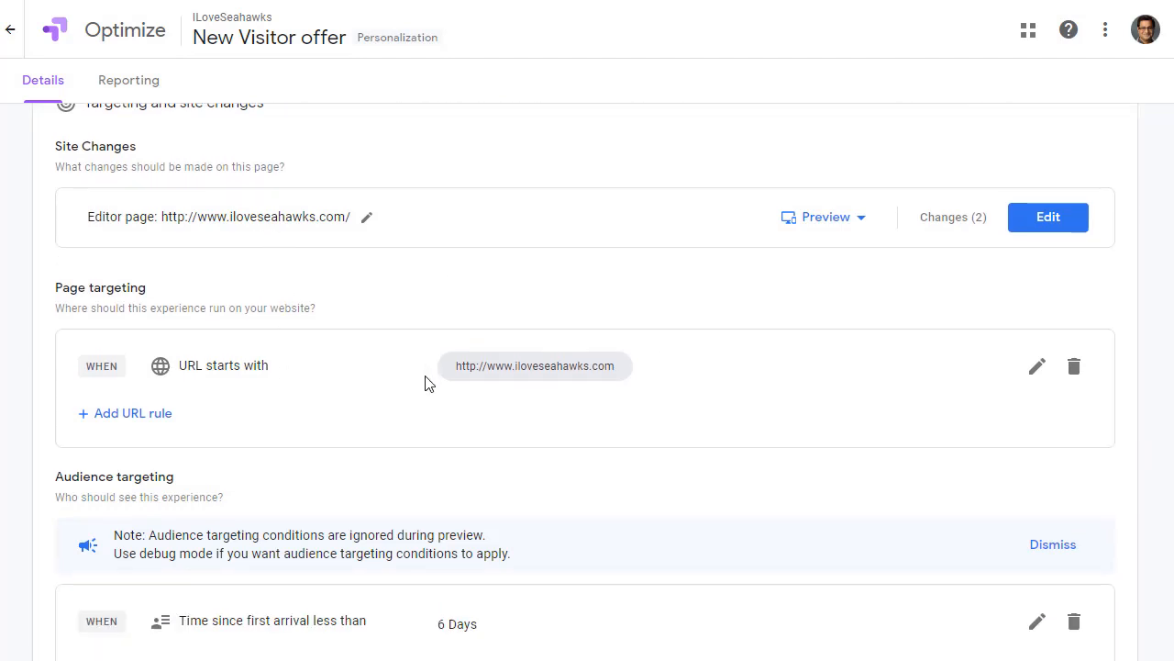
scroll(down, 3)
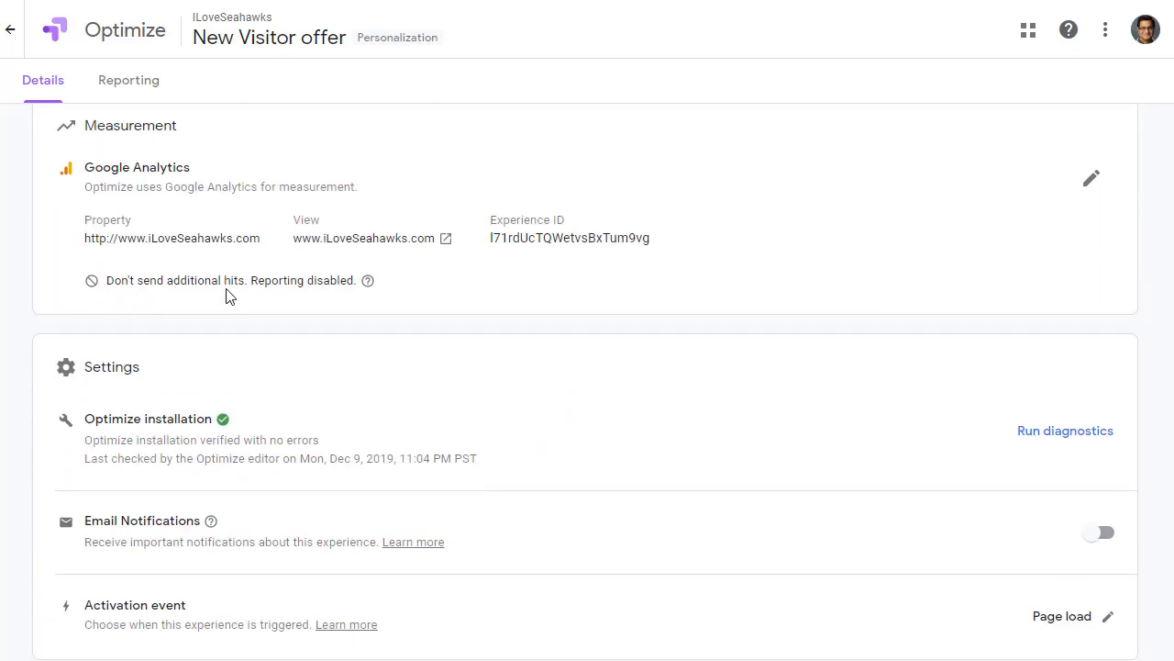
mouse_move(386, 306)
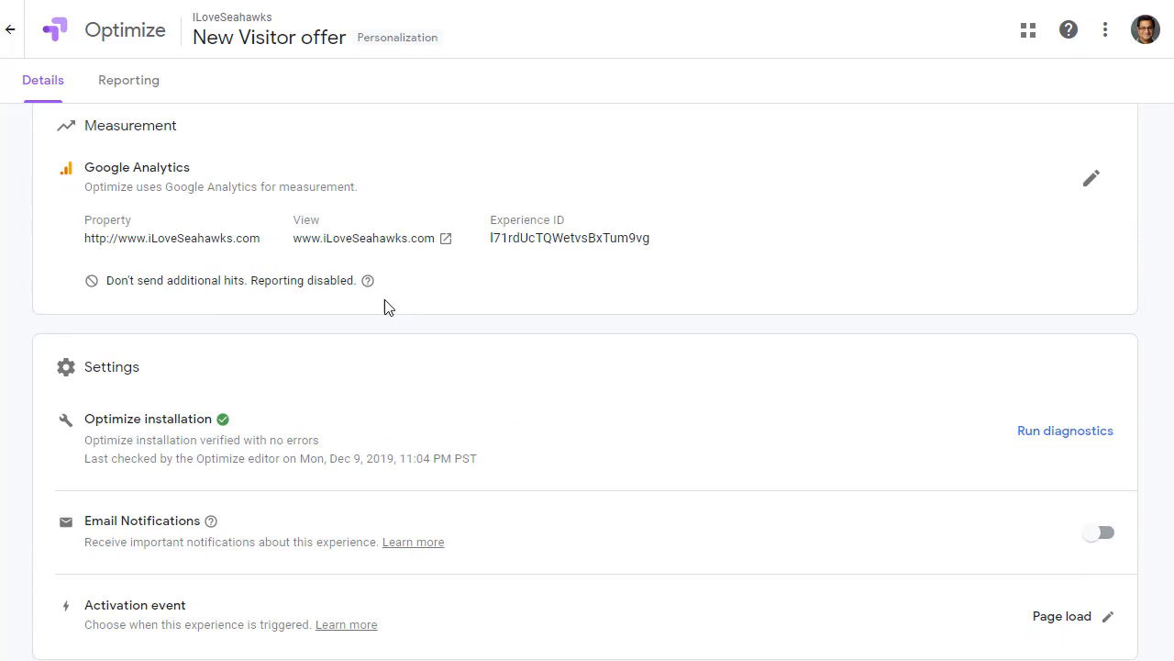
mouse_move(459, 290)
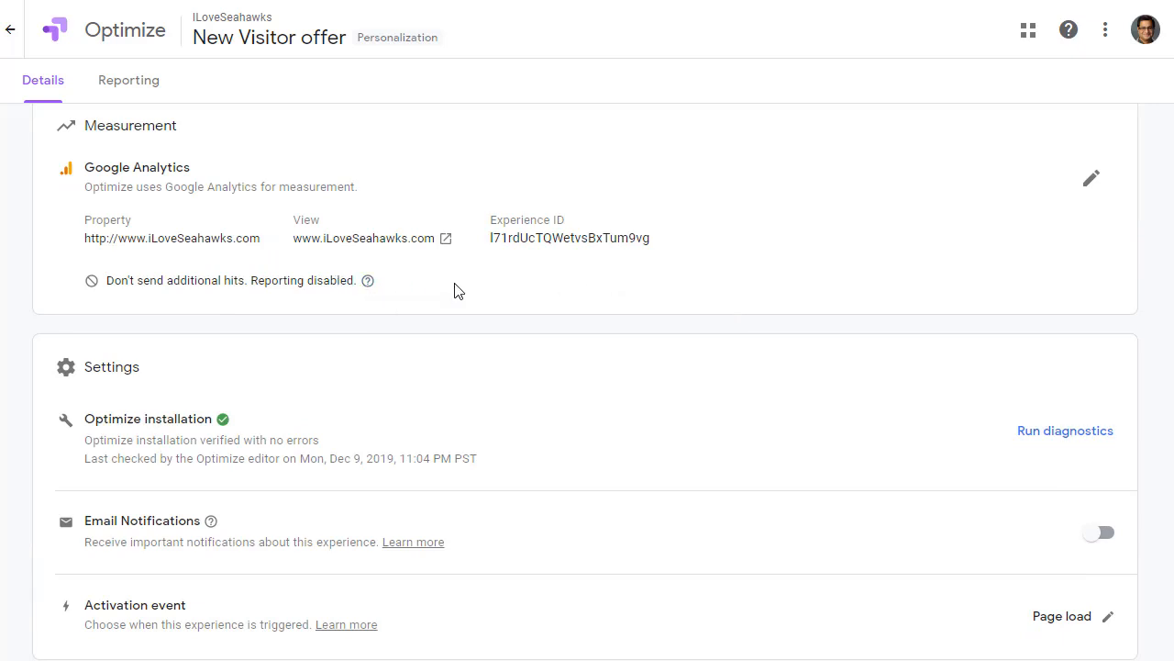
click(1090, 178)
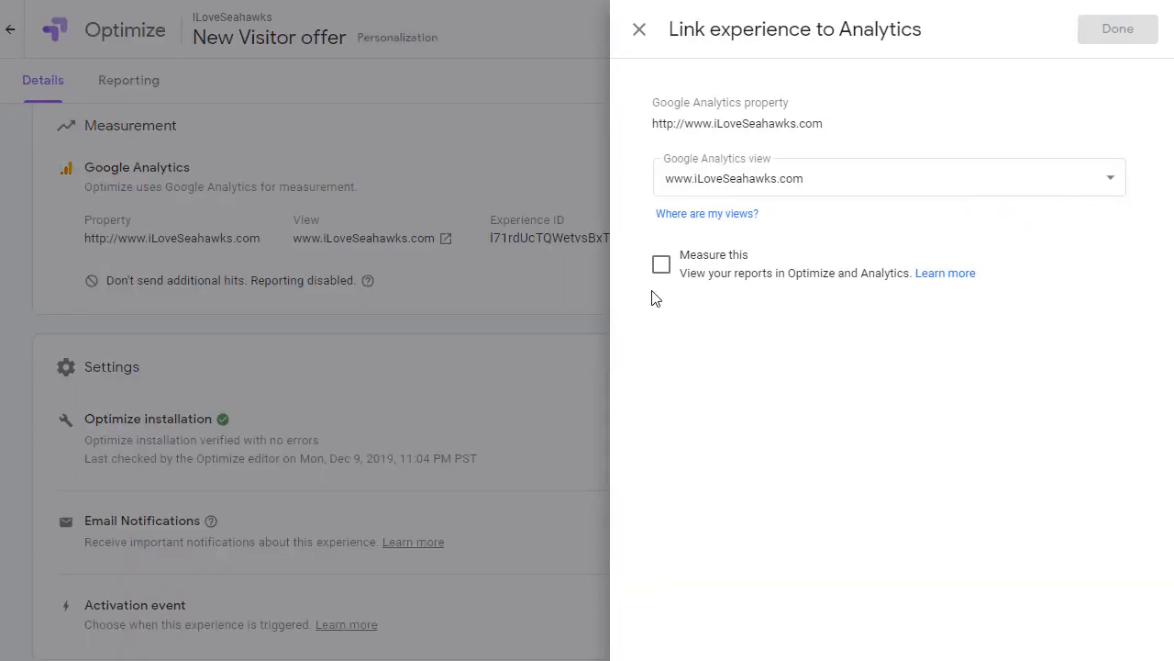
Enable 'Measure this' for Google Analytics, confirm, and switch Email Notifications on
click(661, 264)
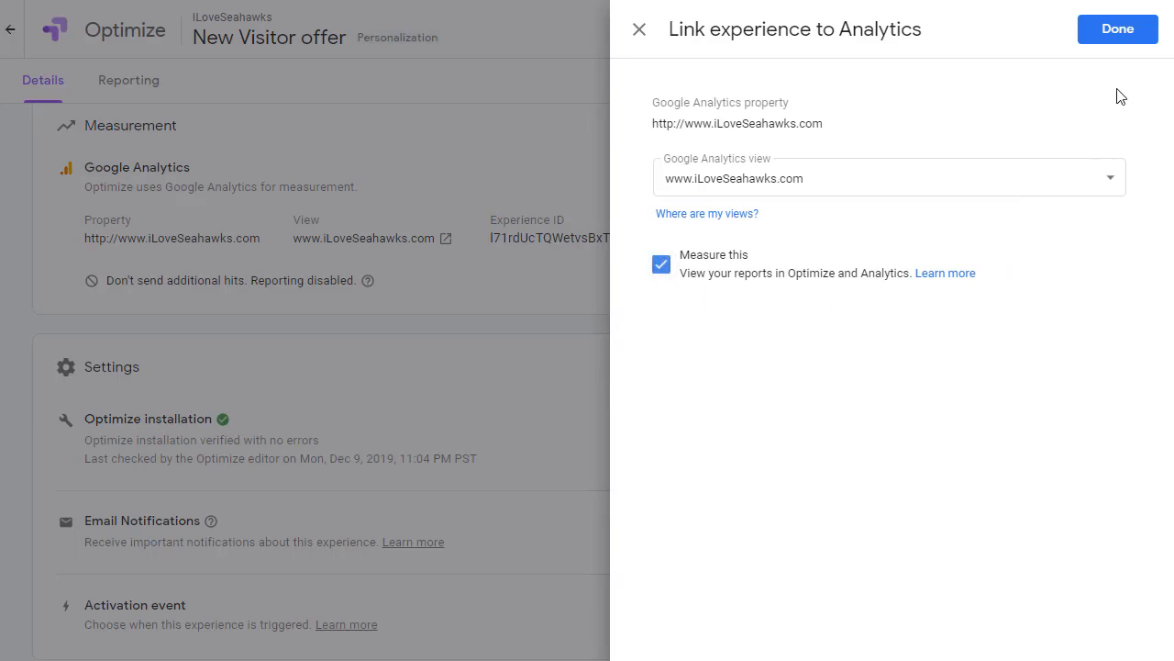
click(1117, 29)
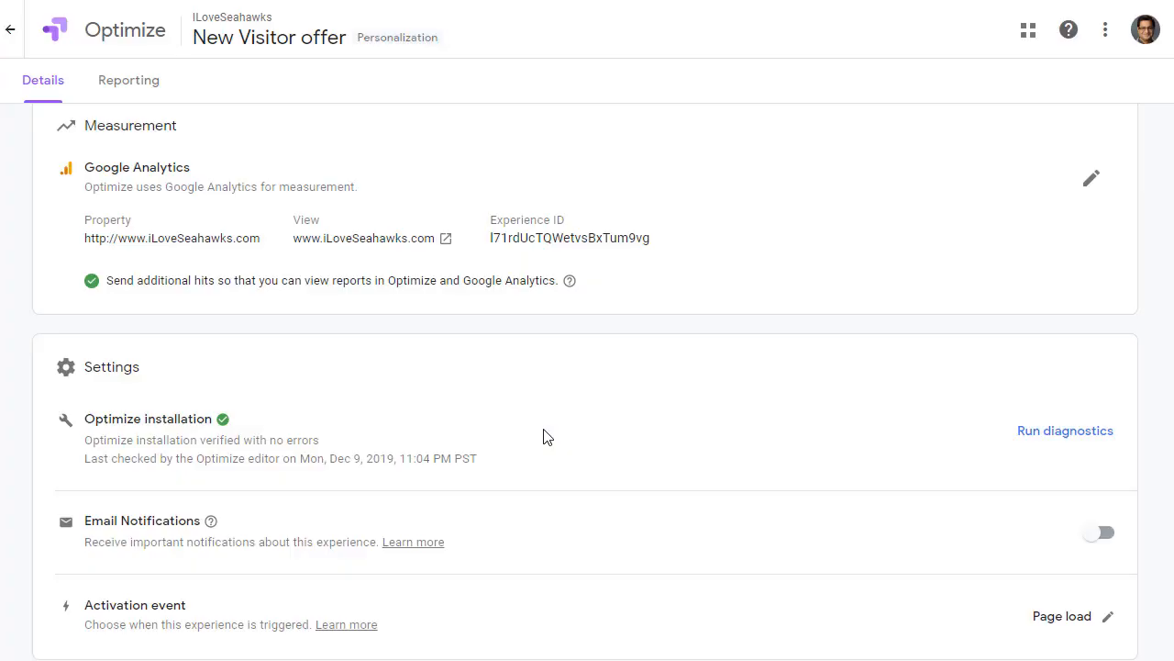
scroll(down, 3)
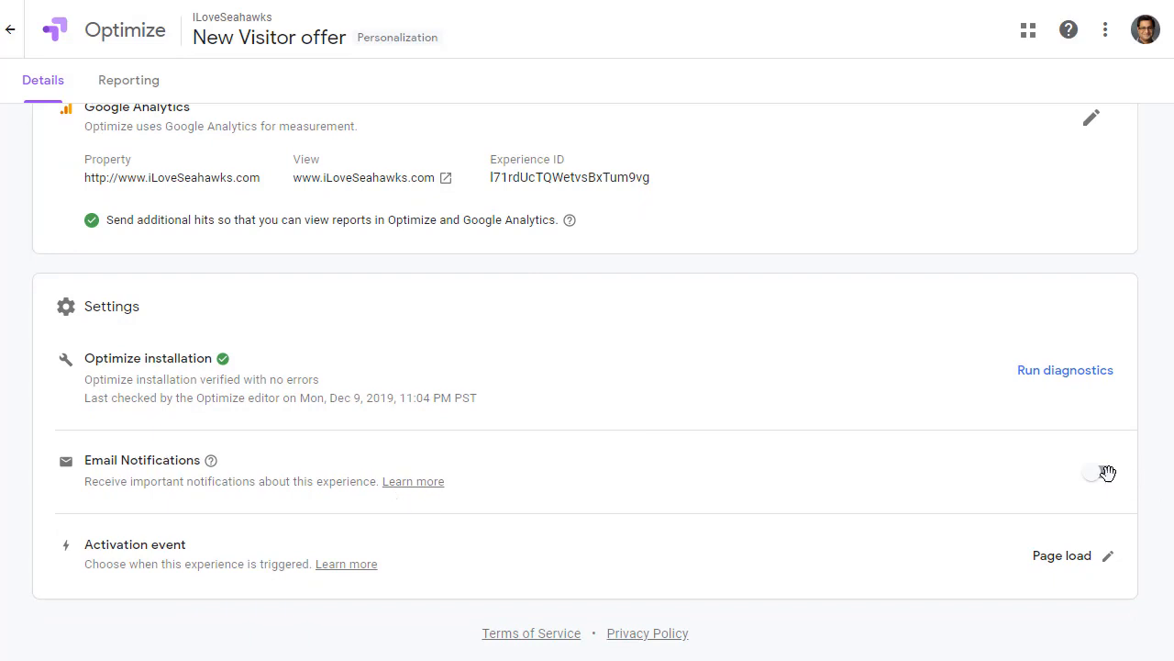
click(1097, 471)
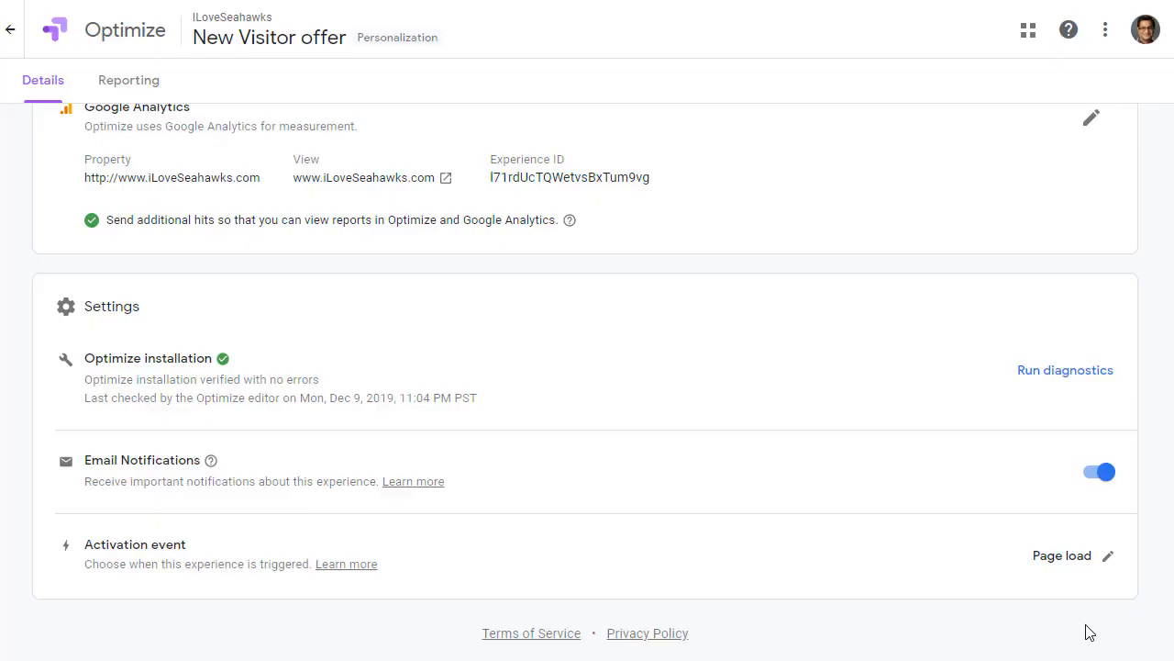
scroll(up, 3)
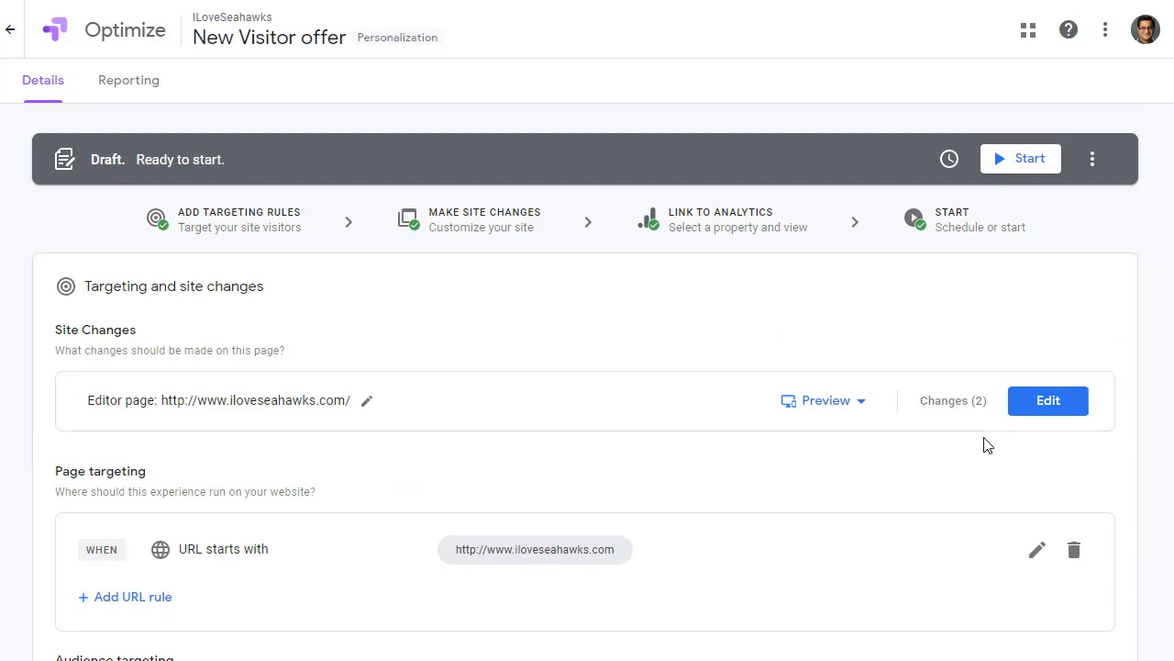
Start the New Visitor offer personalization manually with no scheduled end
click(1020, 158)
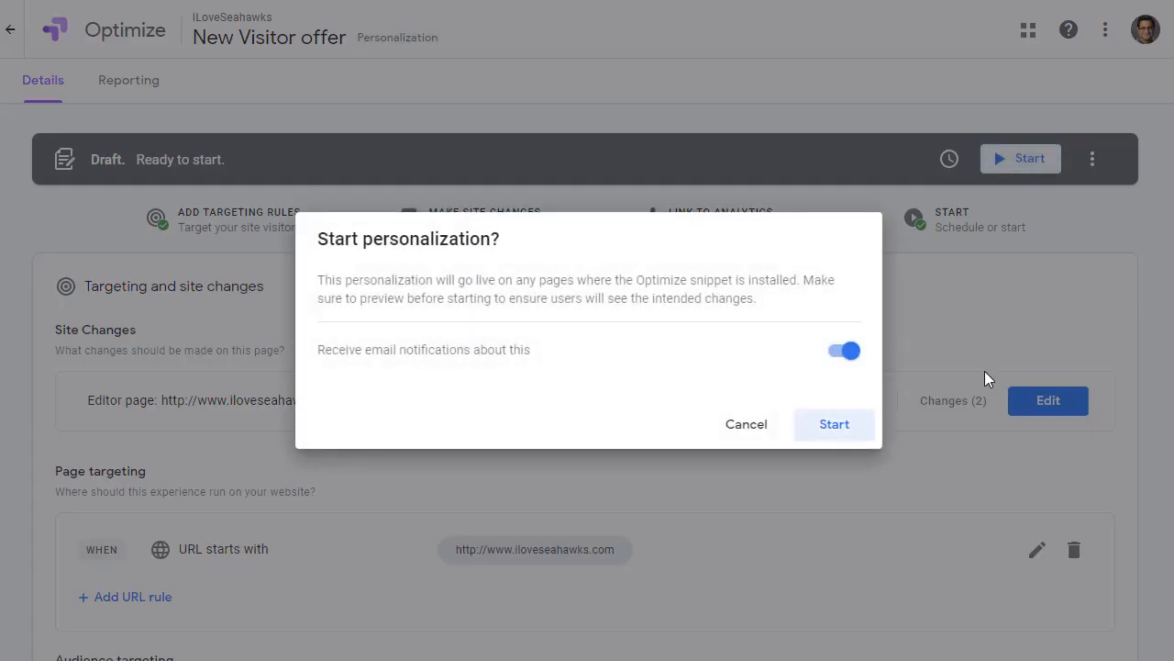
mouse_move(971, 384)
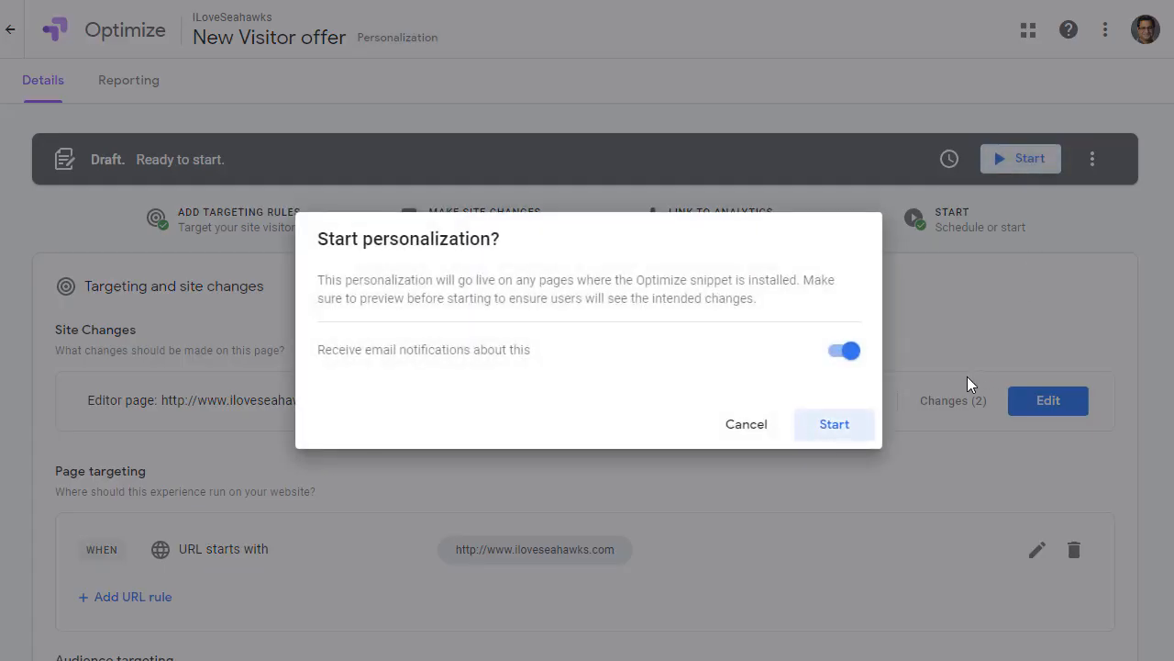
mouse_move(914, 475)
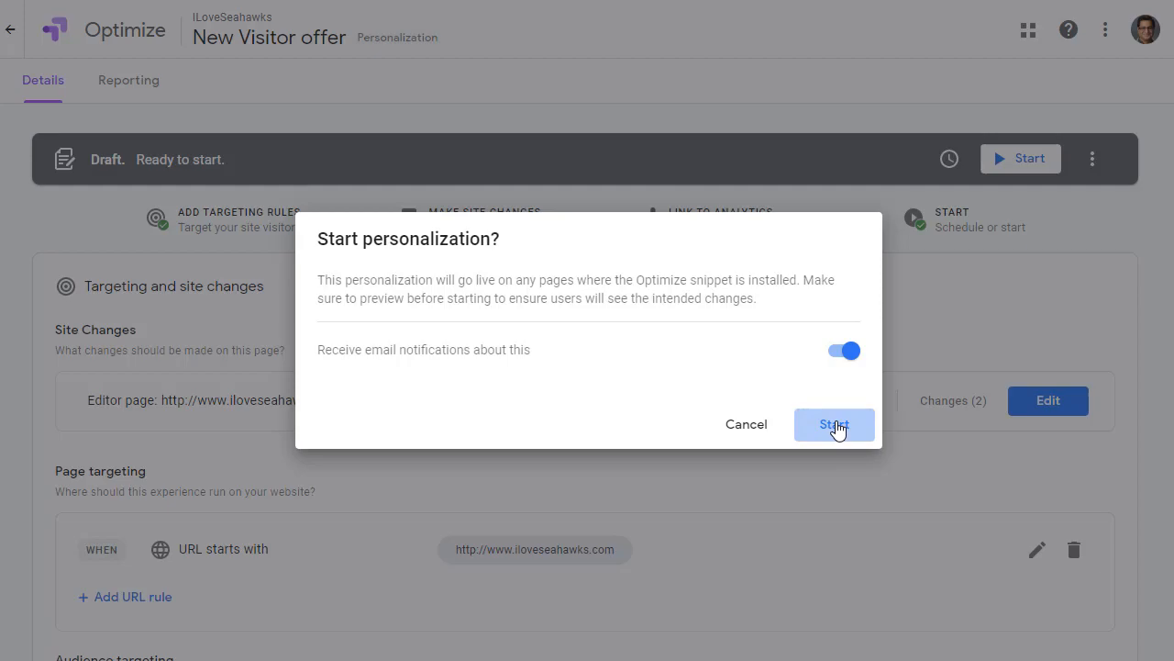
click(833, 423)
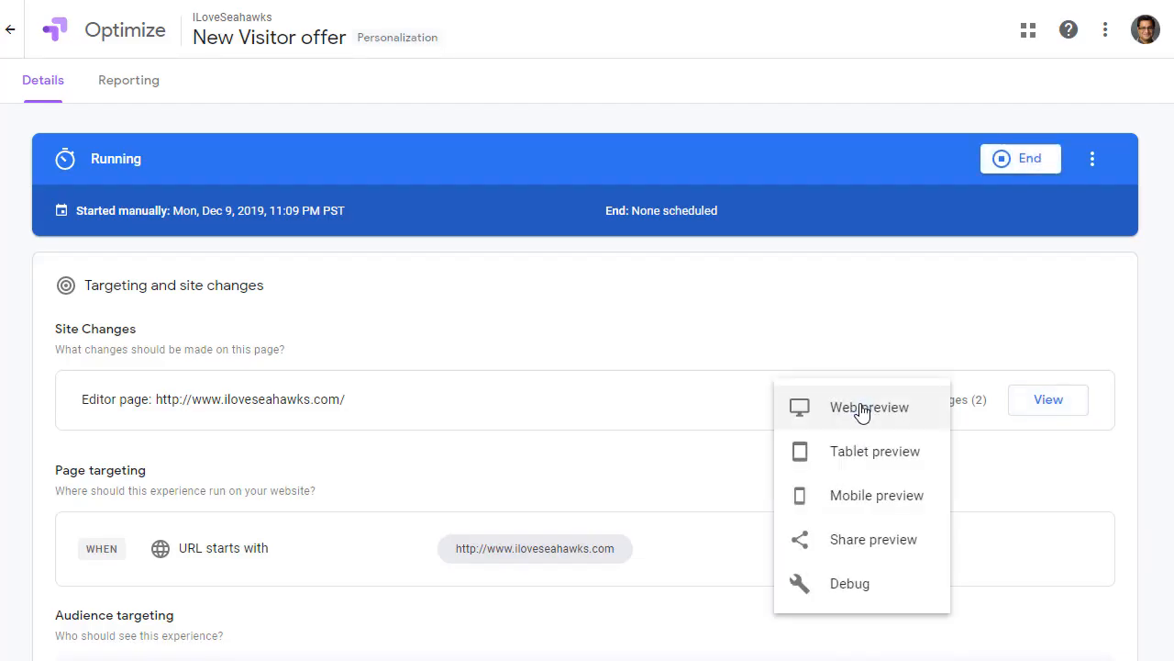
Preview the live store header showing the 25% off GOHAWKS coupon message
click(870, 407)
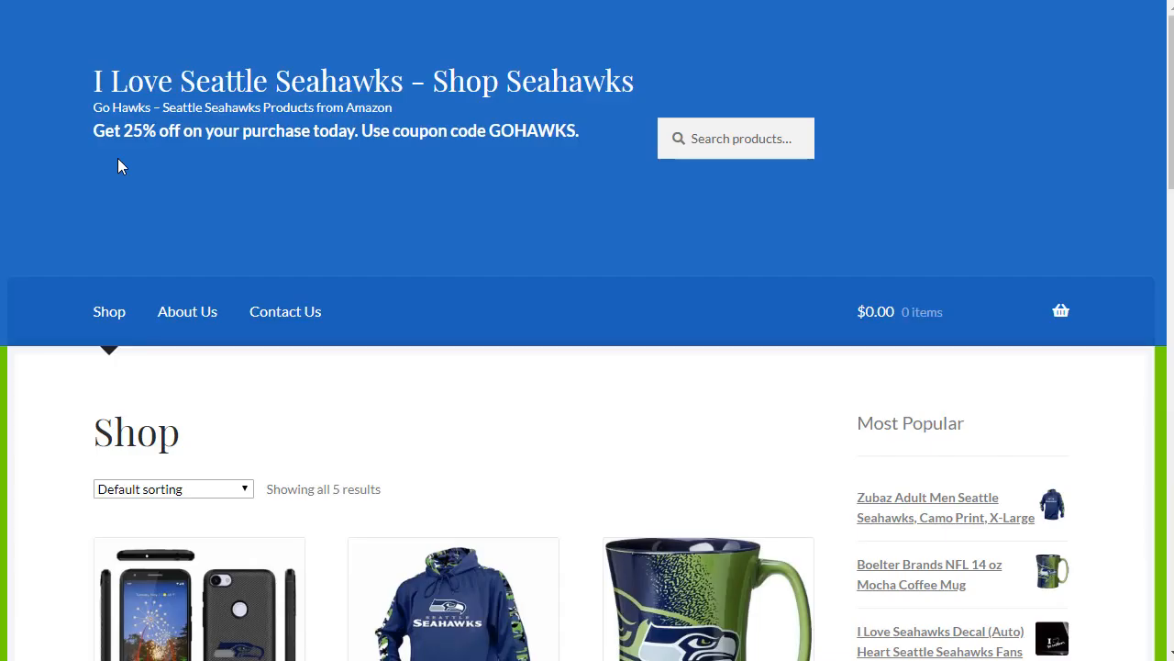
mouse_move(389, 150)
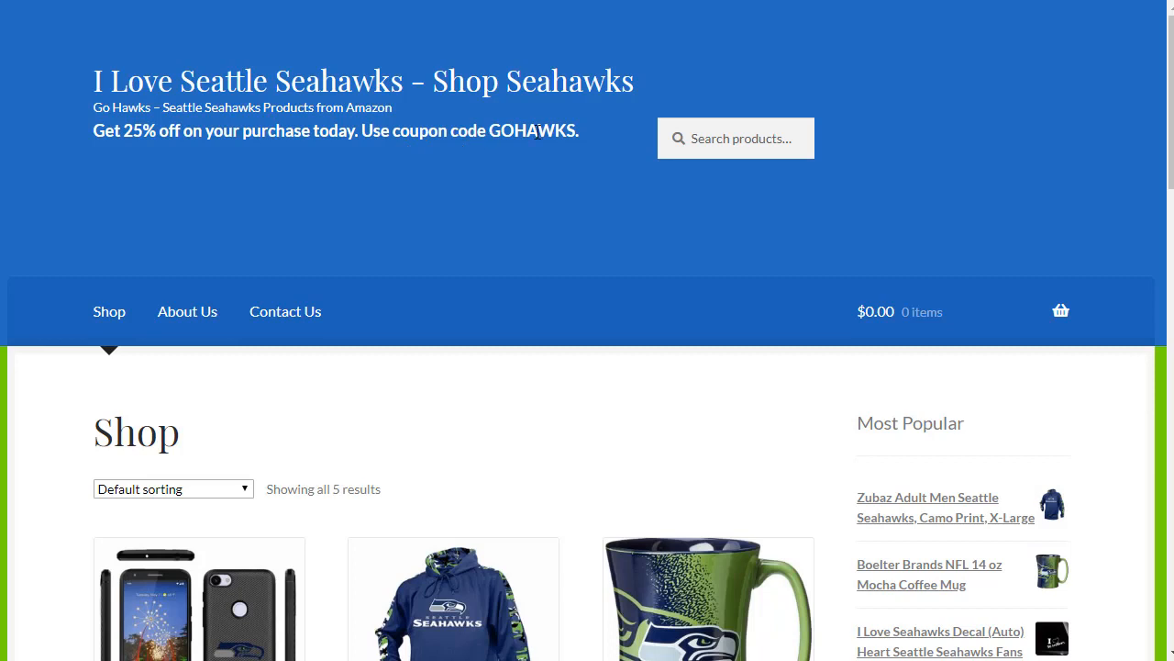
mouse_move(141, 137)
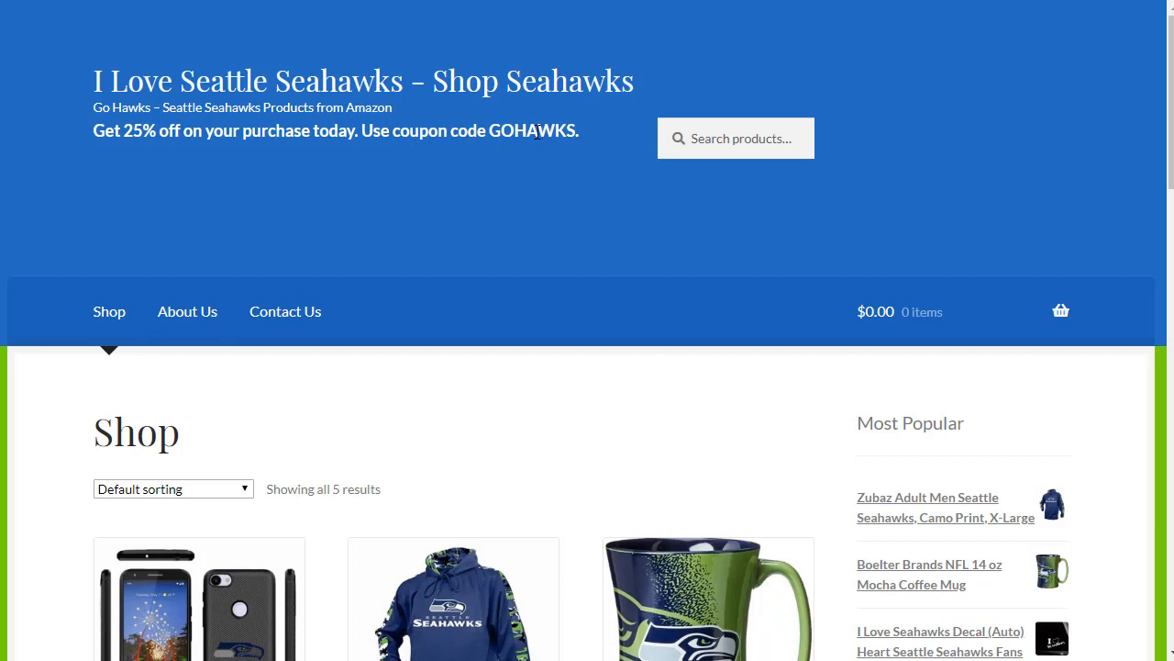
mouse_move(121, 166)
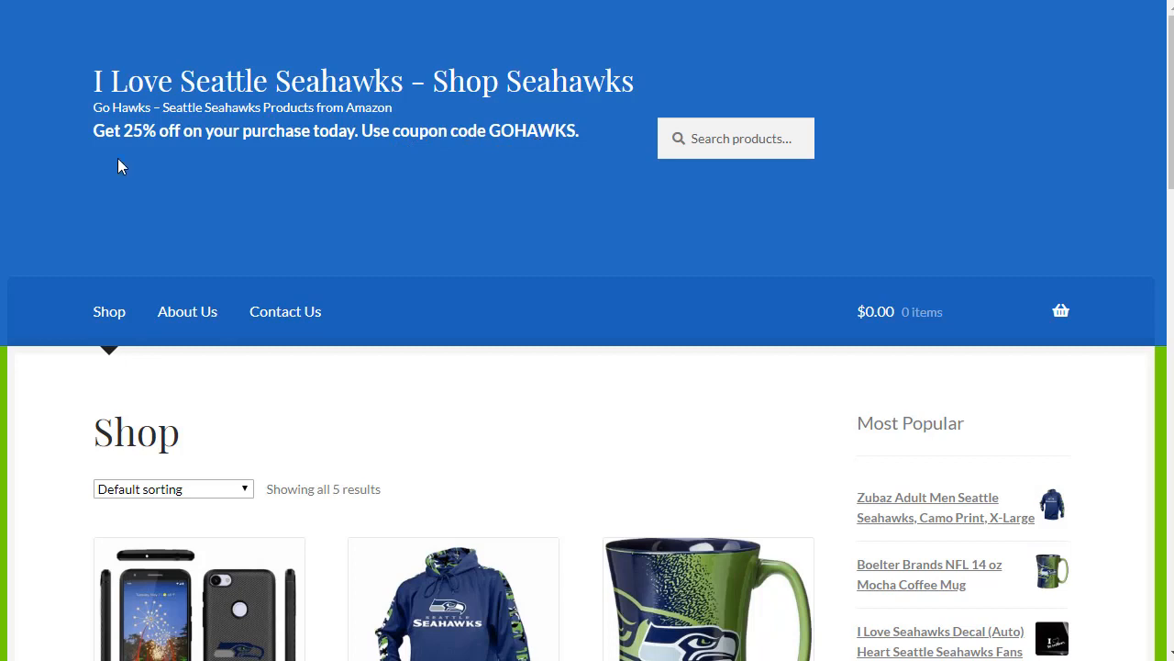
mouse_move(400, 151)
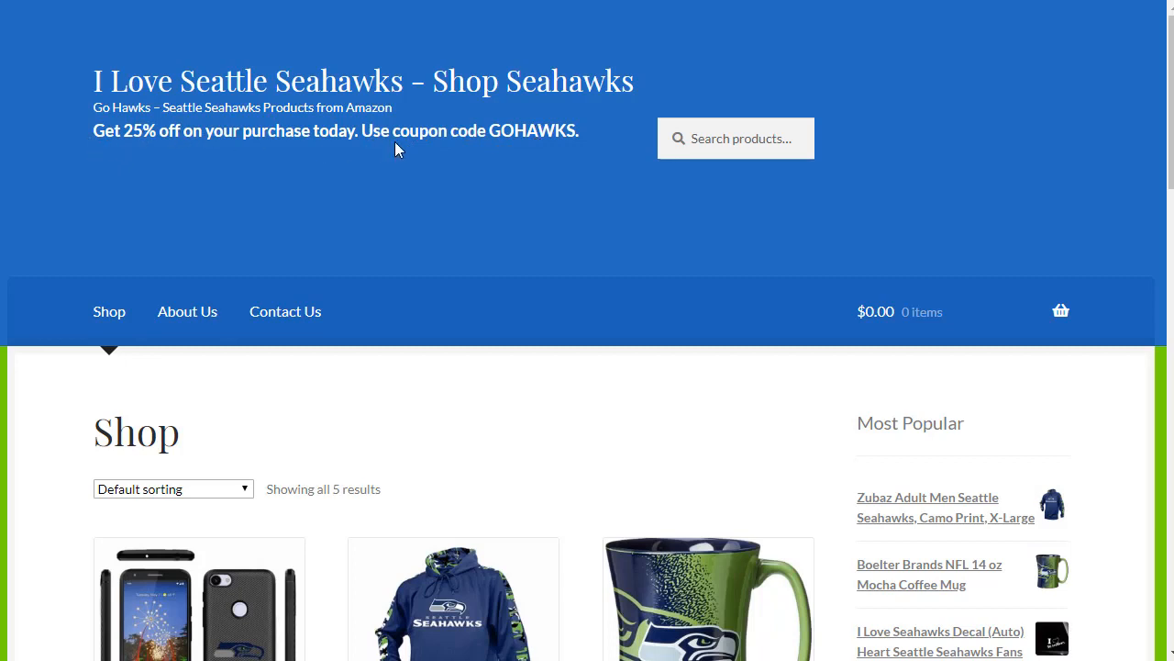